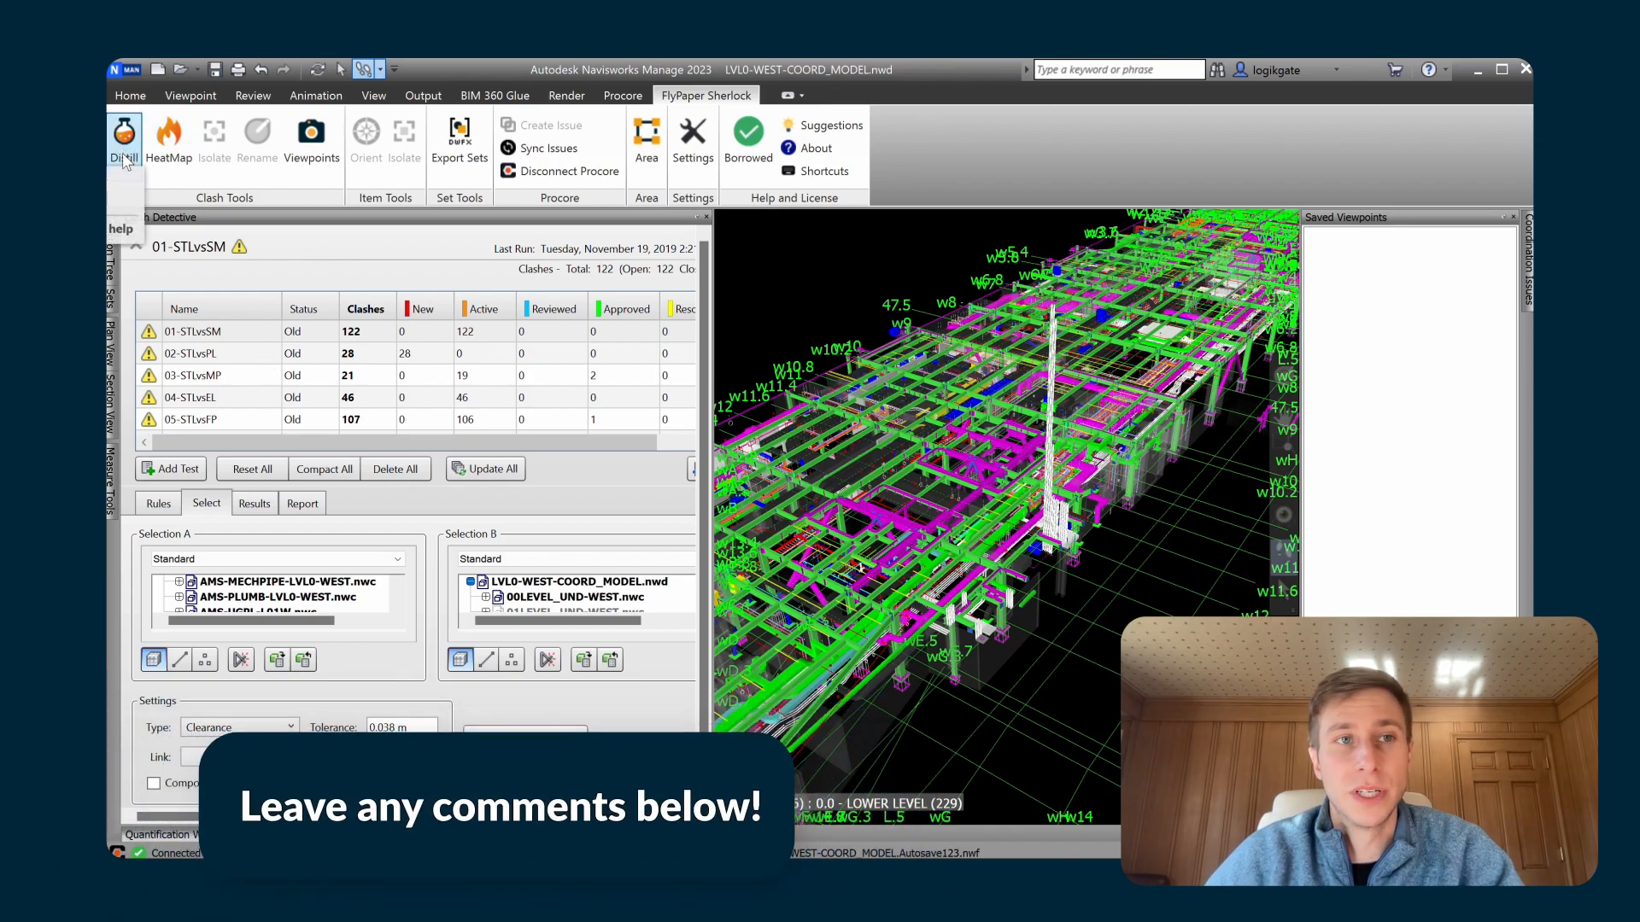
# Bring up the FlyPaper Sherlock Distill window listing the clash tests.
pyautogui.click(123, 136)
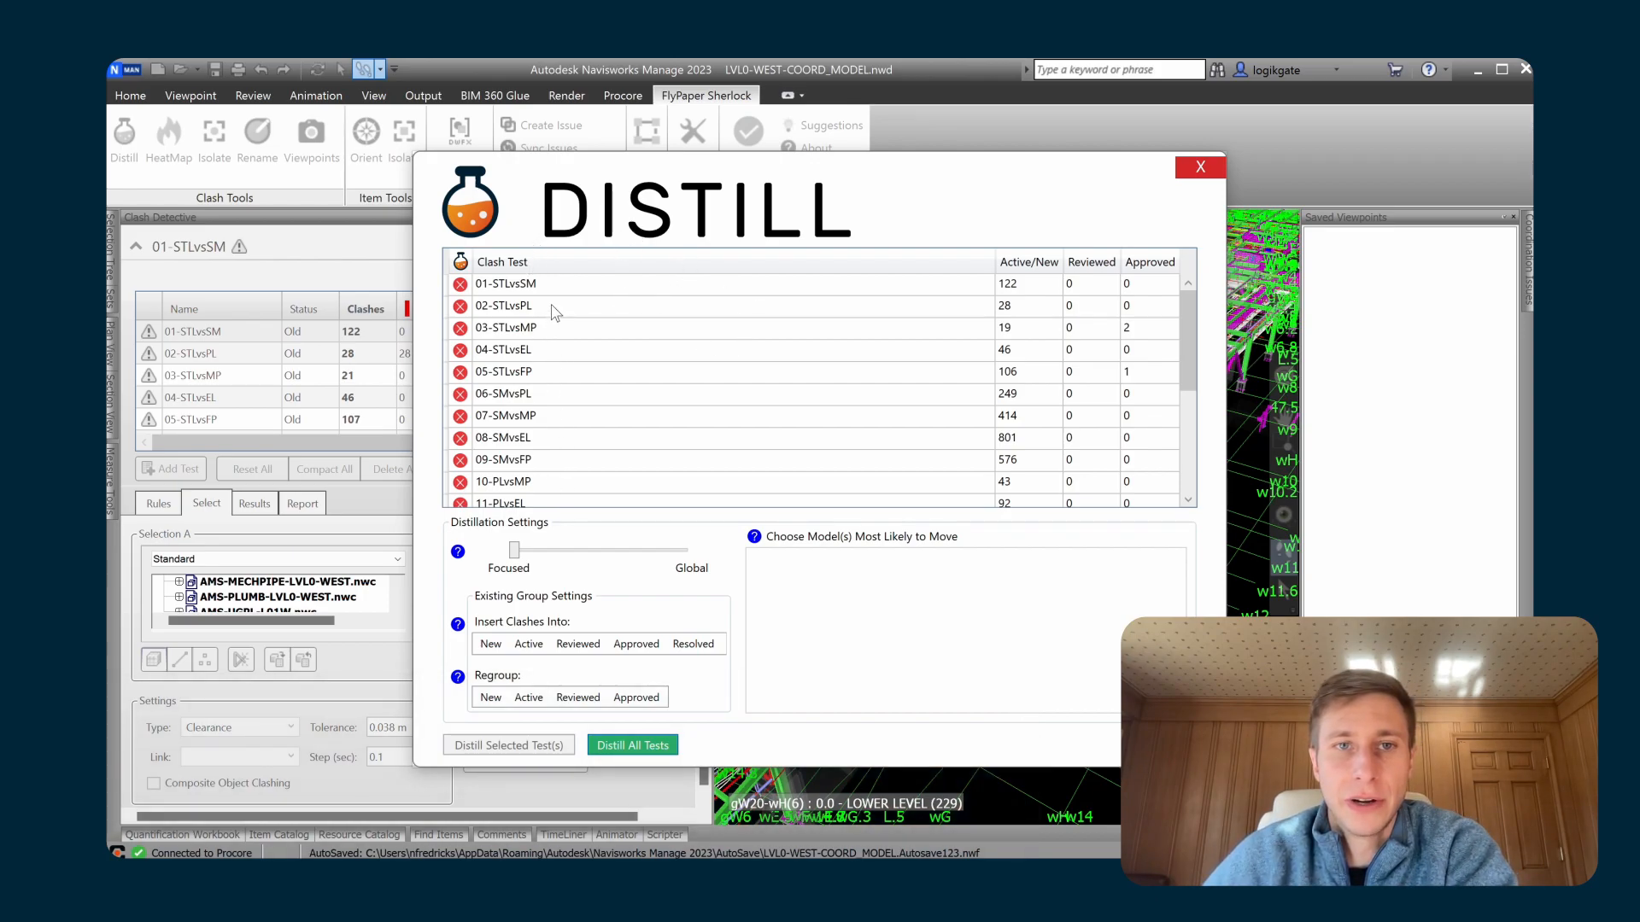
# Select the 06-SMvsPL test for Global distillation with PLUMB as the moving model.
pyautogui.click(536, 393)
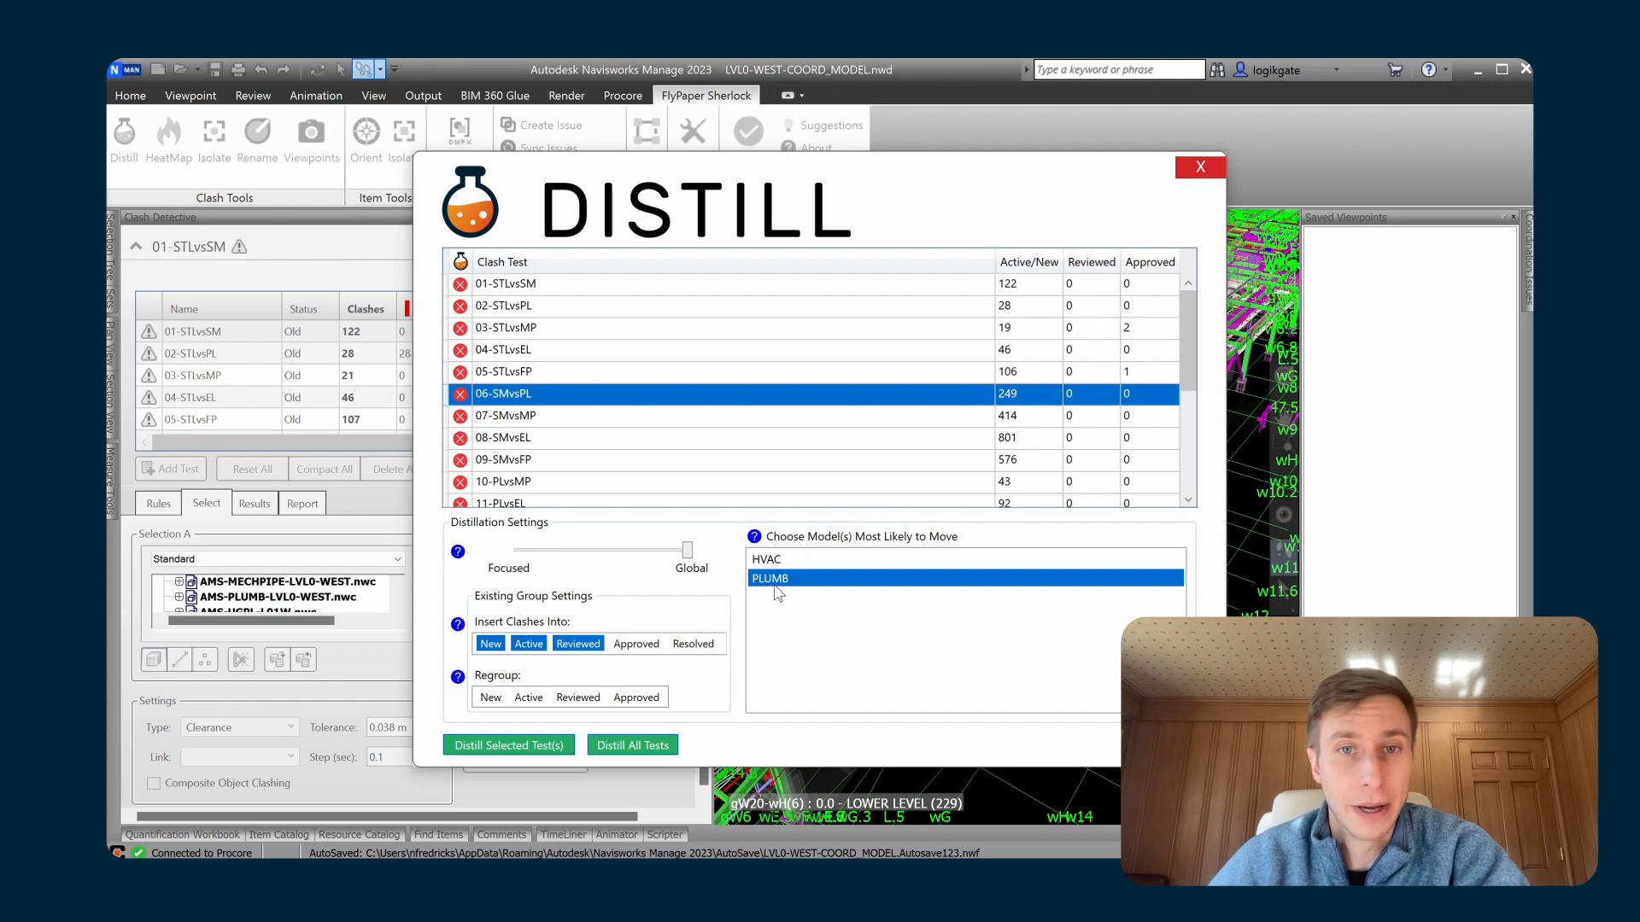
pyautogui.moveTo(601, 570)
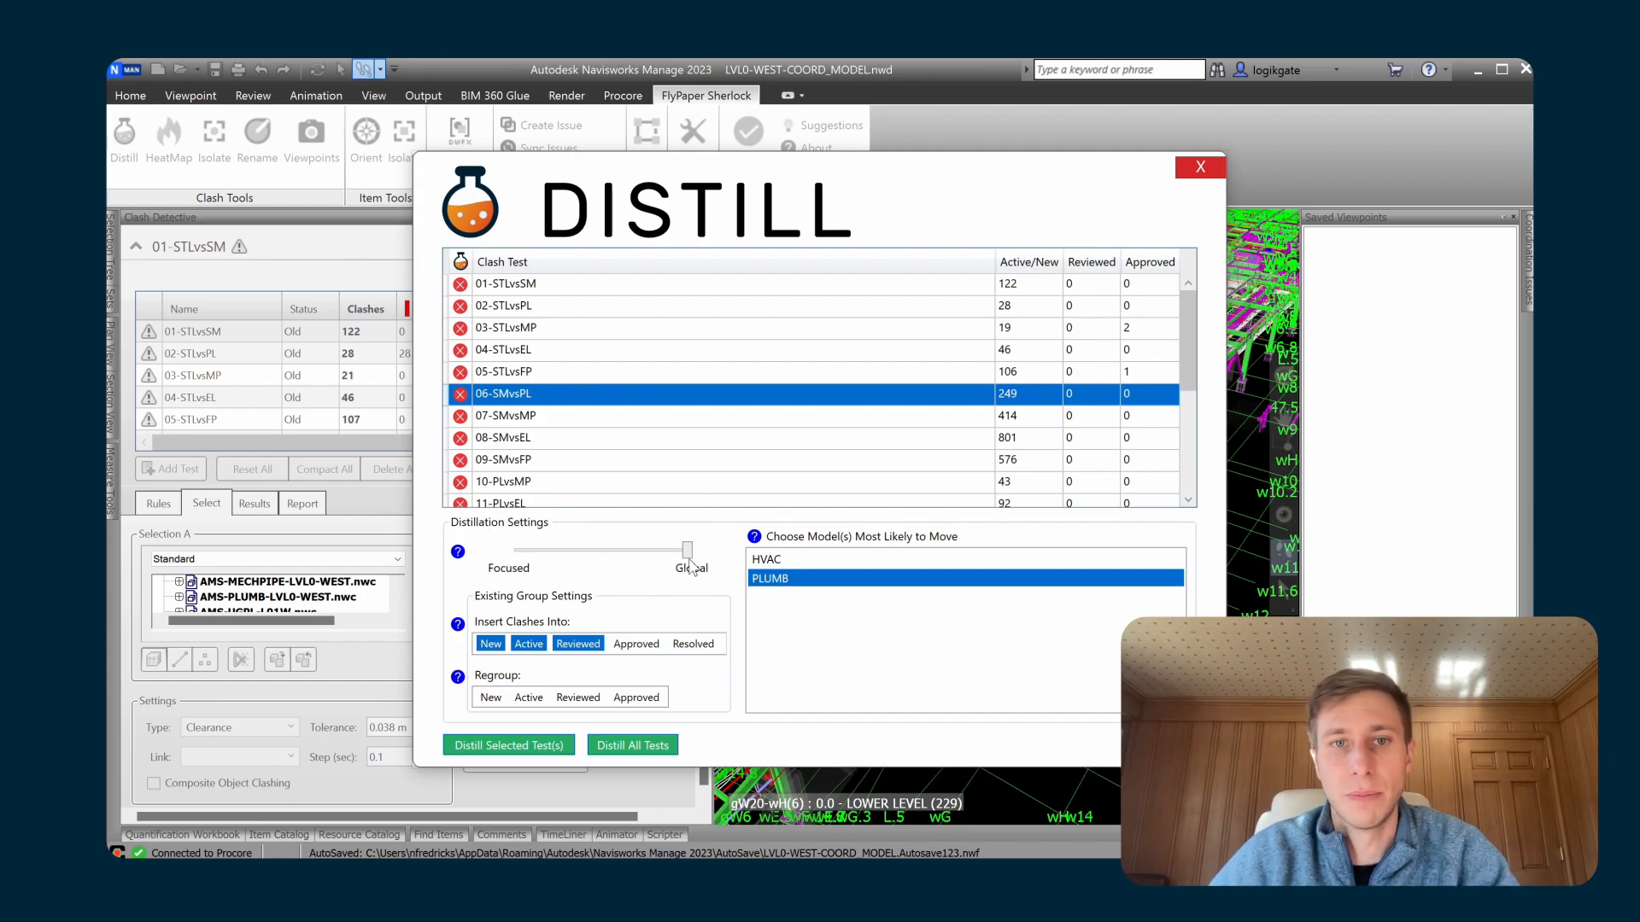
pyautogui.moveTo(1005, 398)
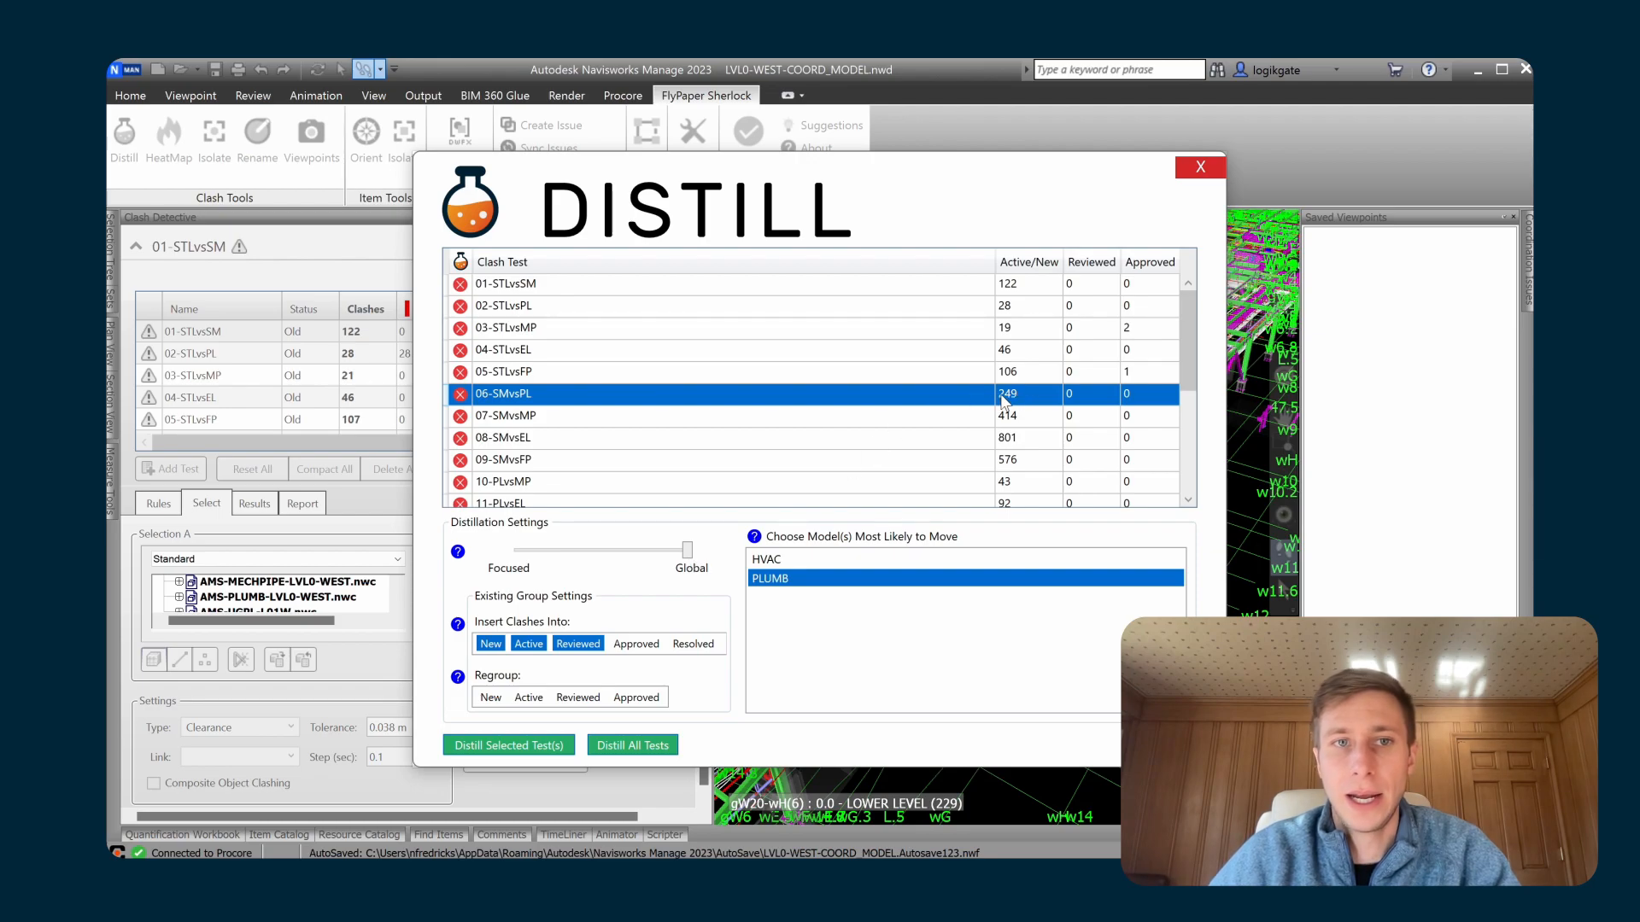
pyautogui.moveTo(1018, 406)
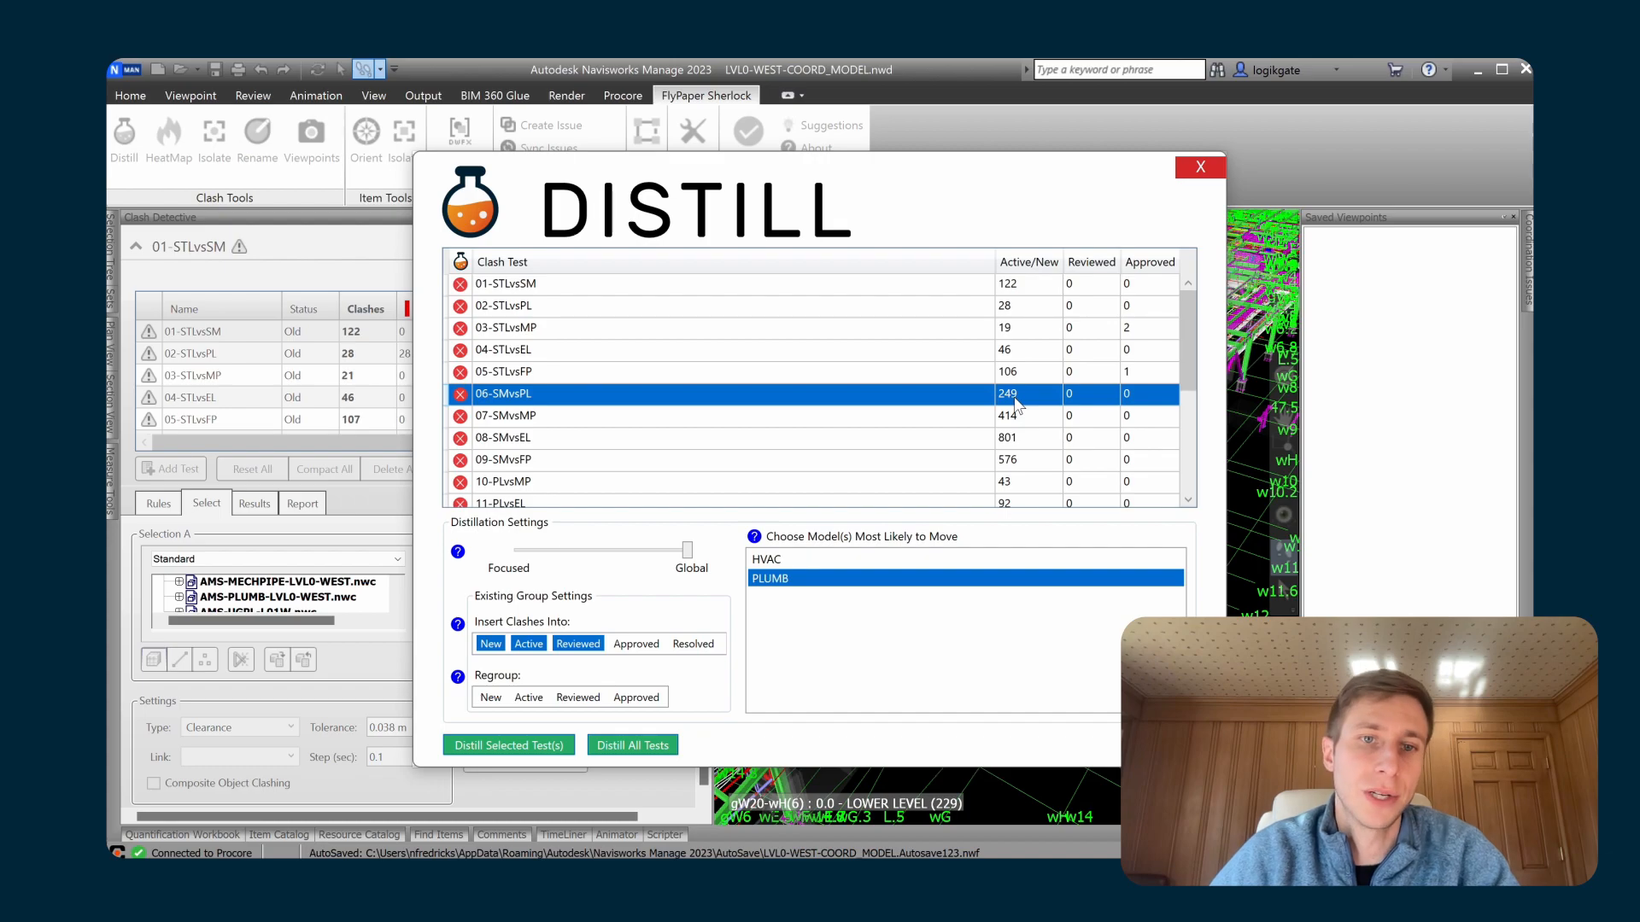
# Distill 06-SMvsPL from 249 to 61 clashes, acknowledge completion and close Distill.
pyautogui.click(509, 745)
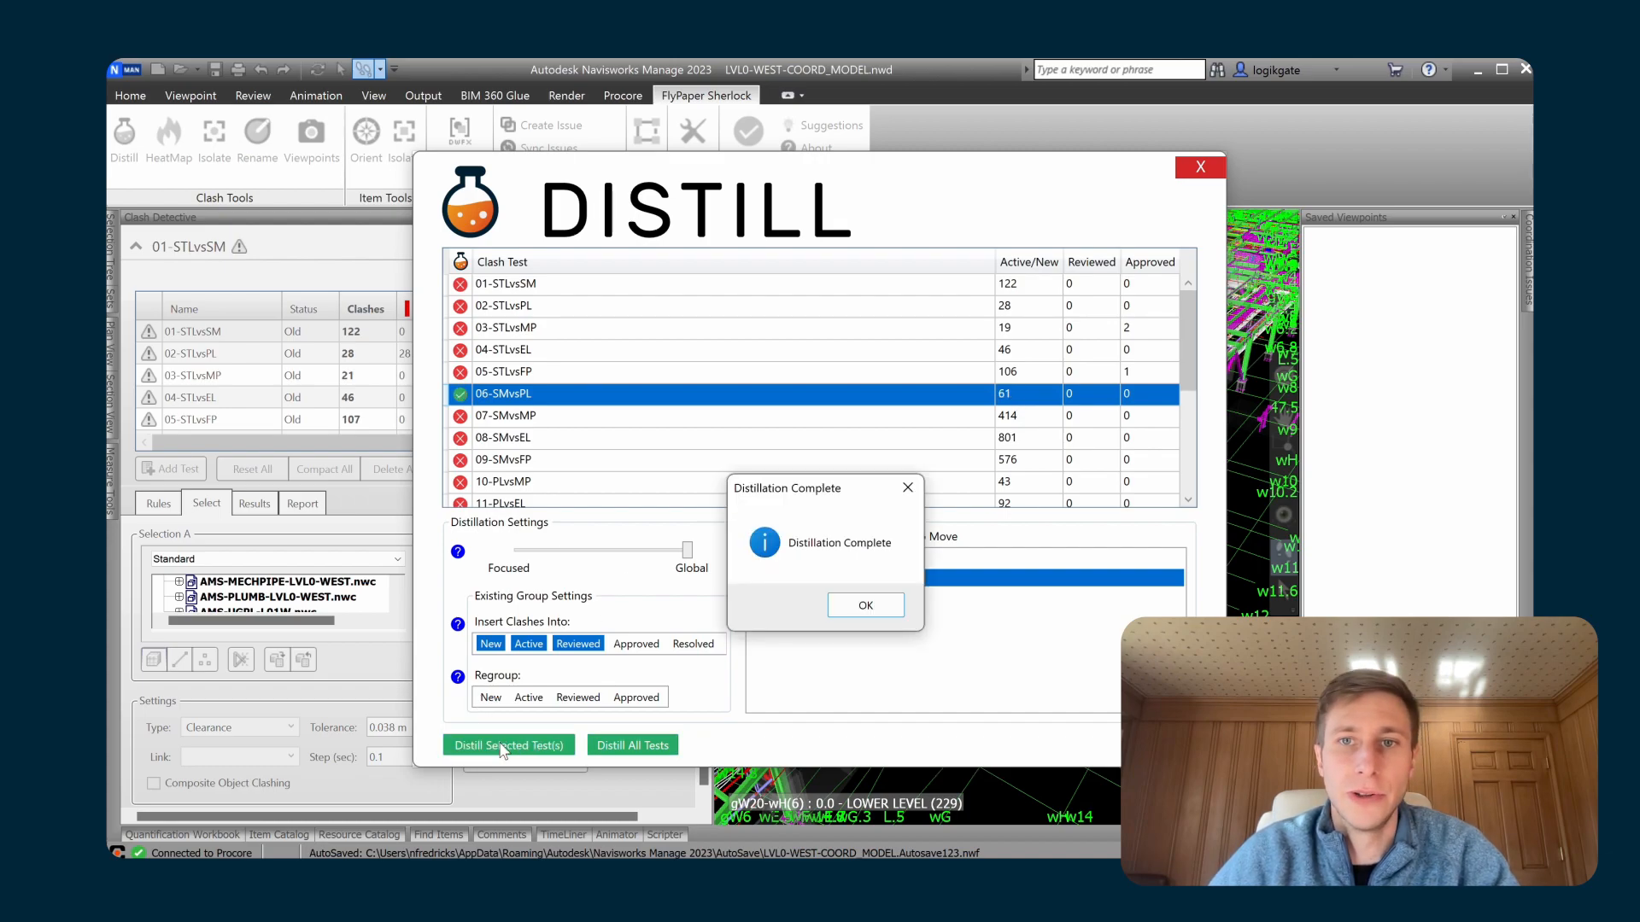
pyautogui.click(865, 605)
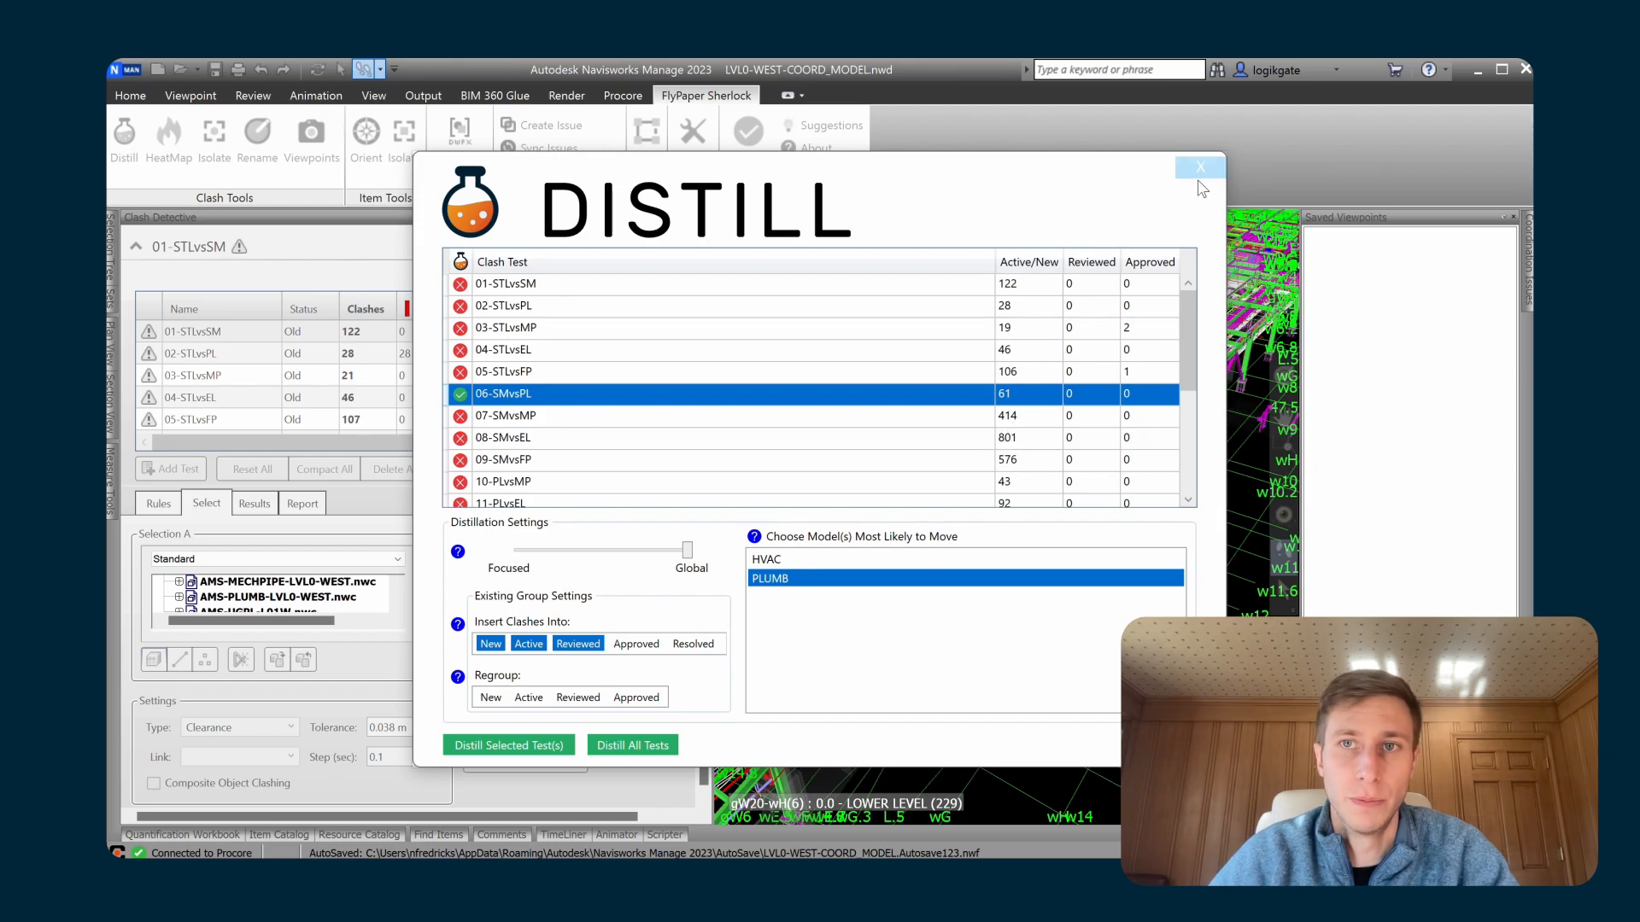
pyautogui.click(1199, 166)
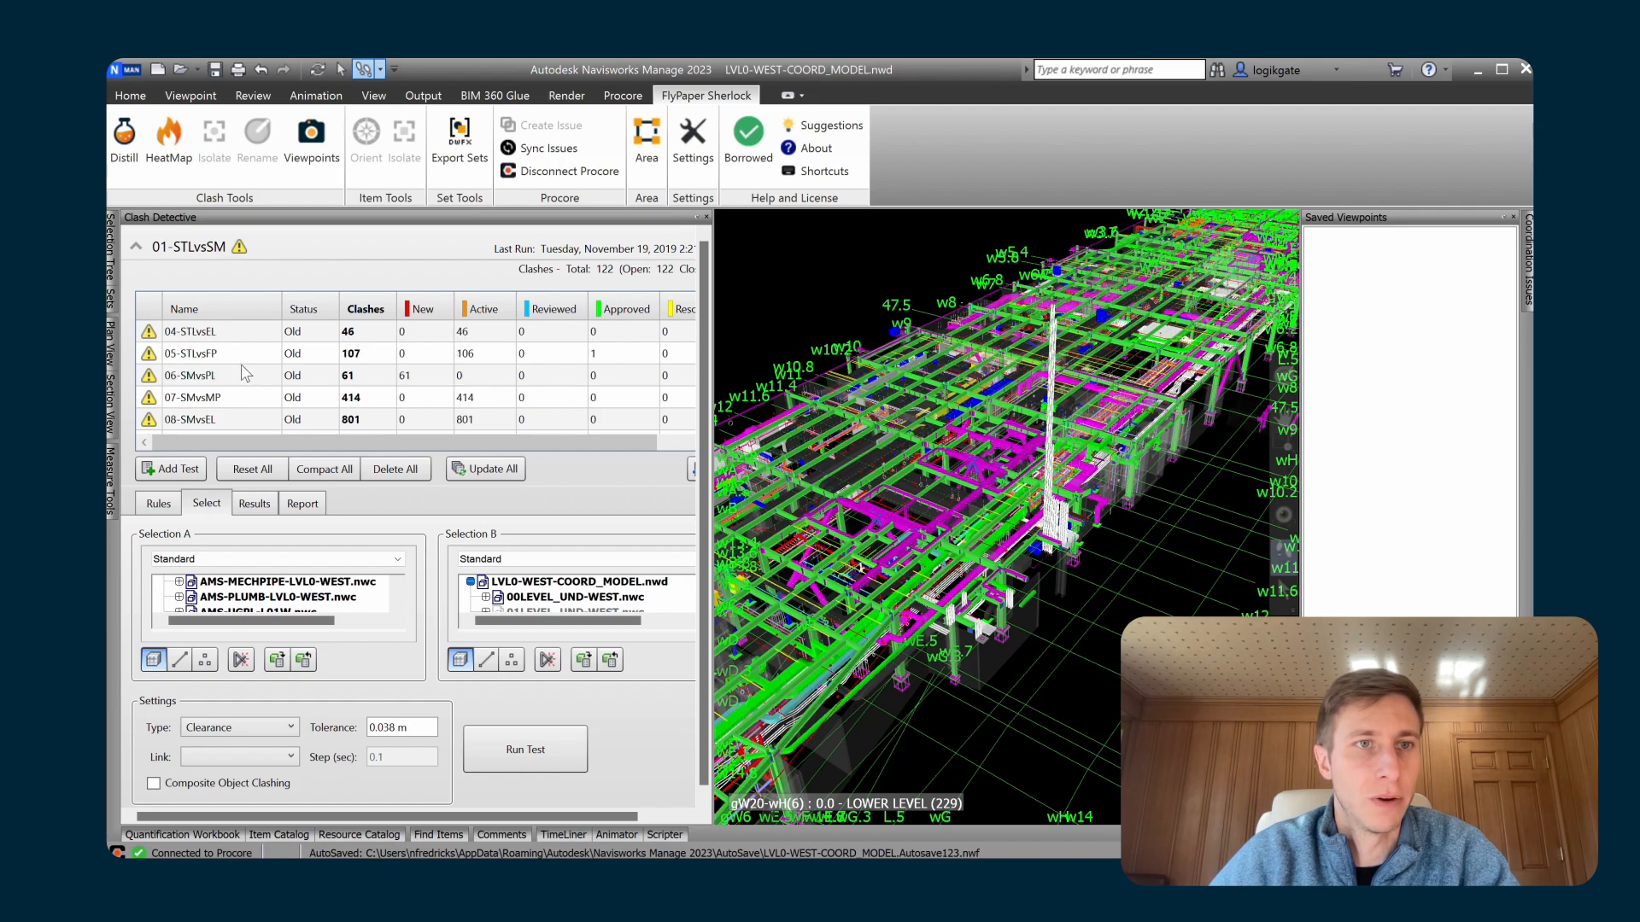
# Show the 06-SMvsPL results listing its distilled clash groups in Clash Detective.
pyautogui.click(190, 374)
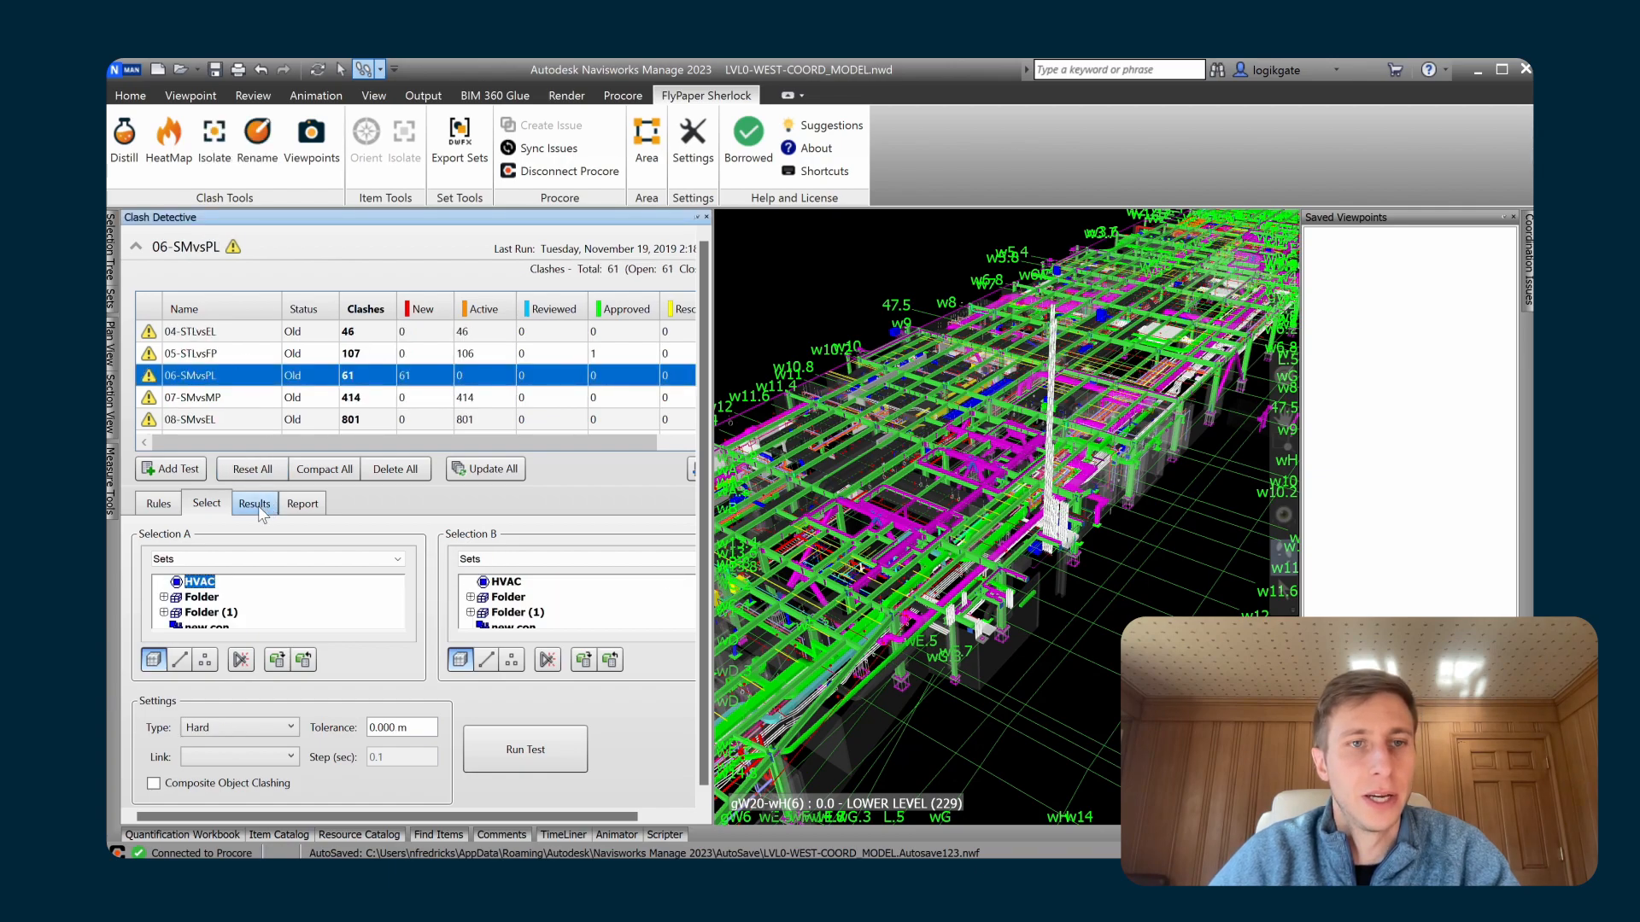
pyautogui.click(254, 502)
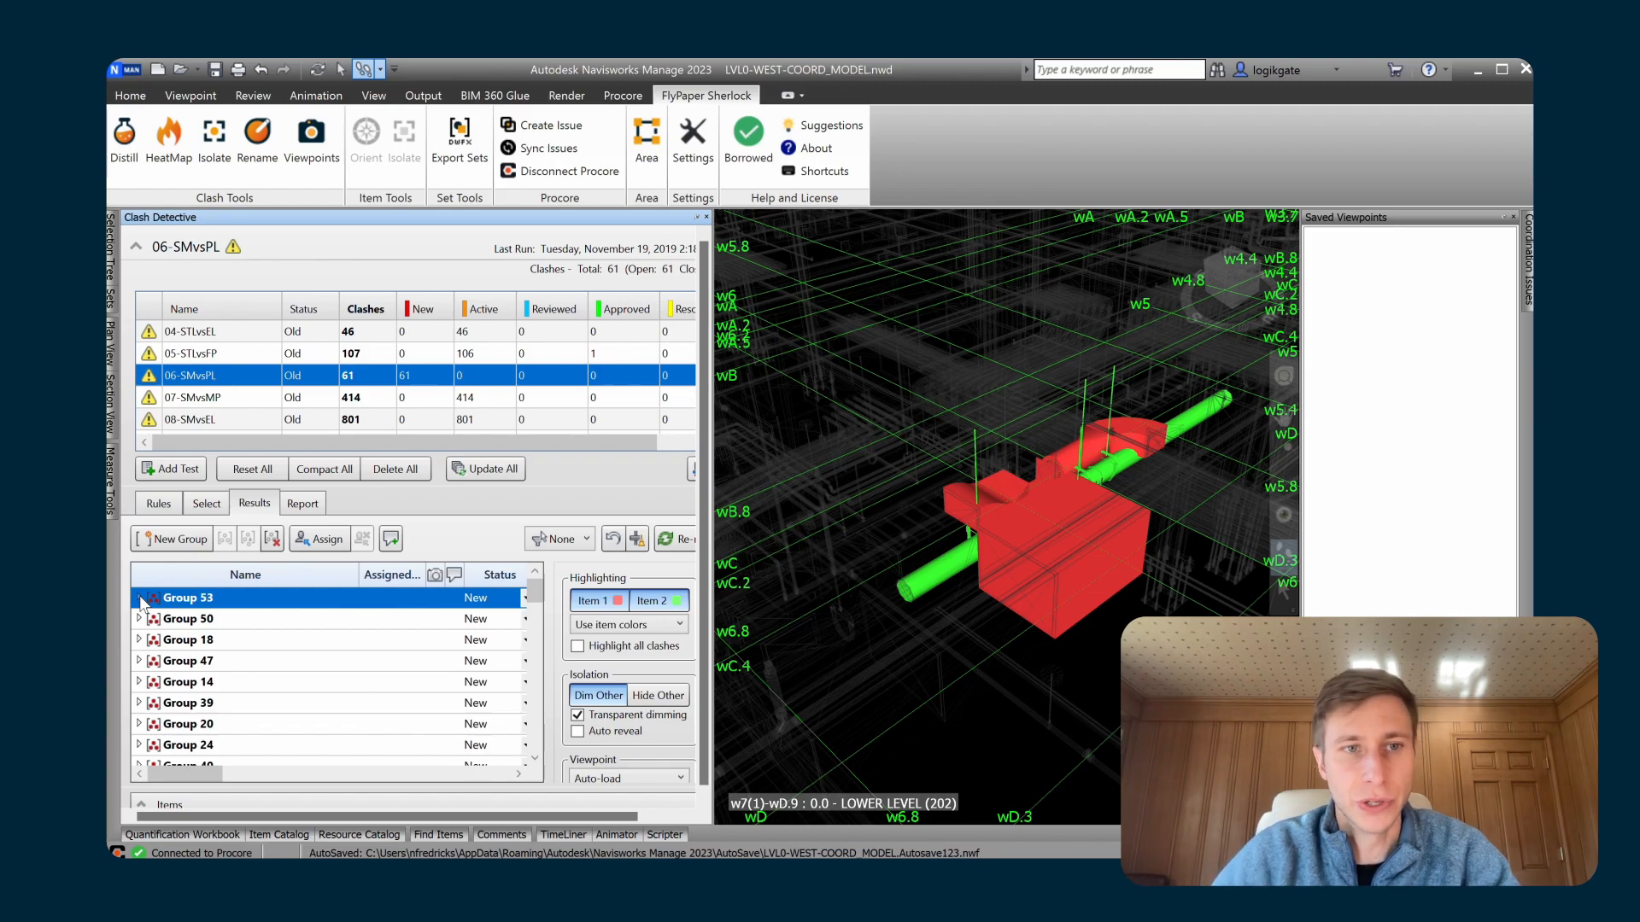
# Expand Group 53 in the results to reveal its individual clashes.
pyautogui.click(140, 598)
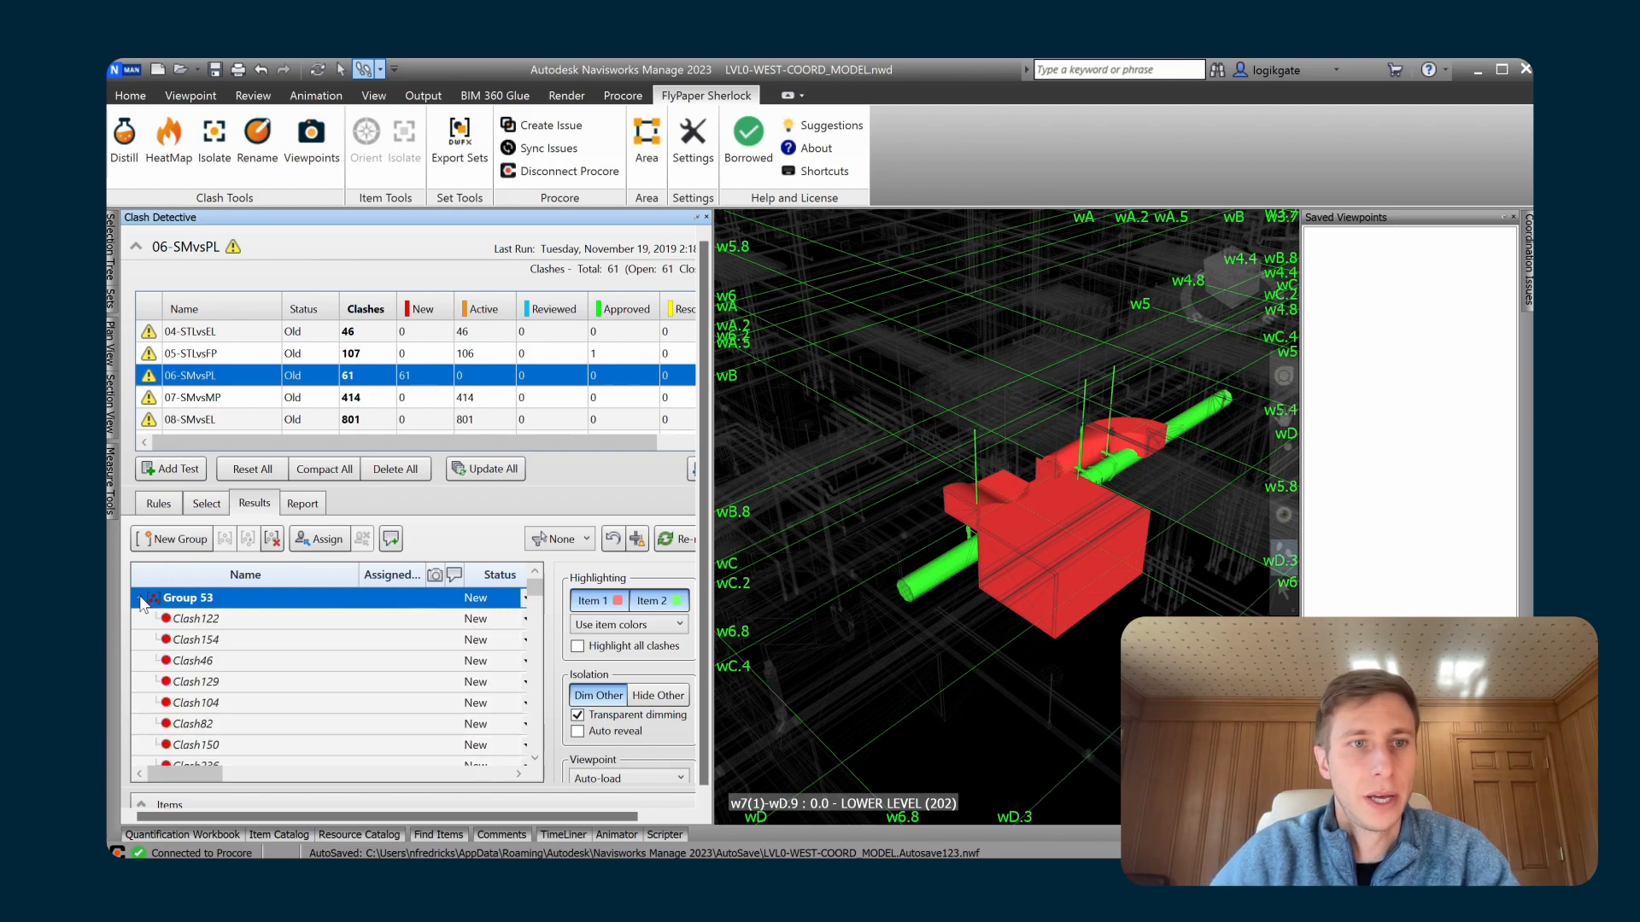
pyautogui.scroll(-3)
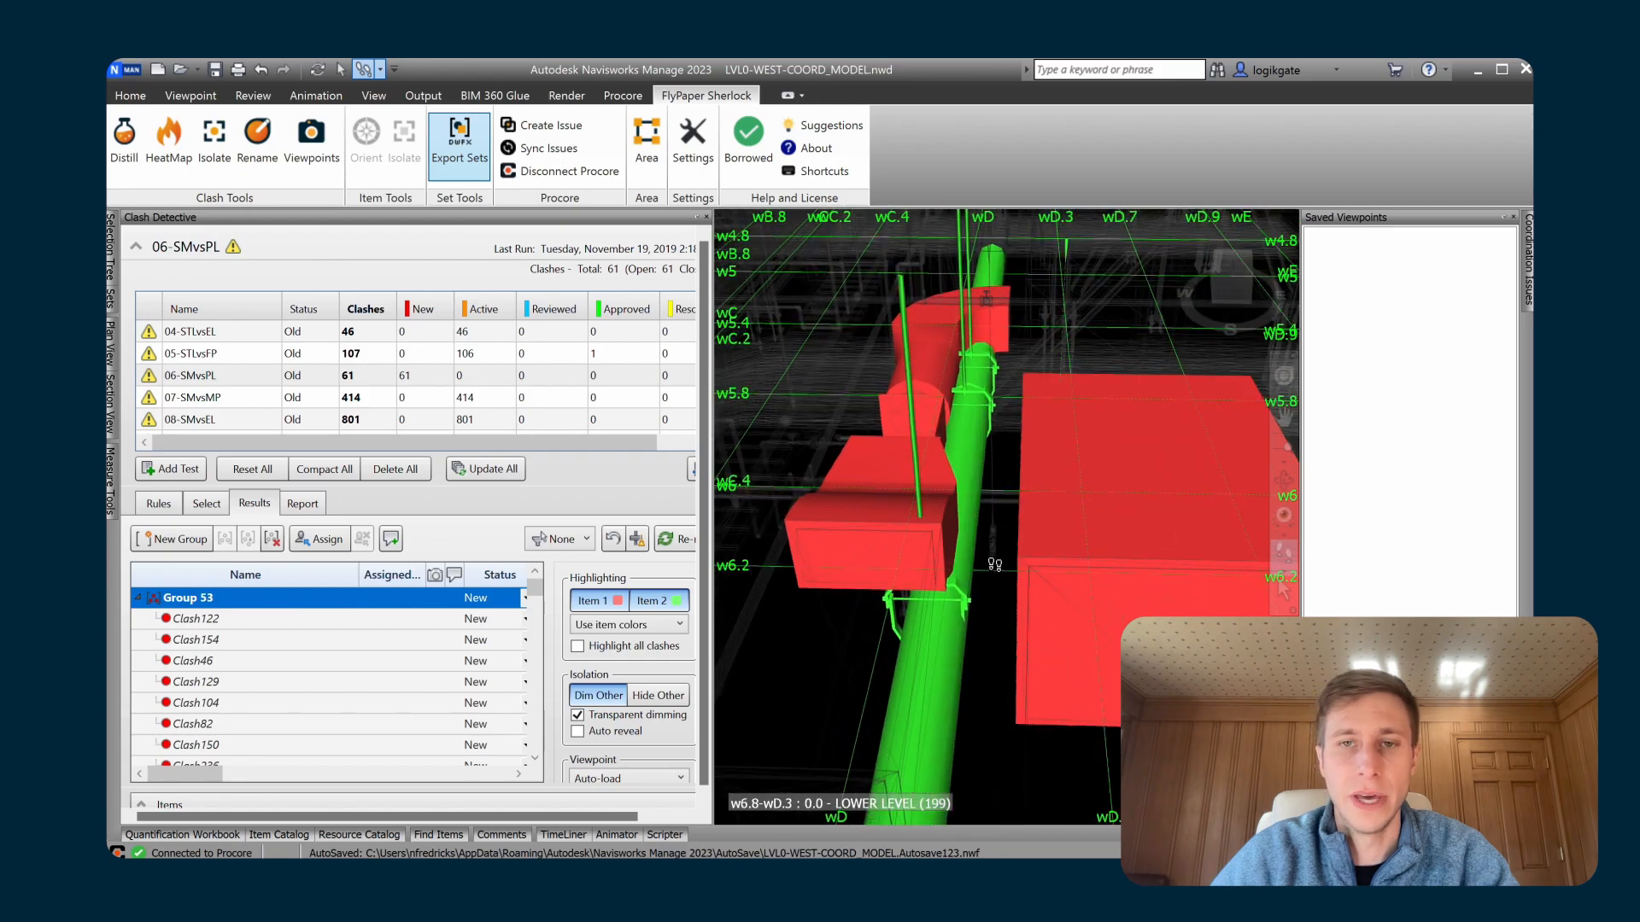
pyautogui.moveTo(880, 556)
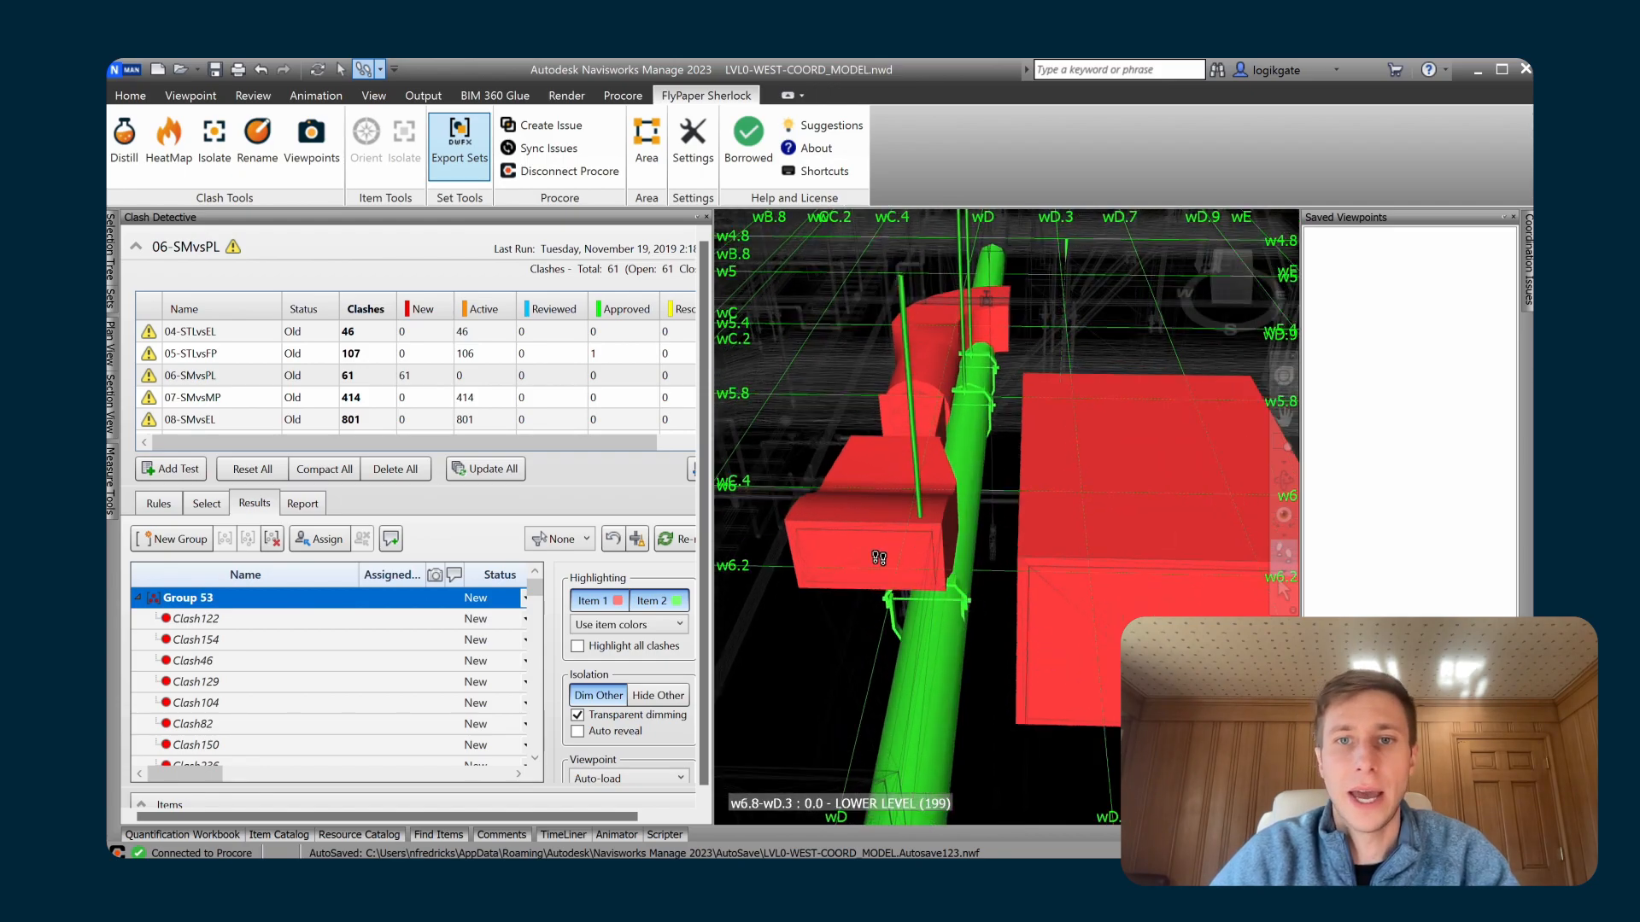
pyautogui.moveTo(1022, 573)
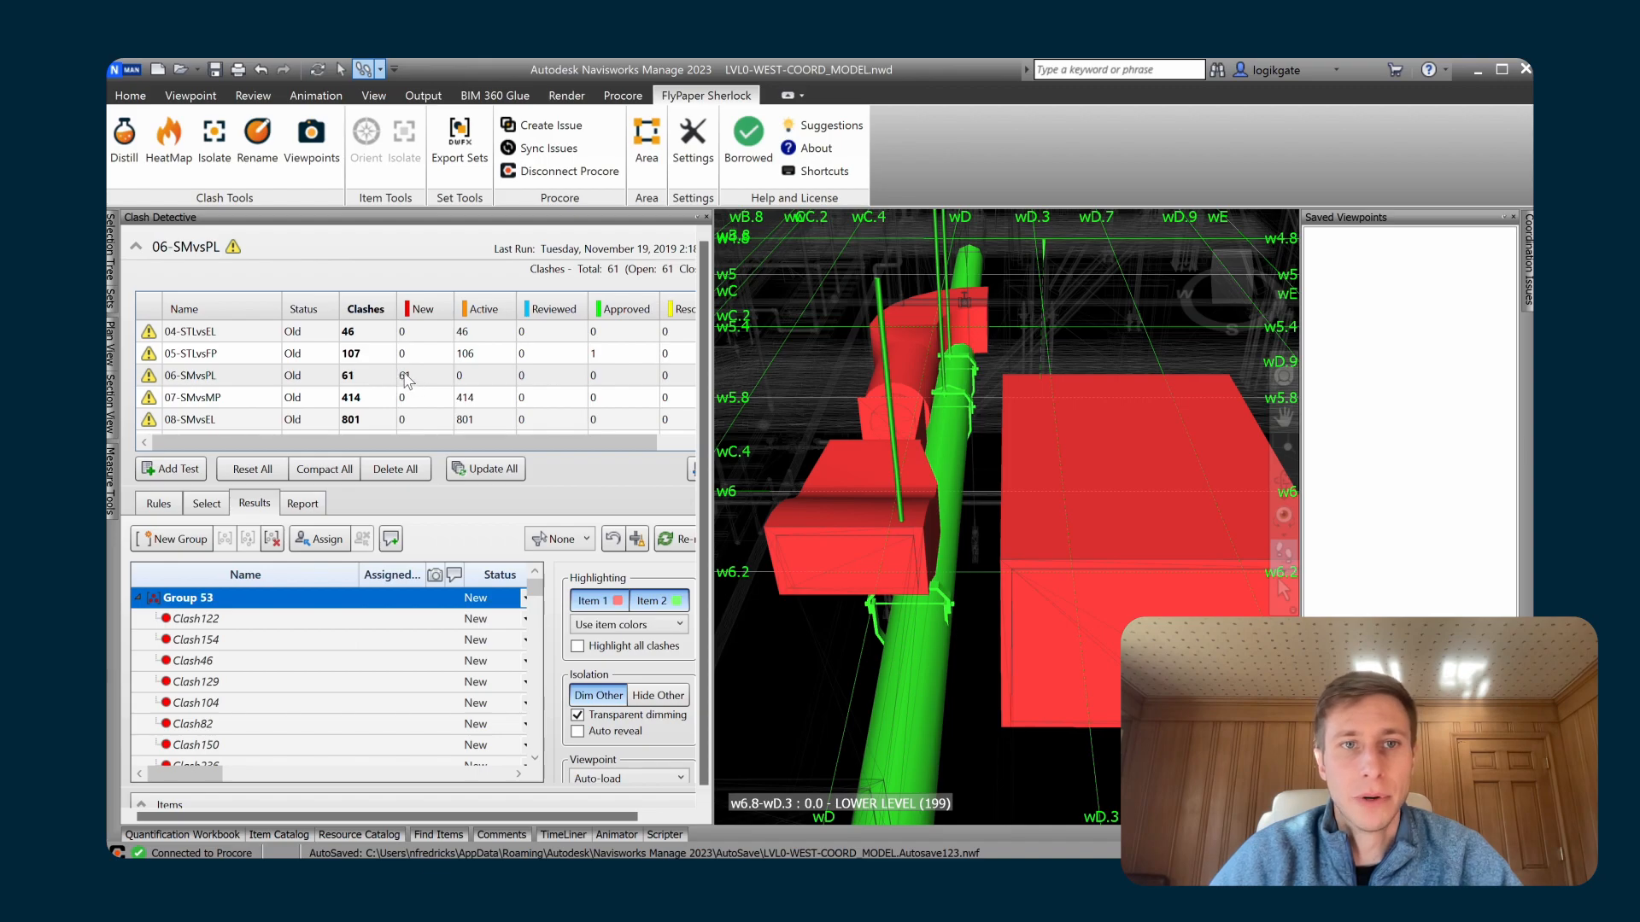
pyautogui.moveTo(417, 383)
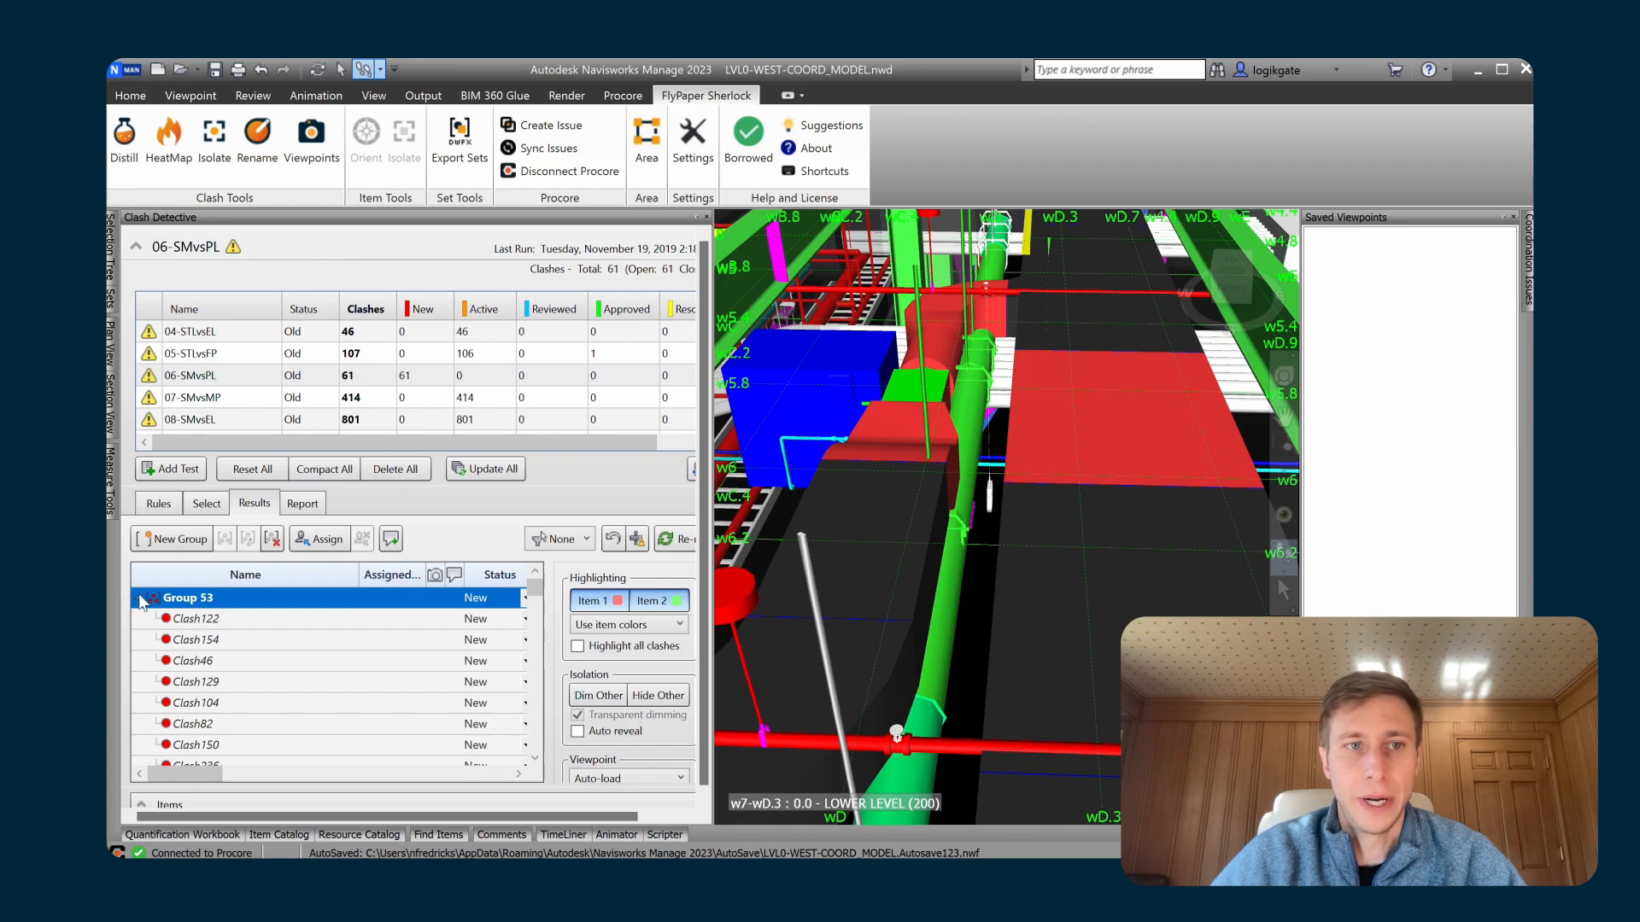
# Collapse Group 53 and turn off Dim Other so surrounding items show normally.
pyautogui.click(598, 696)
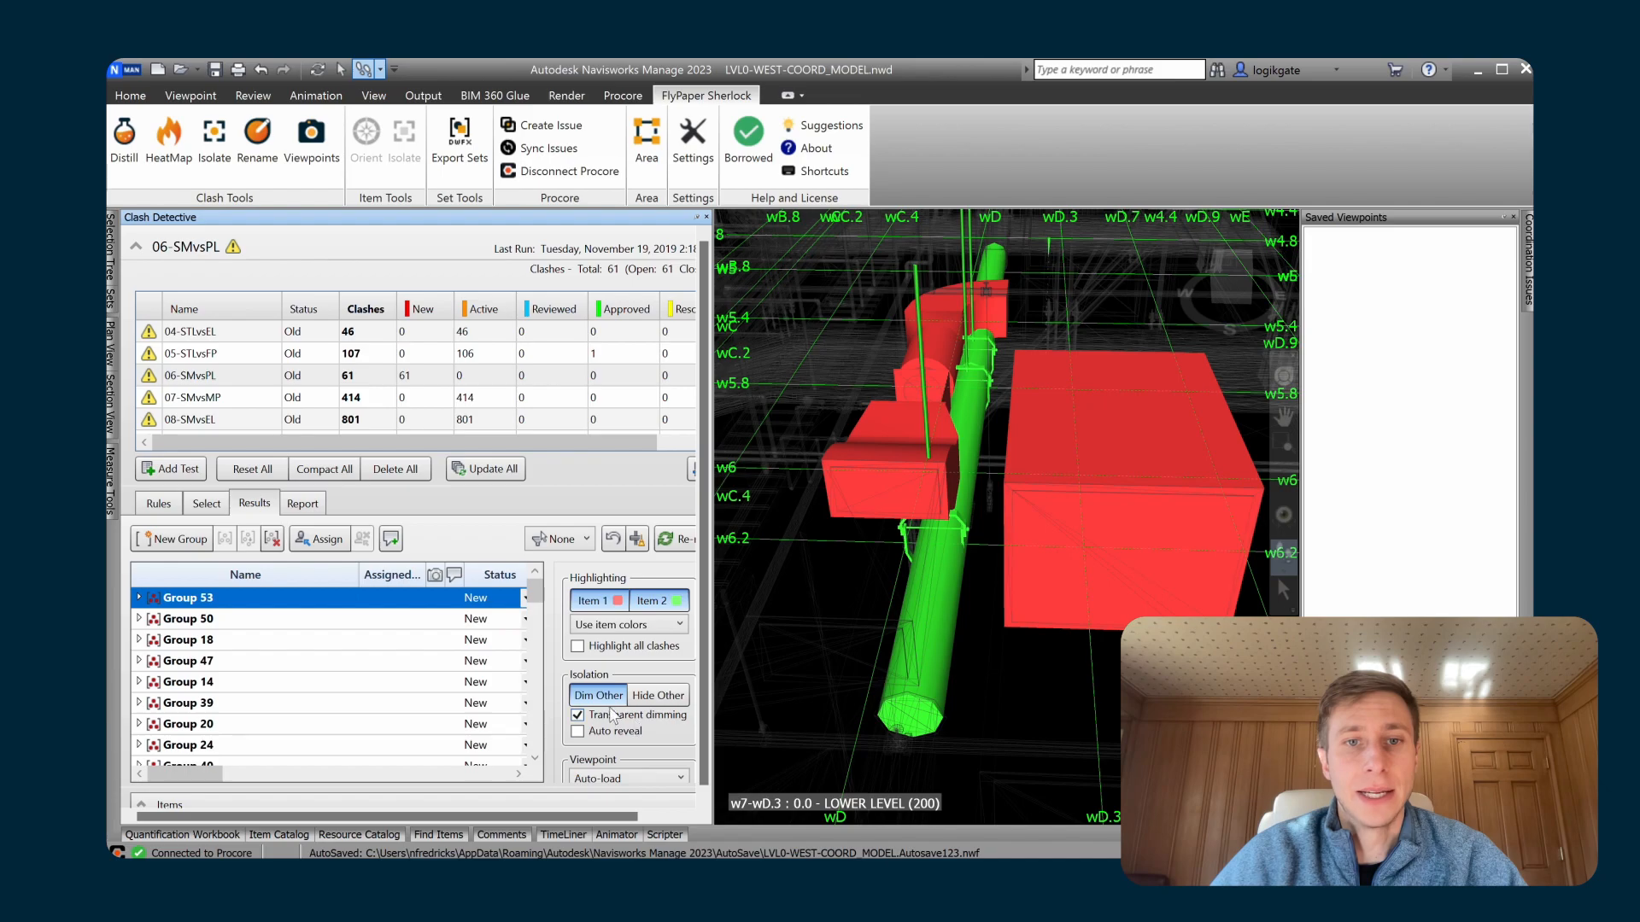
pyautogui.moveTo(610, 700)
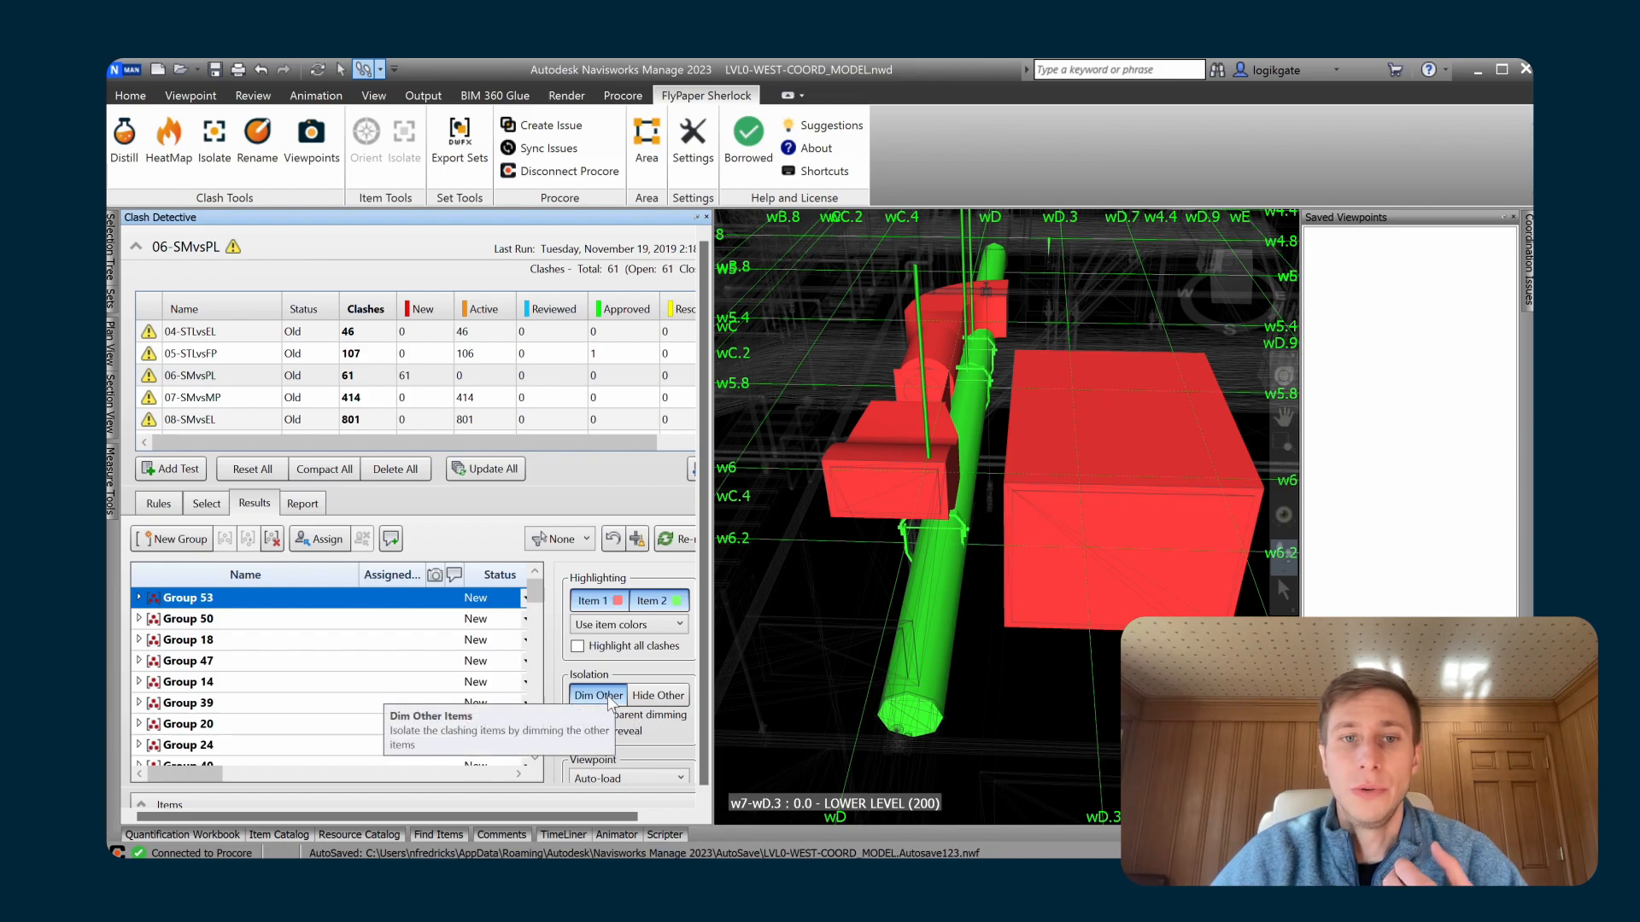
pyautogui.click(577, 715)
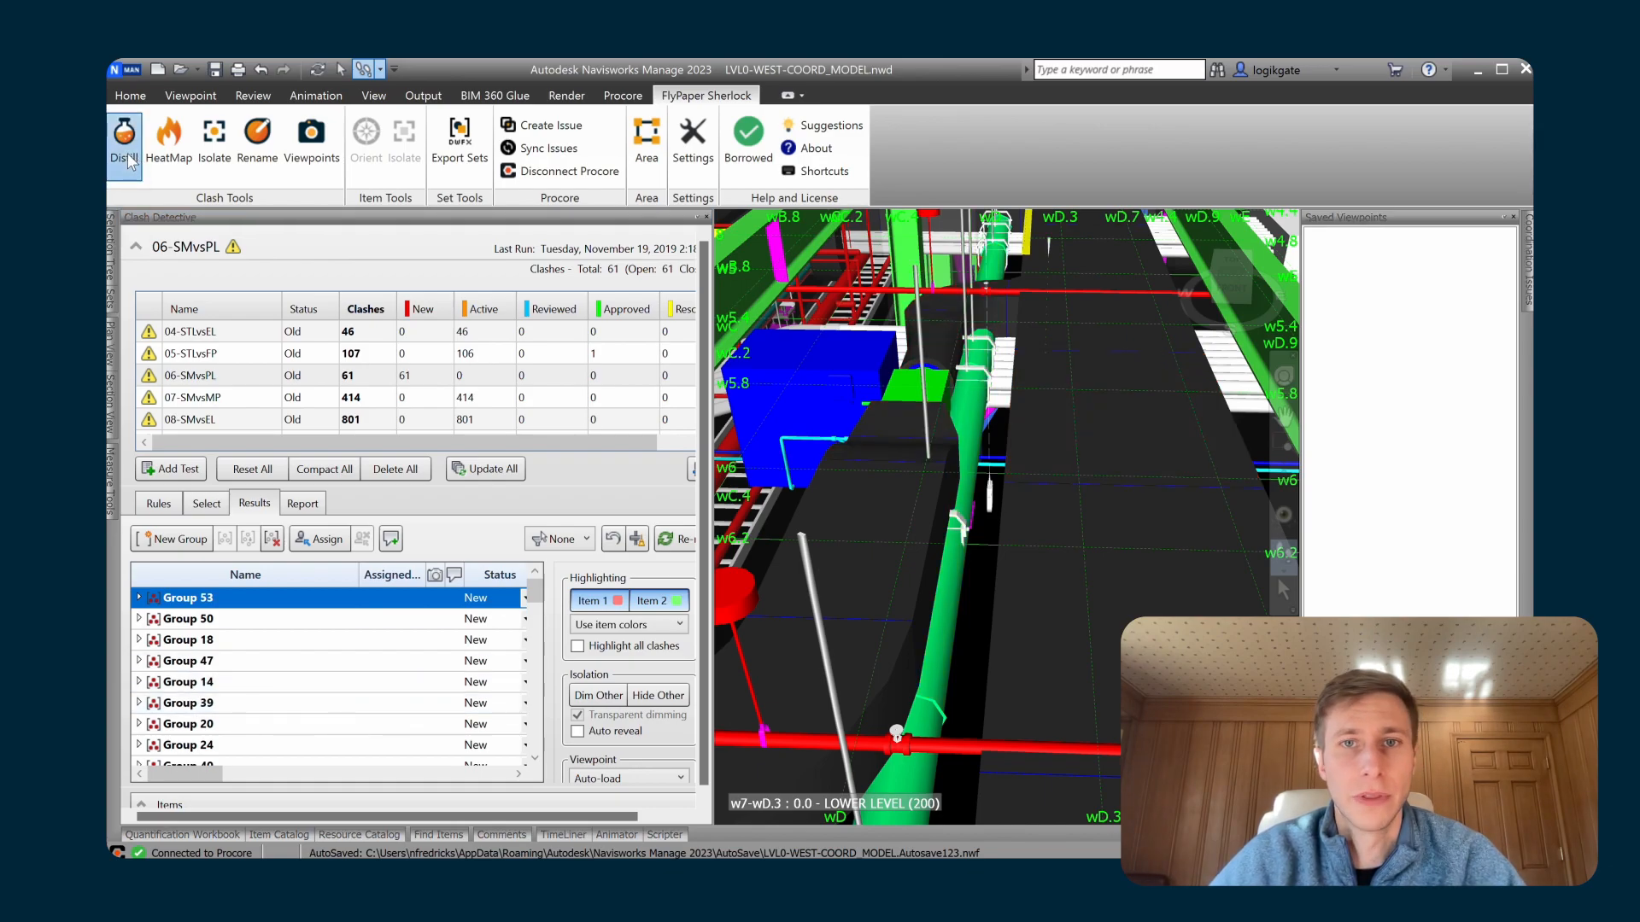
# Revisit the 06-SMvsPL settings in the Distill window, then close it again.
pyautogui.click(123, 138)
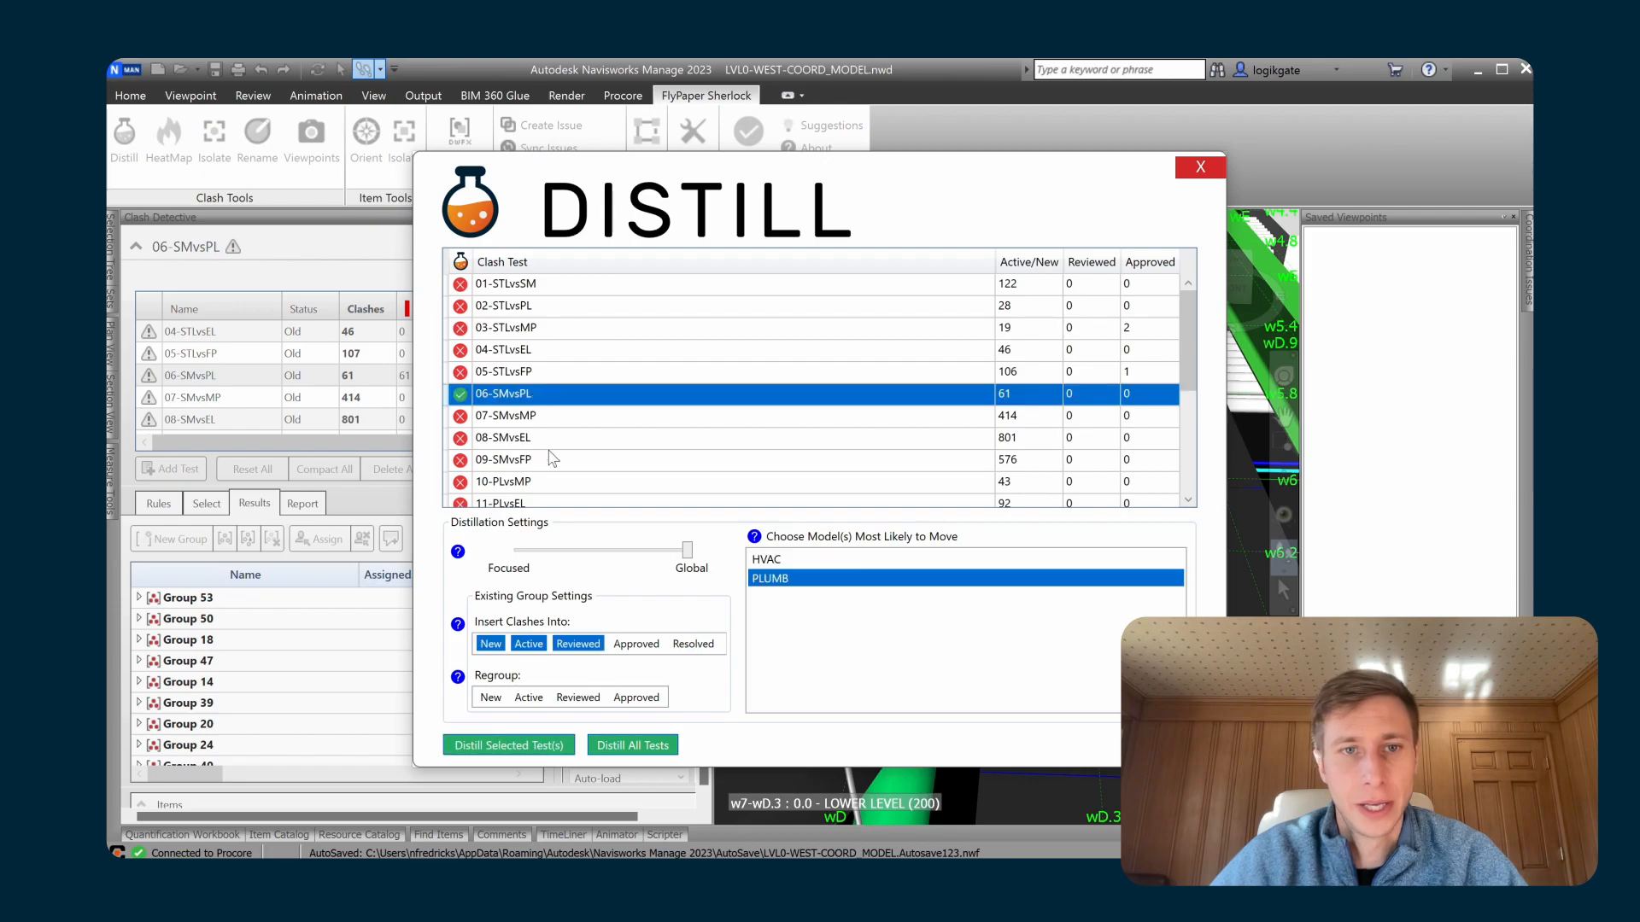
pyautogui.moveTo(683, 721)
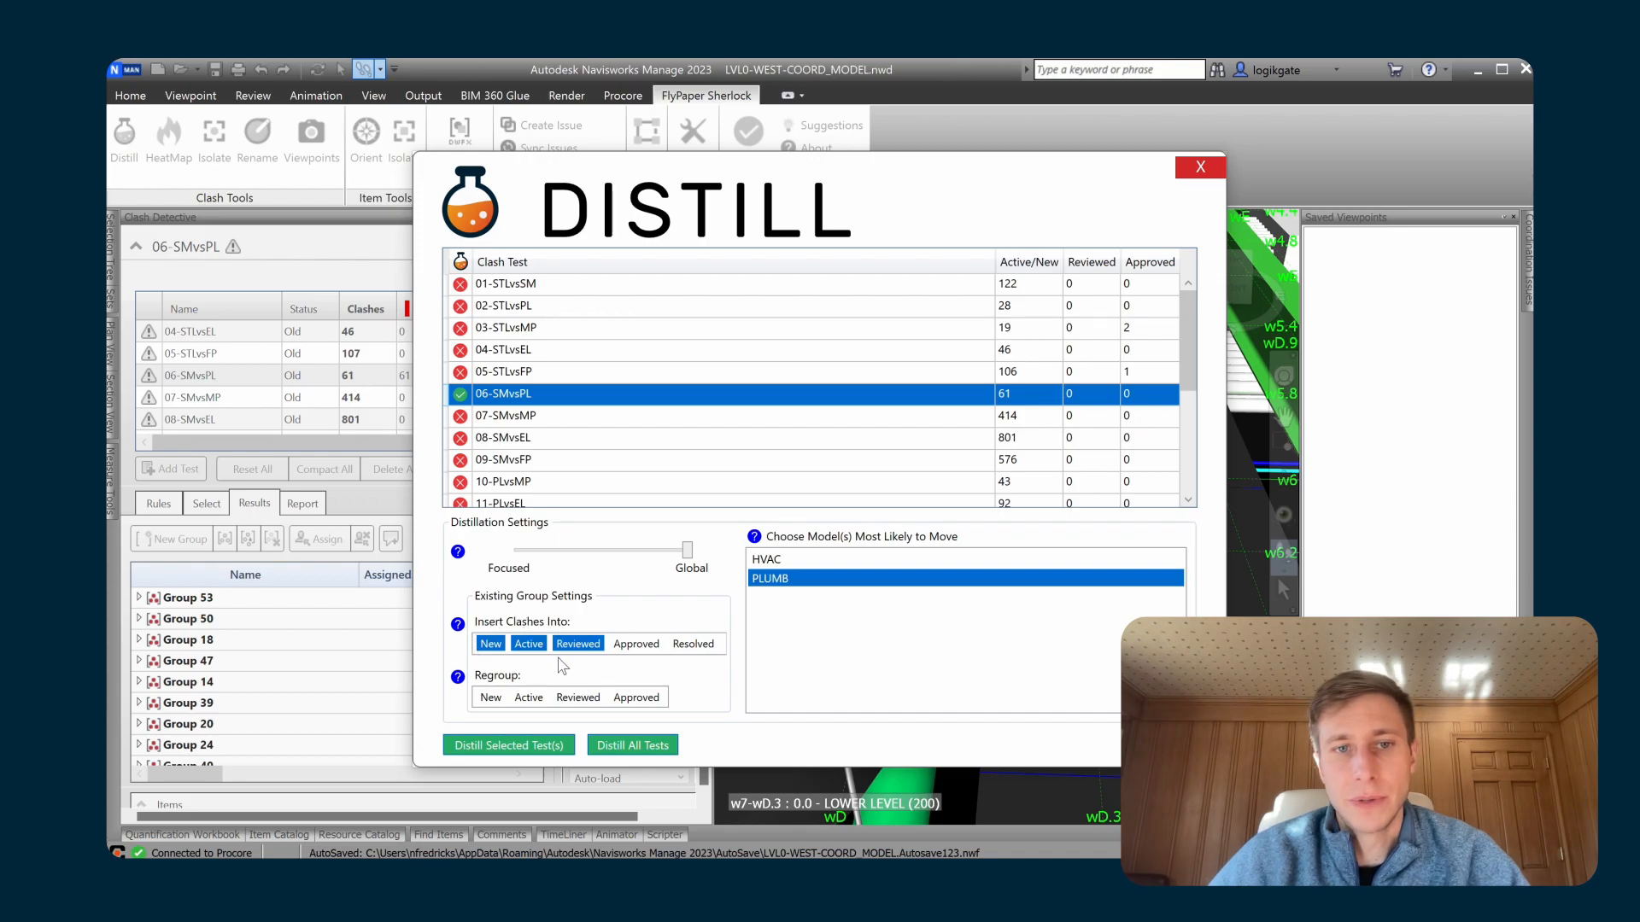
pyautogui.moveTo(514, 615)
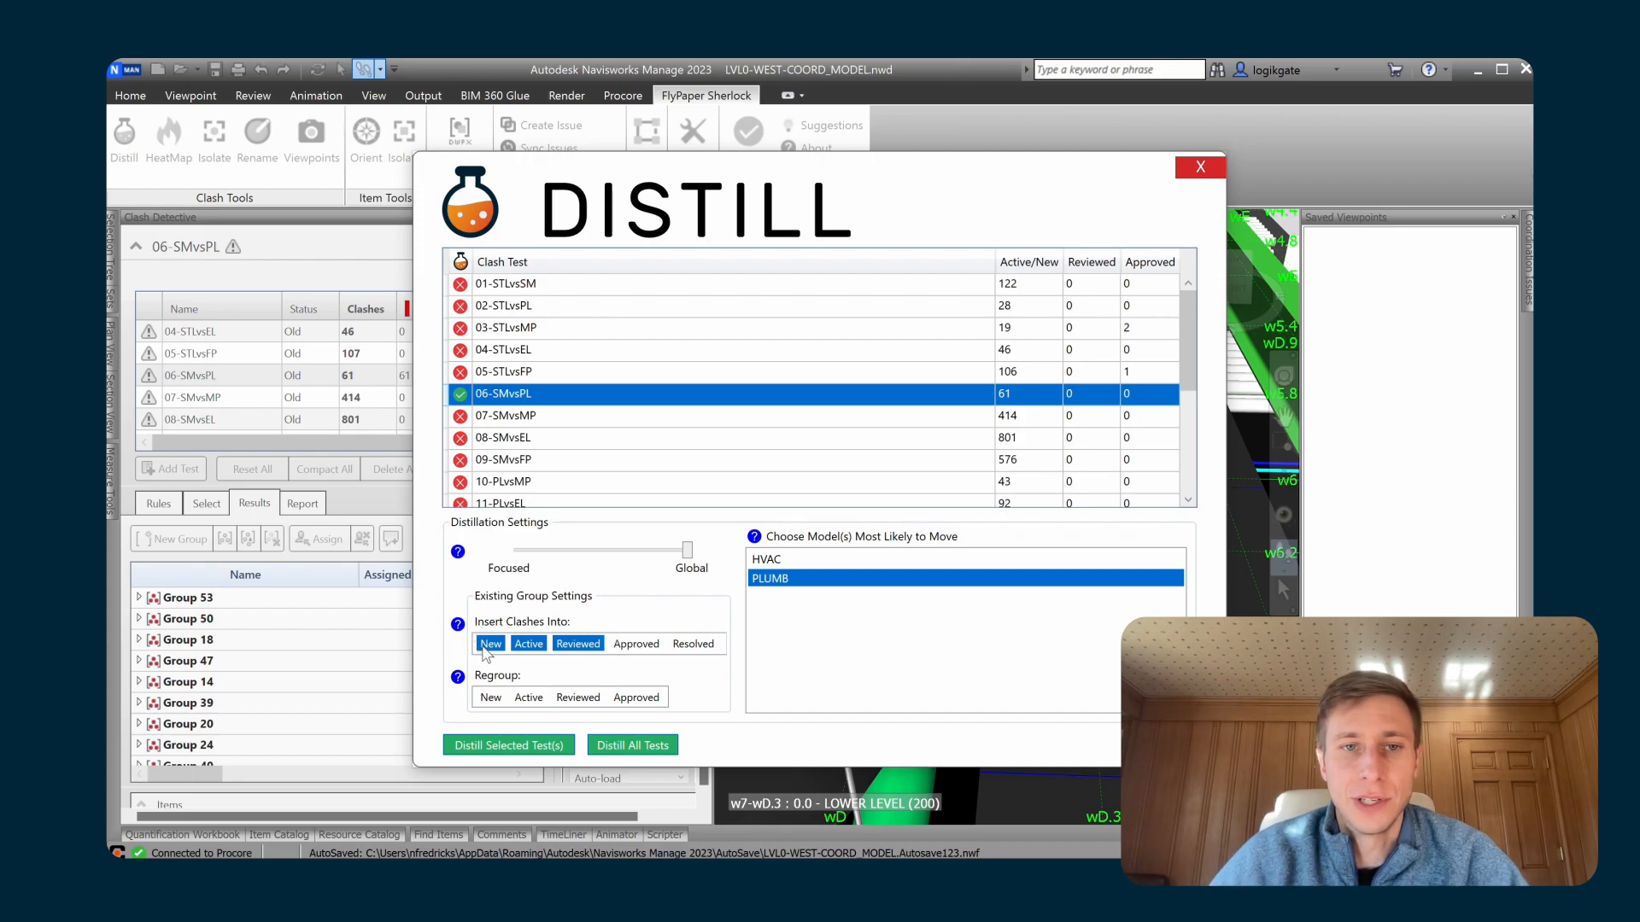
pyautogui.click(577, 644)
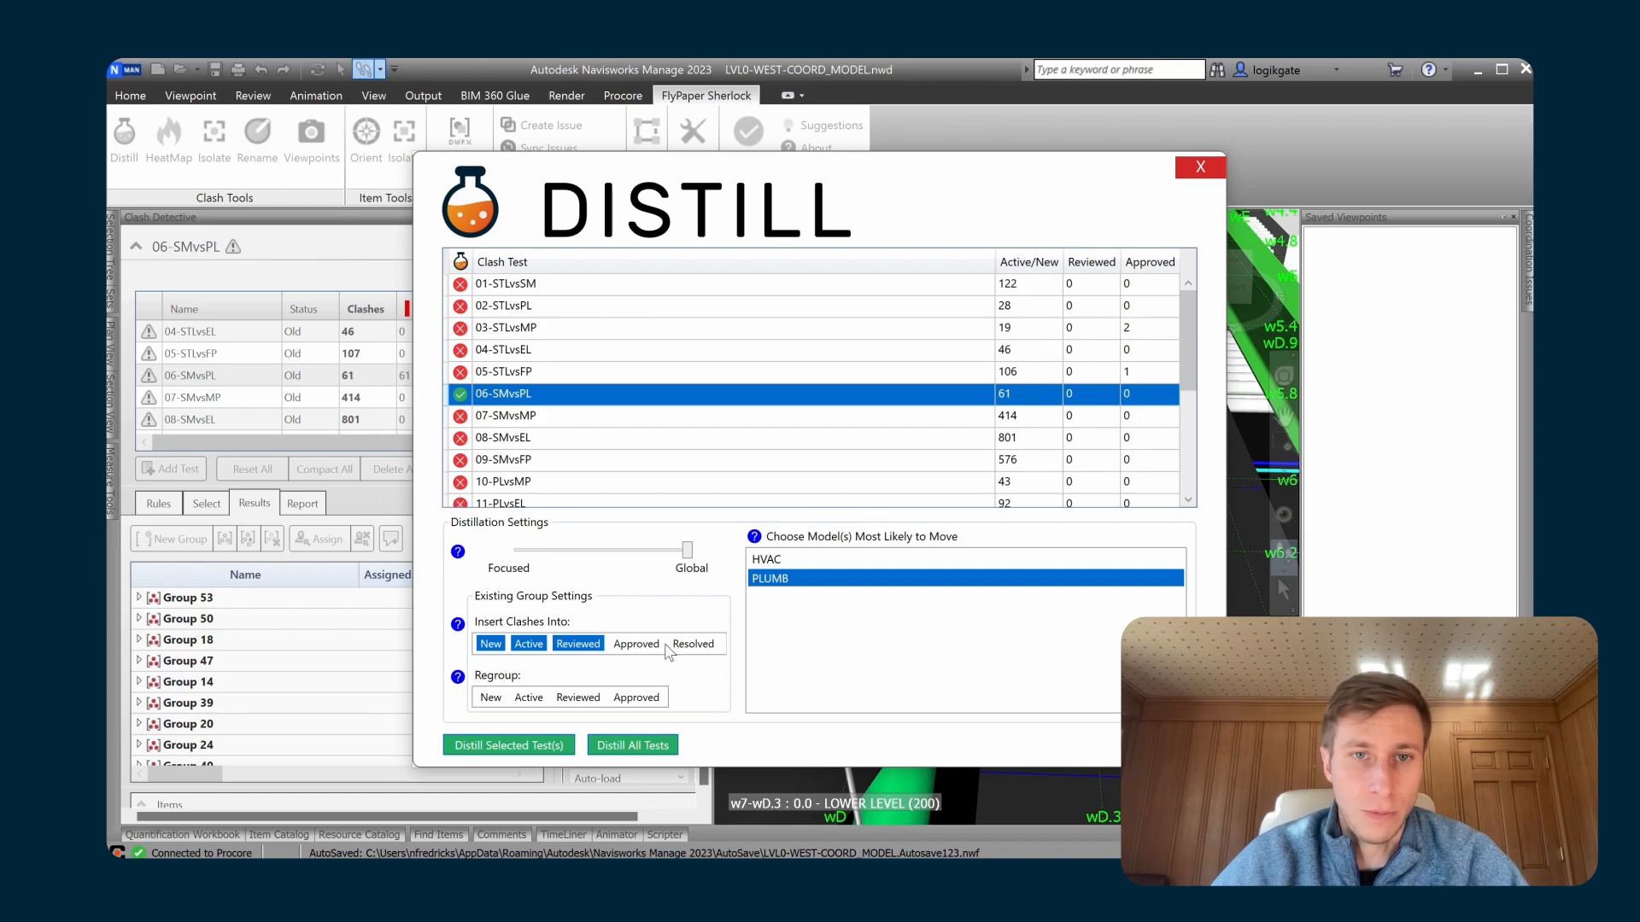
pyautogui.moveTo(554, 680)
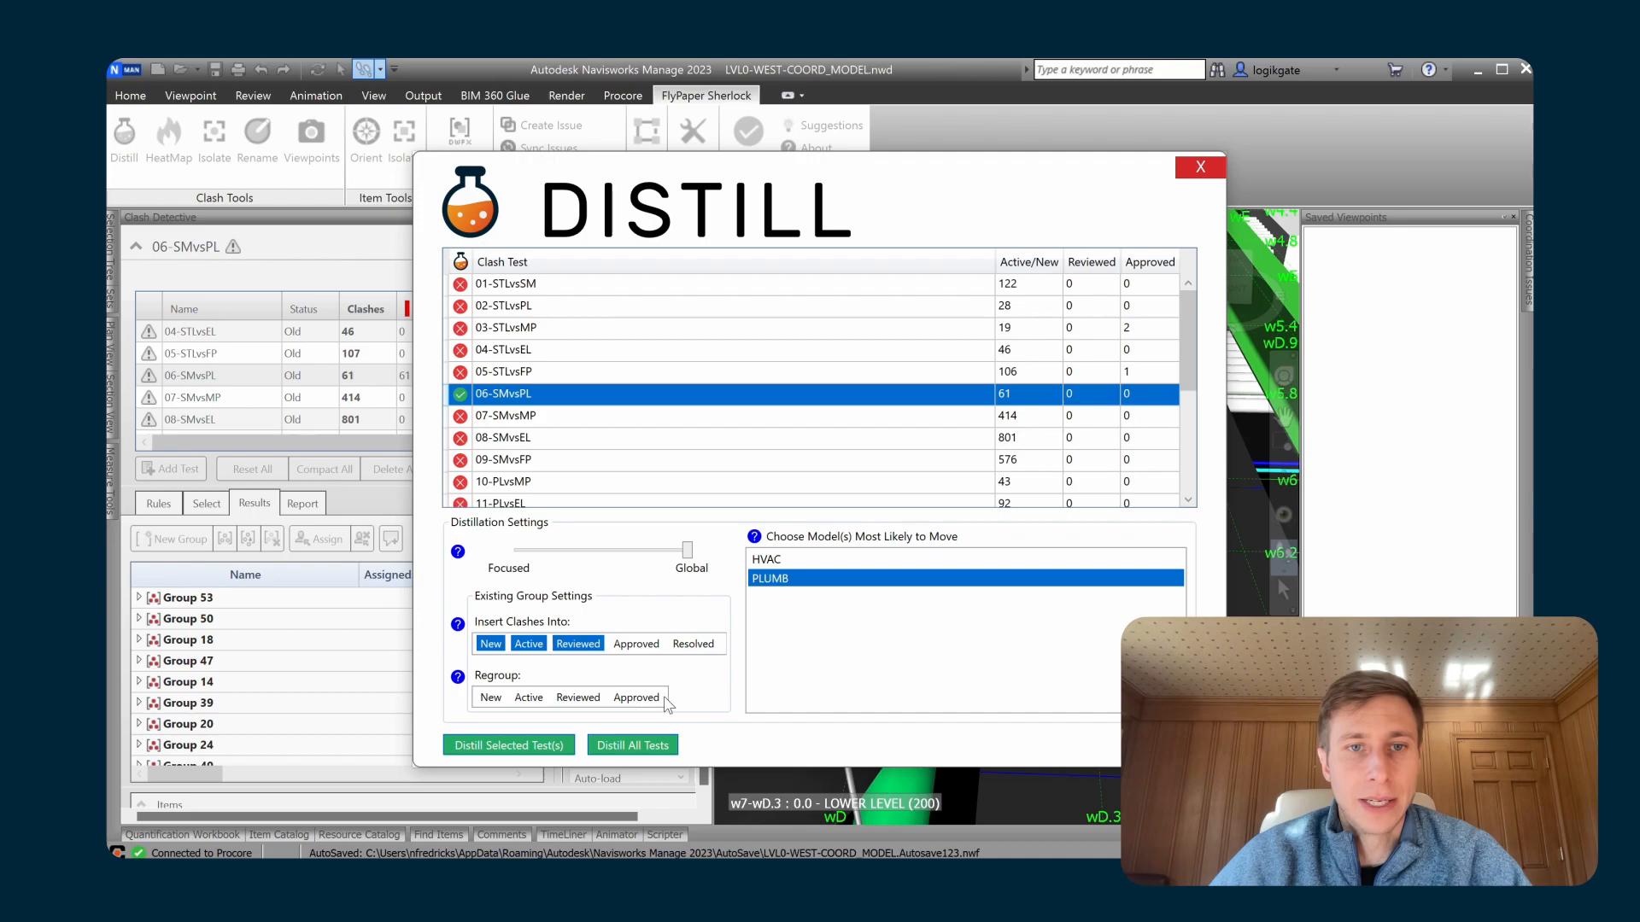
pyautogui.moveTo(505, 711)
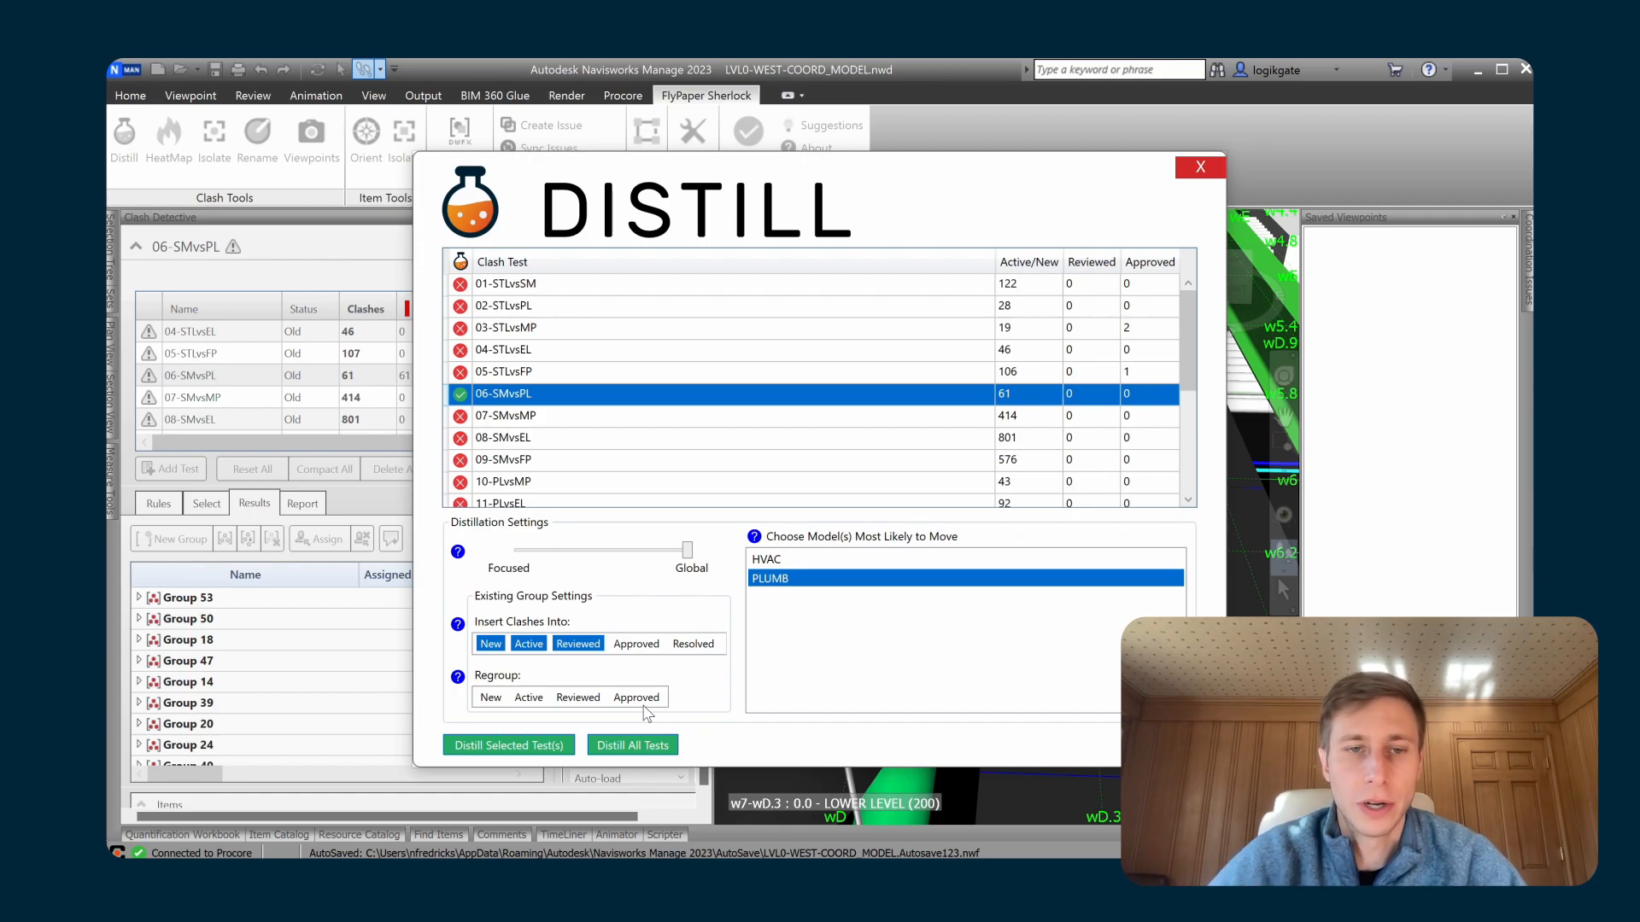
pyautogui.moveTo(564, 714)
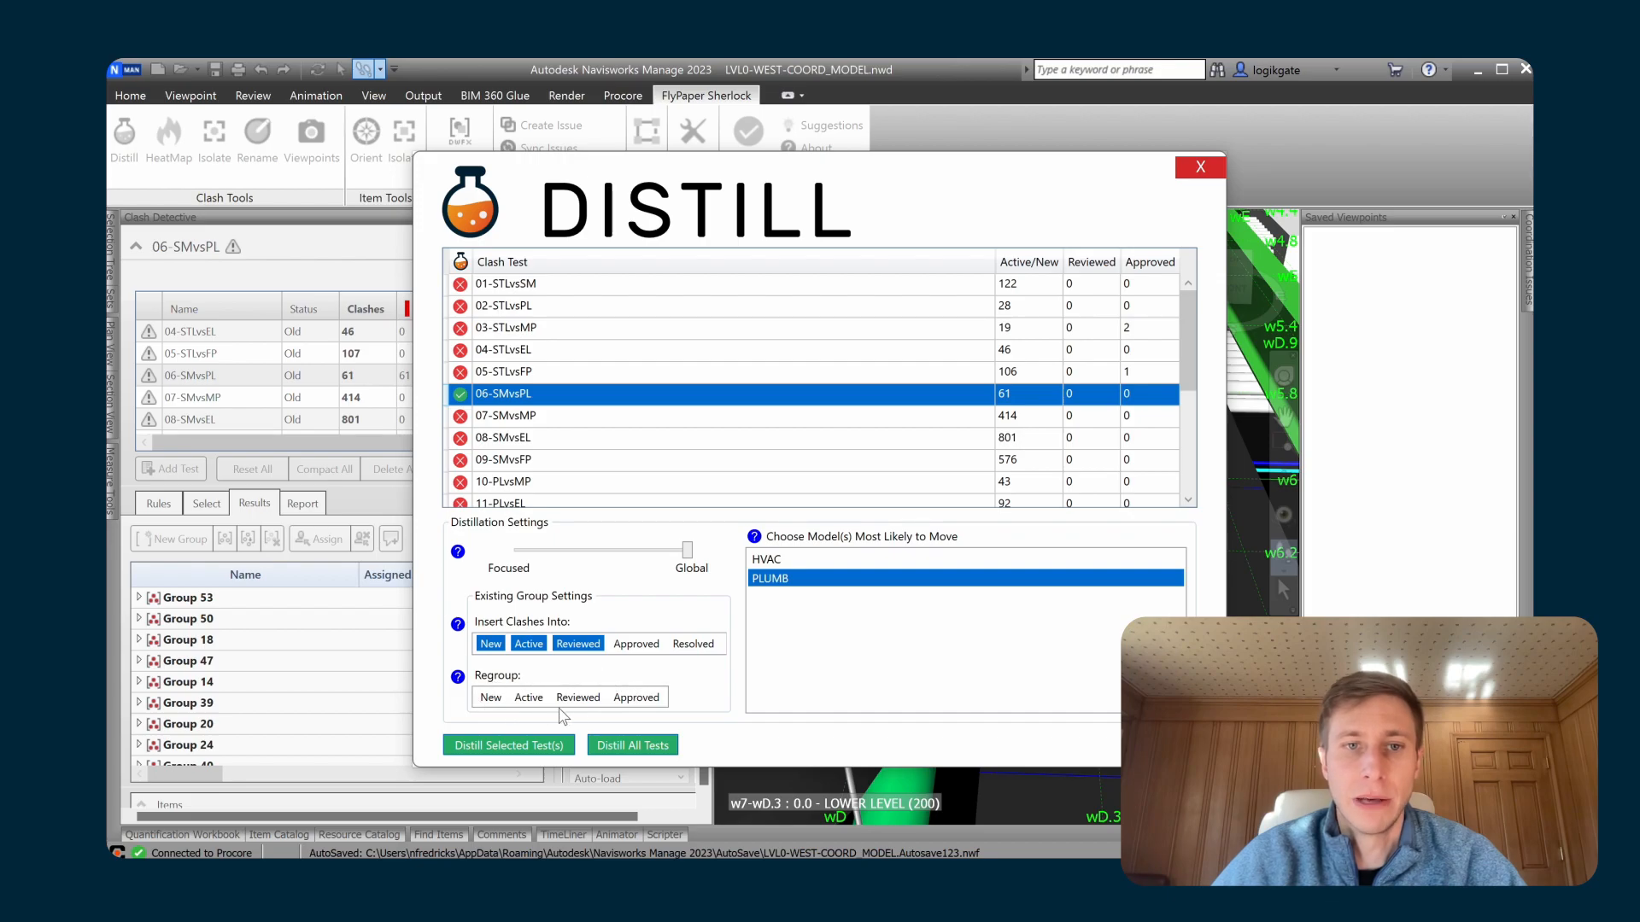
pyautogui.moveTo(690, 701)
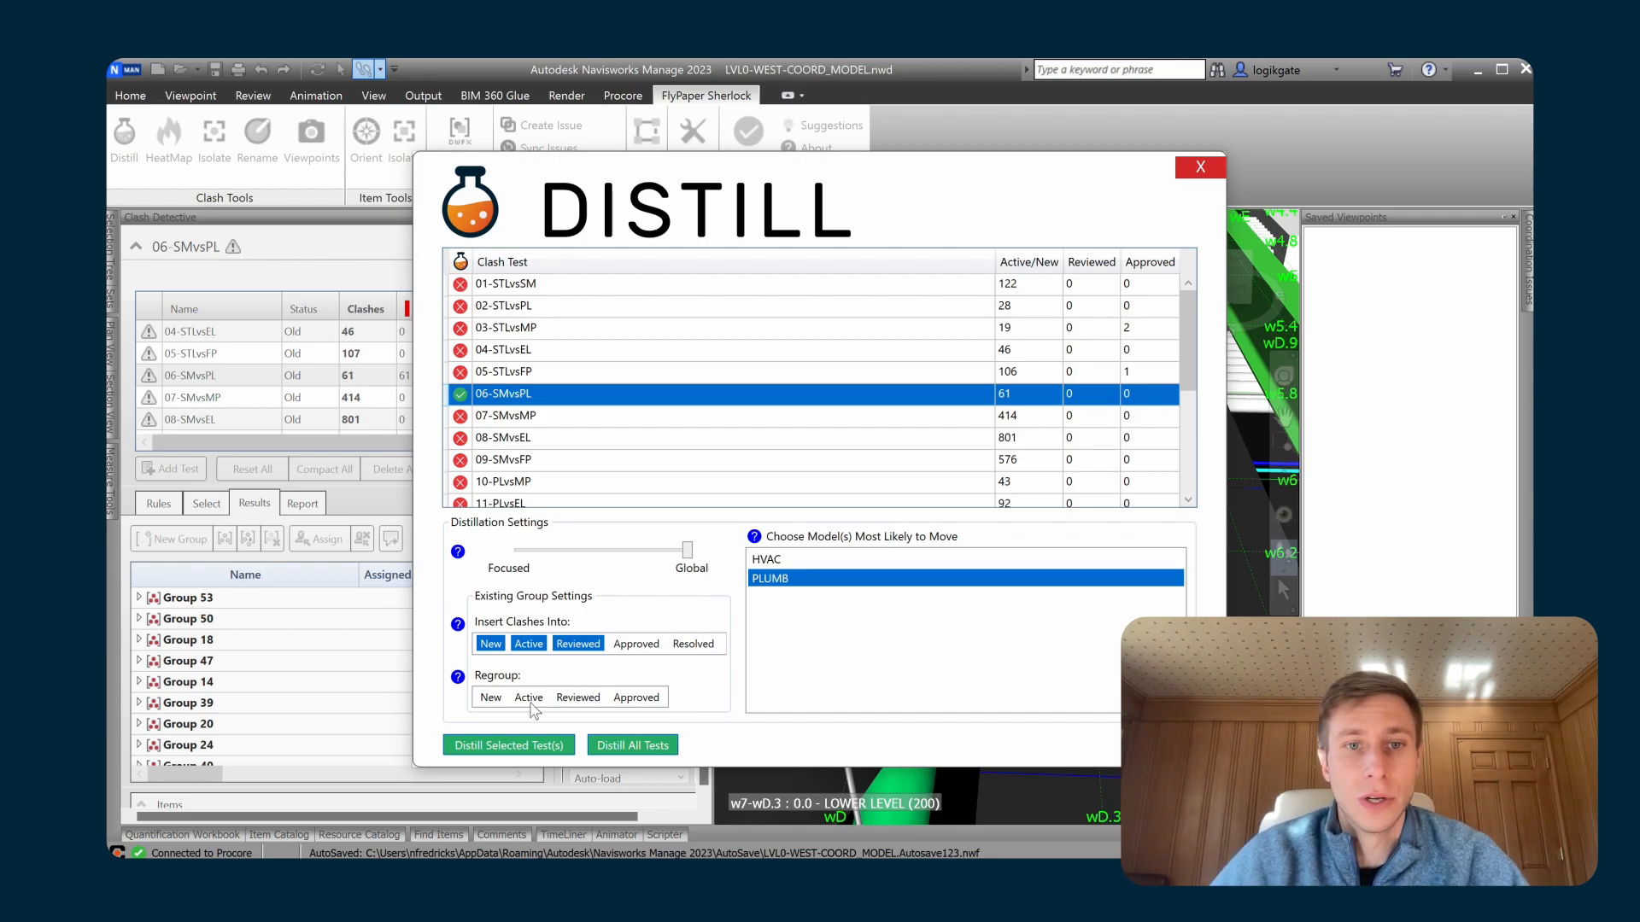
pyautogui.moveTo(581, 557)
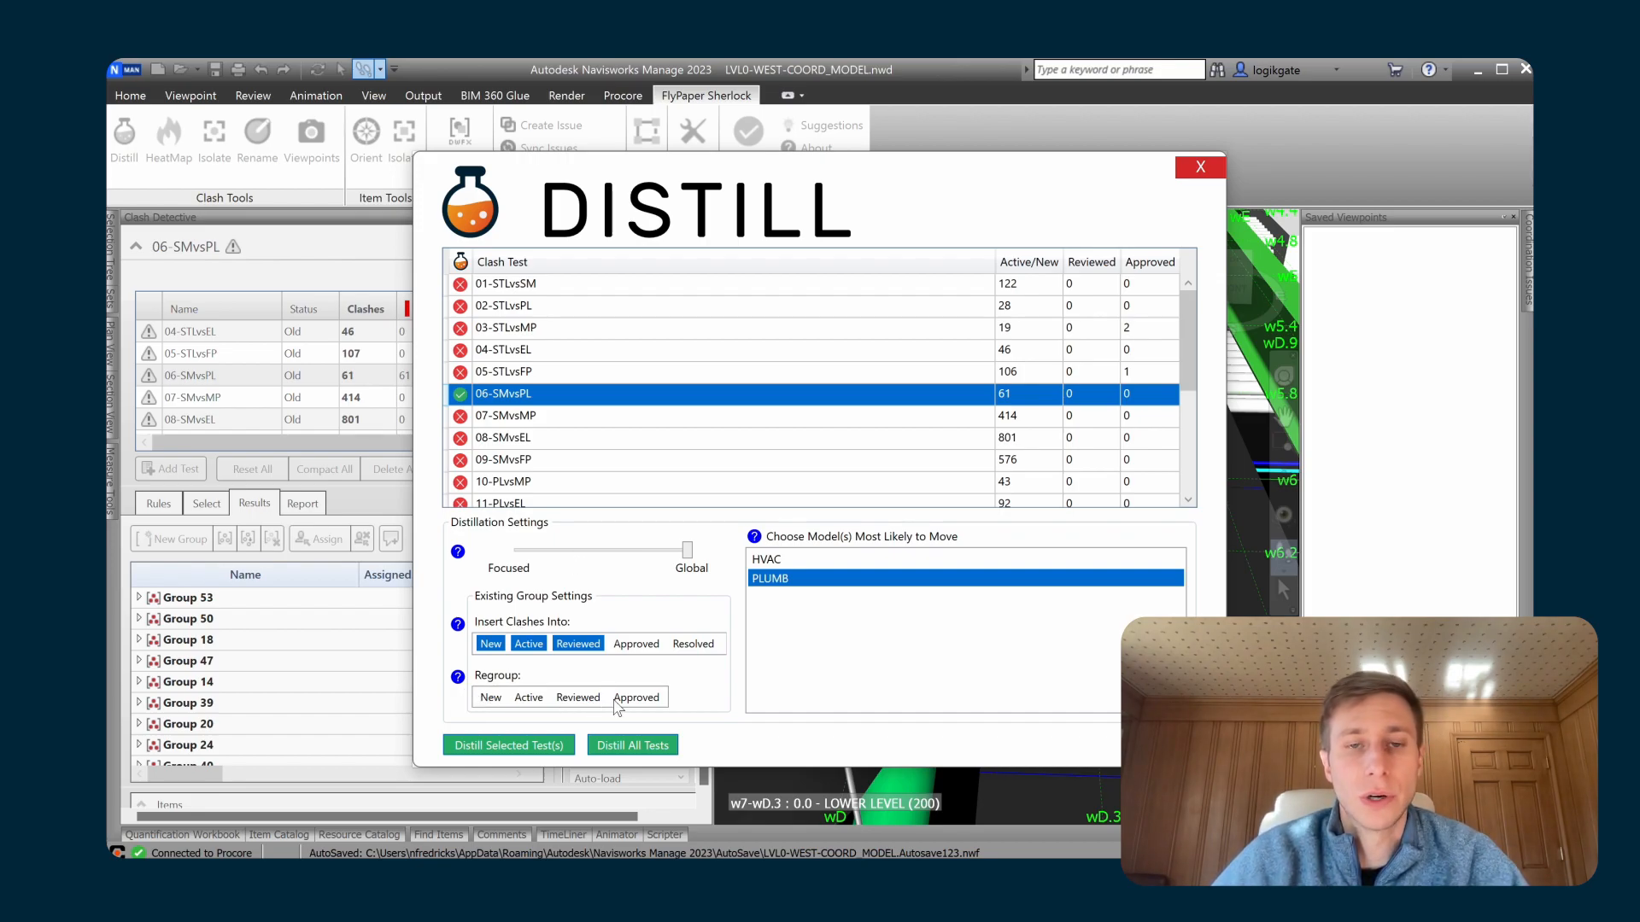
pyautogui.moveTo(554, 675)
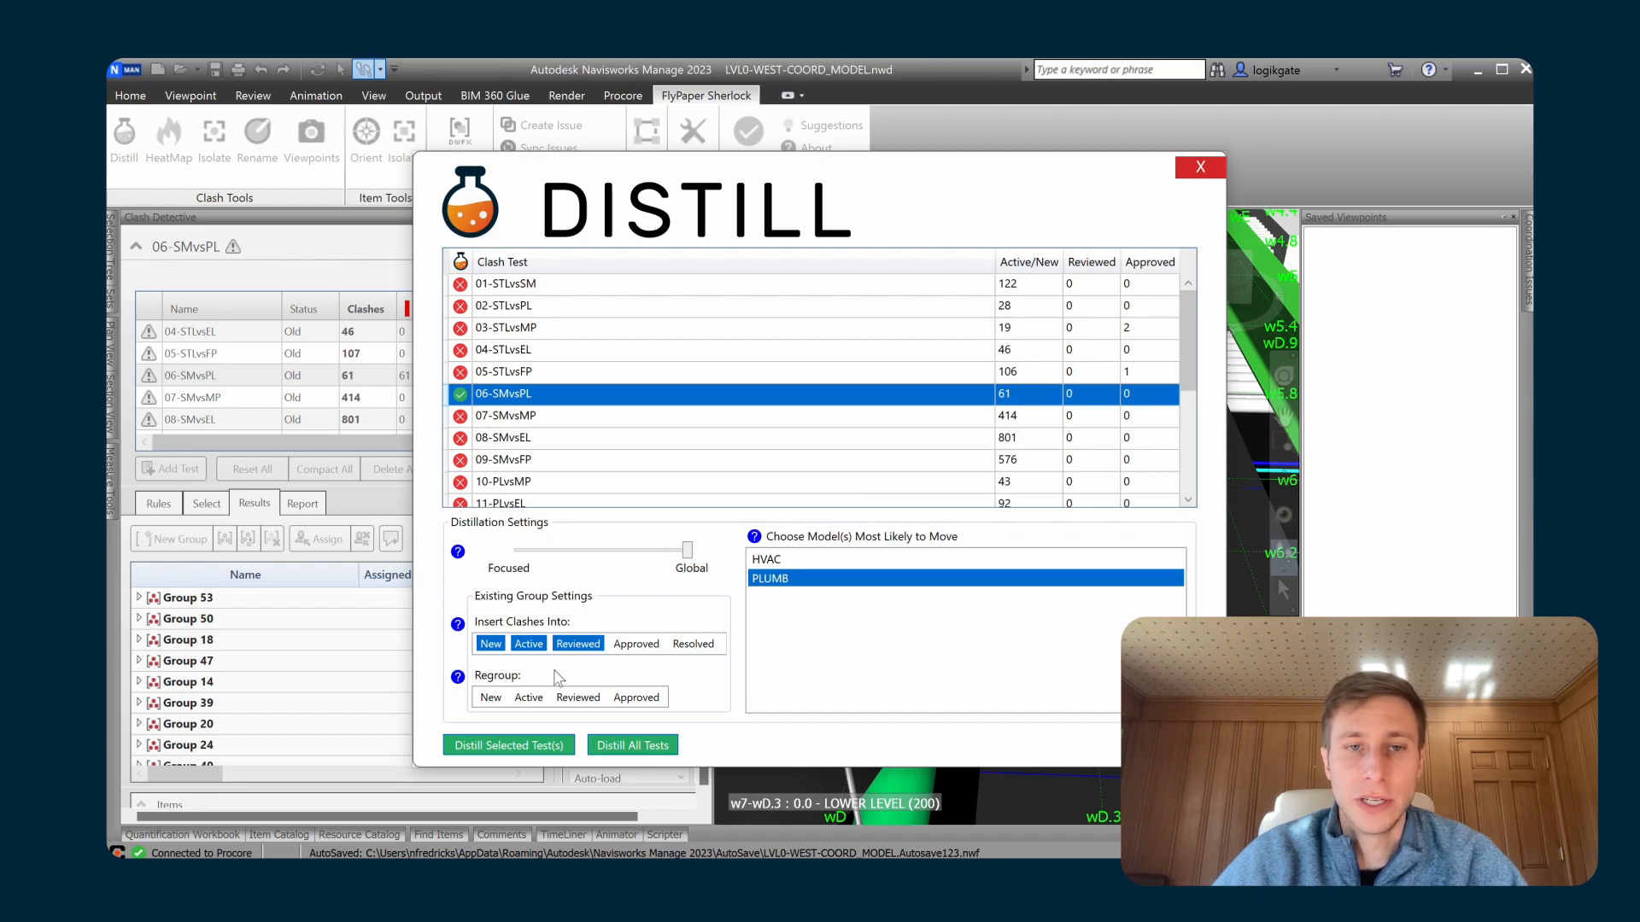
pyautogui.moveTo(628, 611)
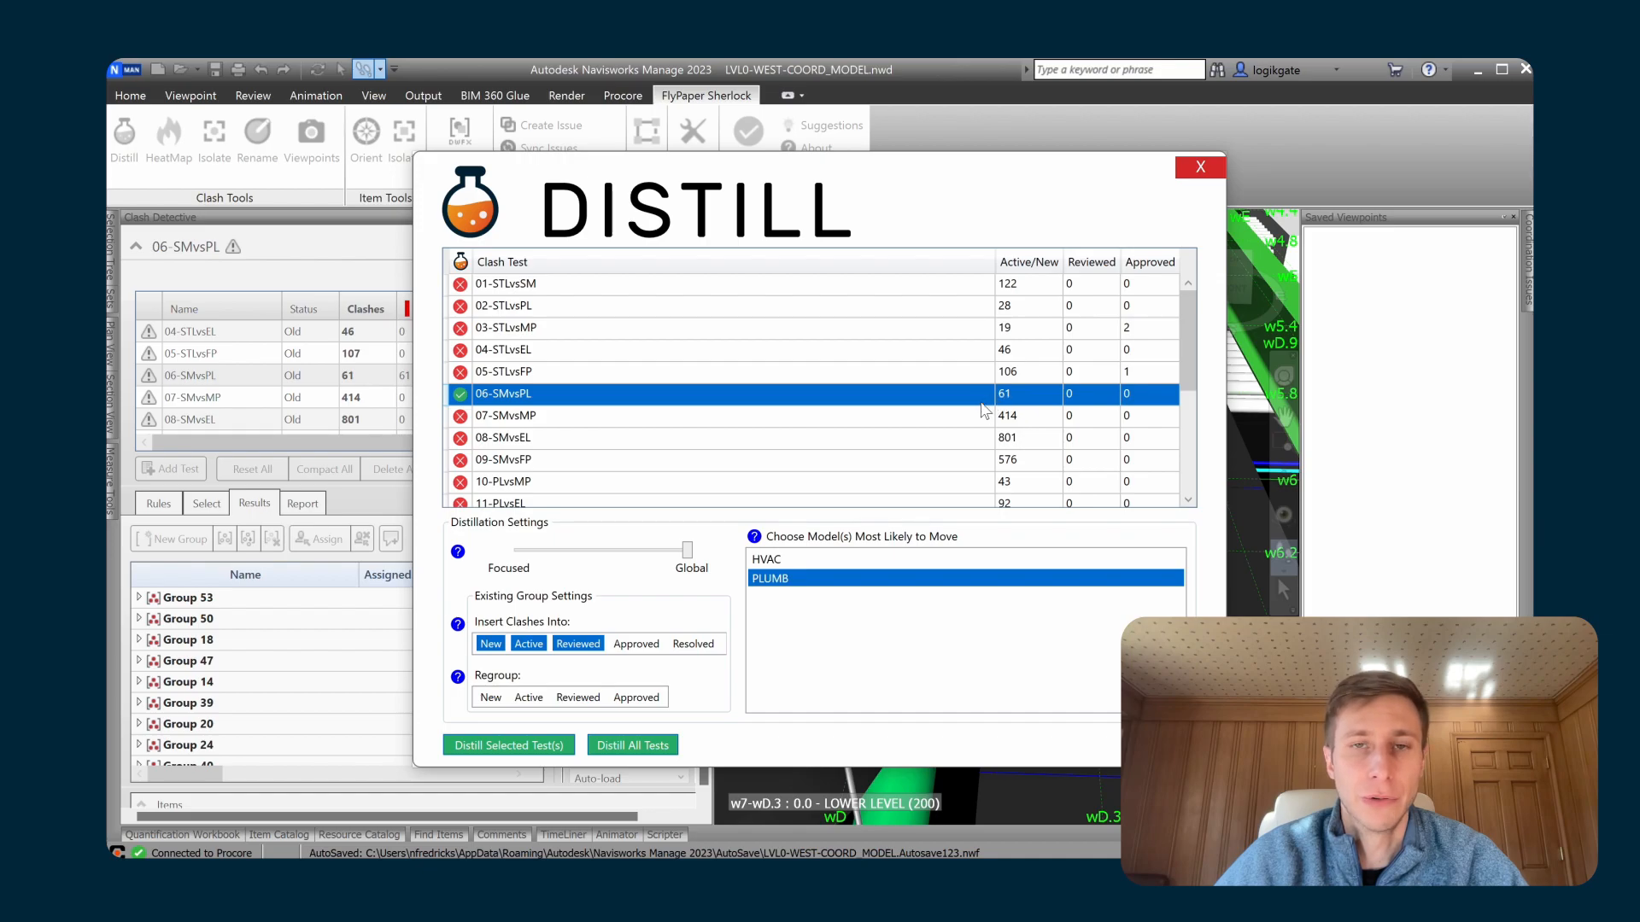
pyautogui.moveTo(926, 412)
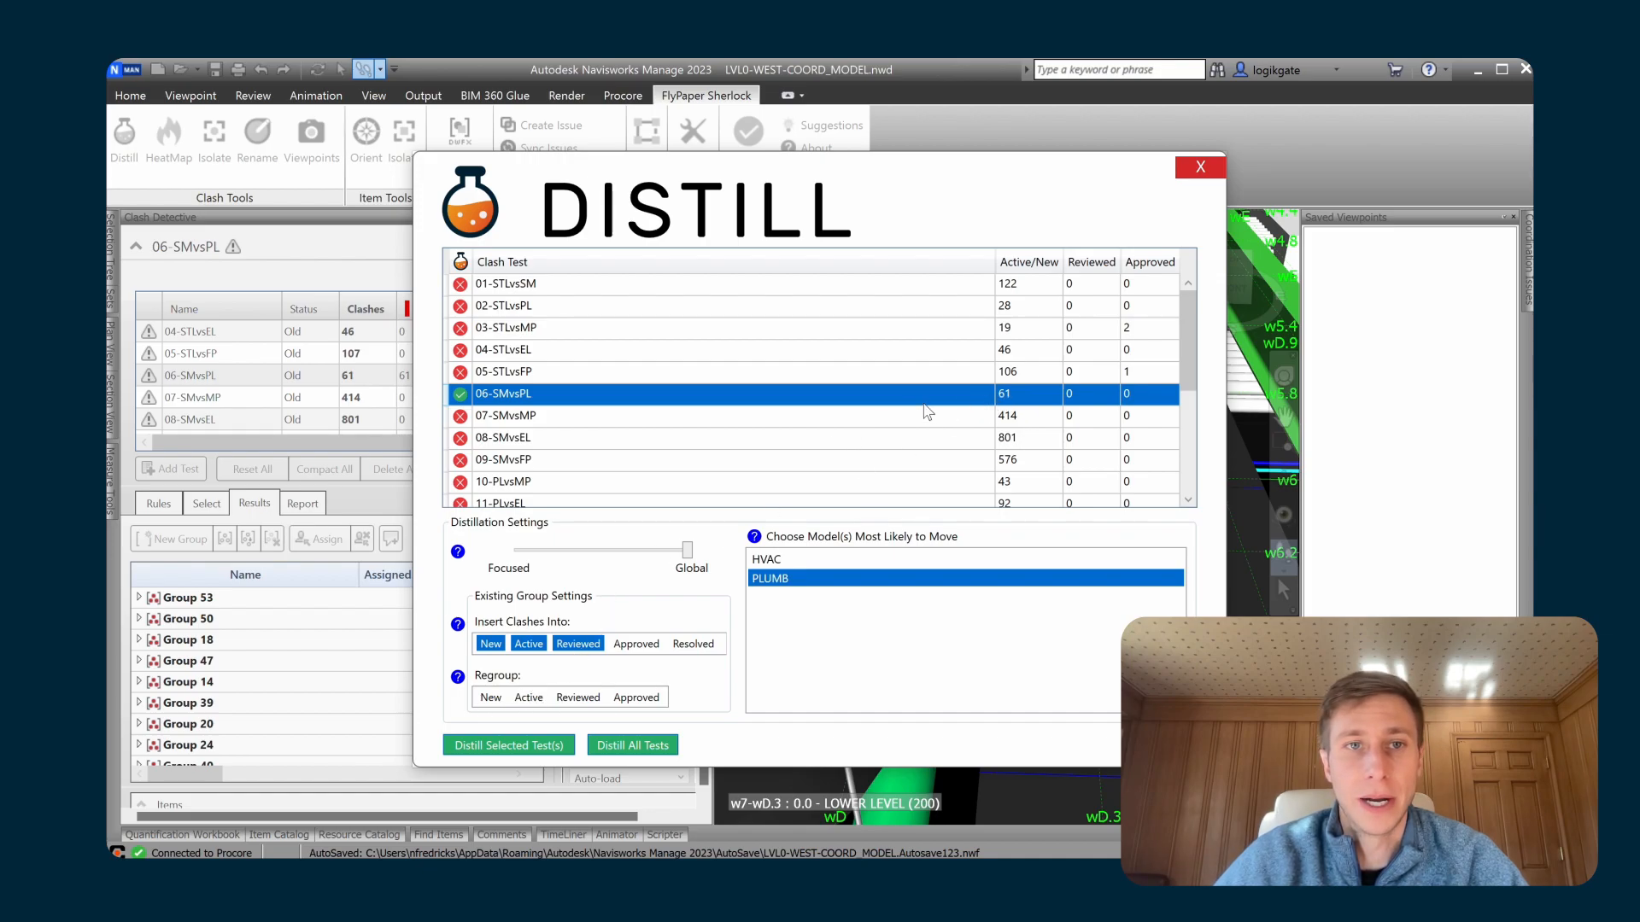
pyautogui.moveTo(1001, 401)
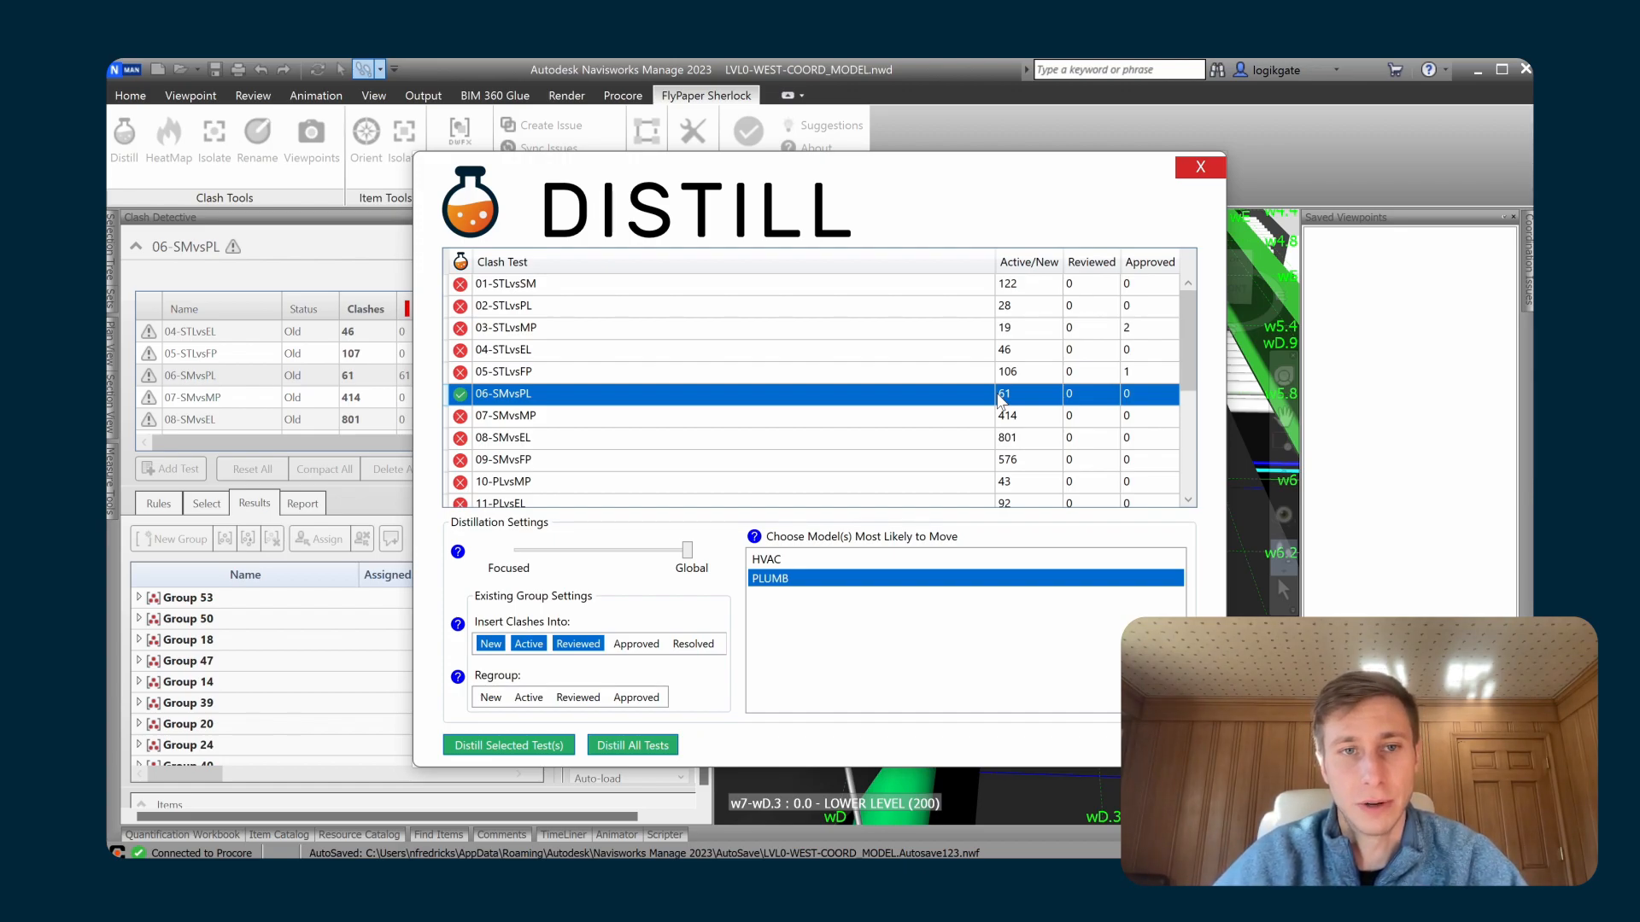
pyautogui.moveTo(1204, 171)
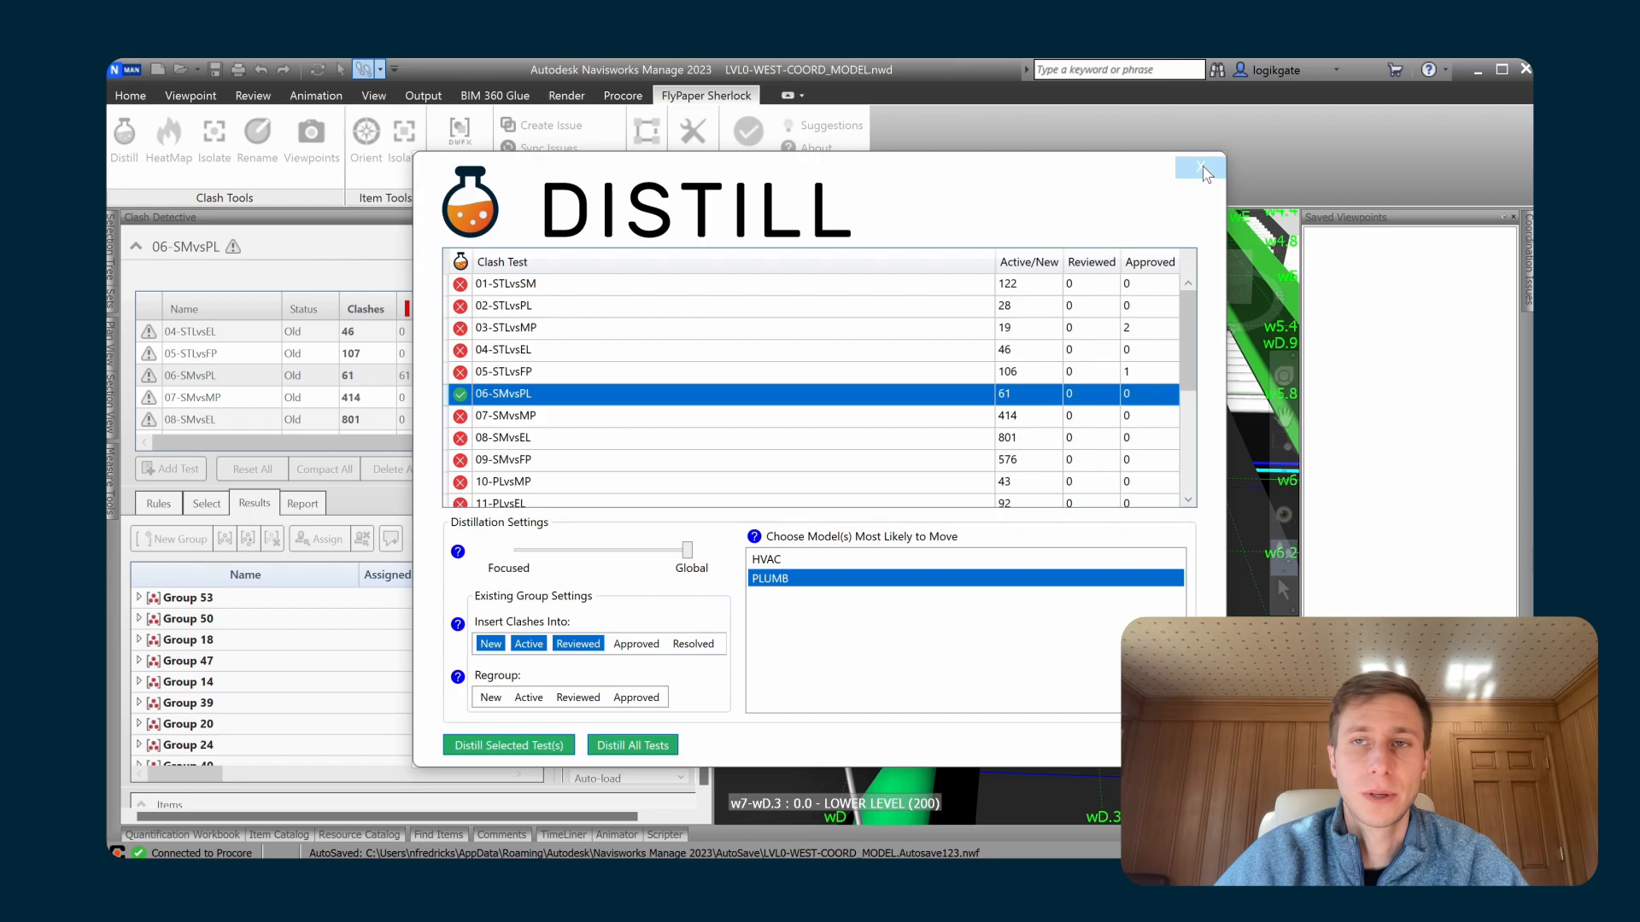
pyautogui.click(1199, 166)
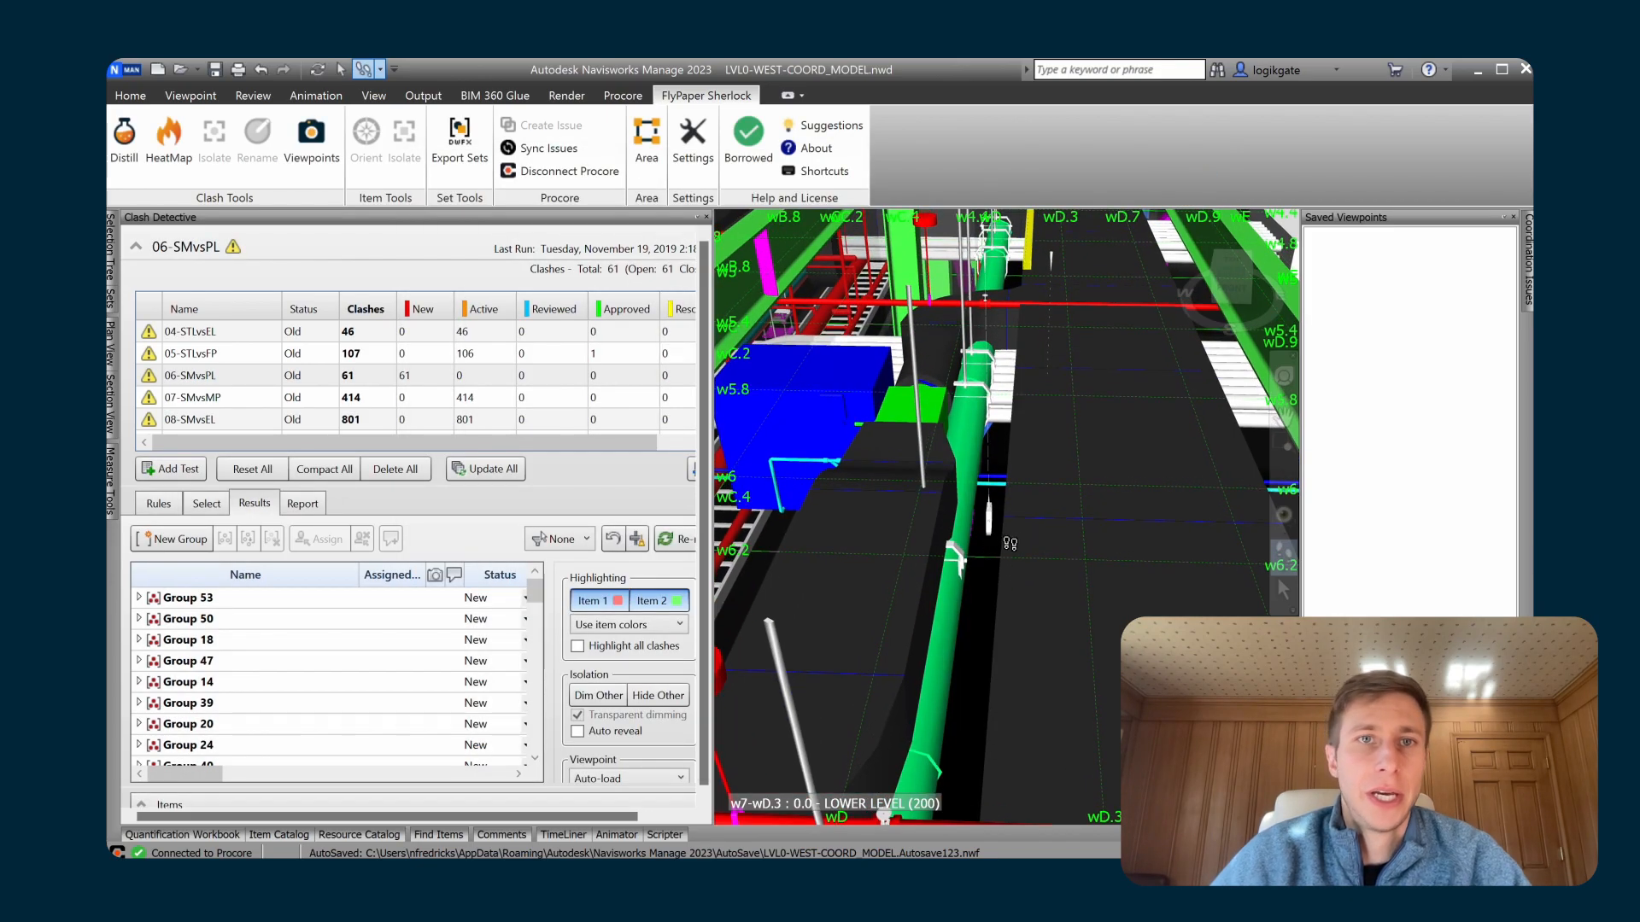
pyautogui.moveTo(1015, 439)
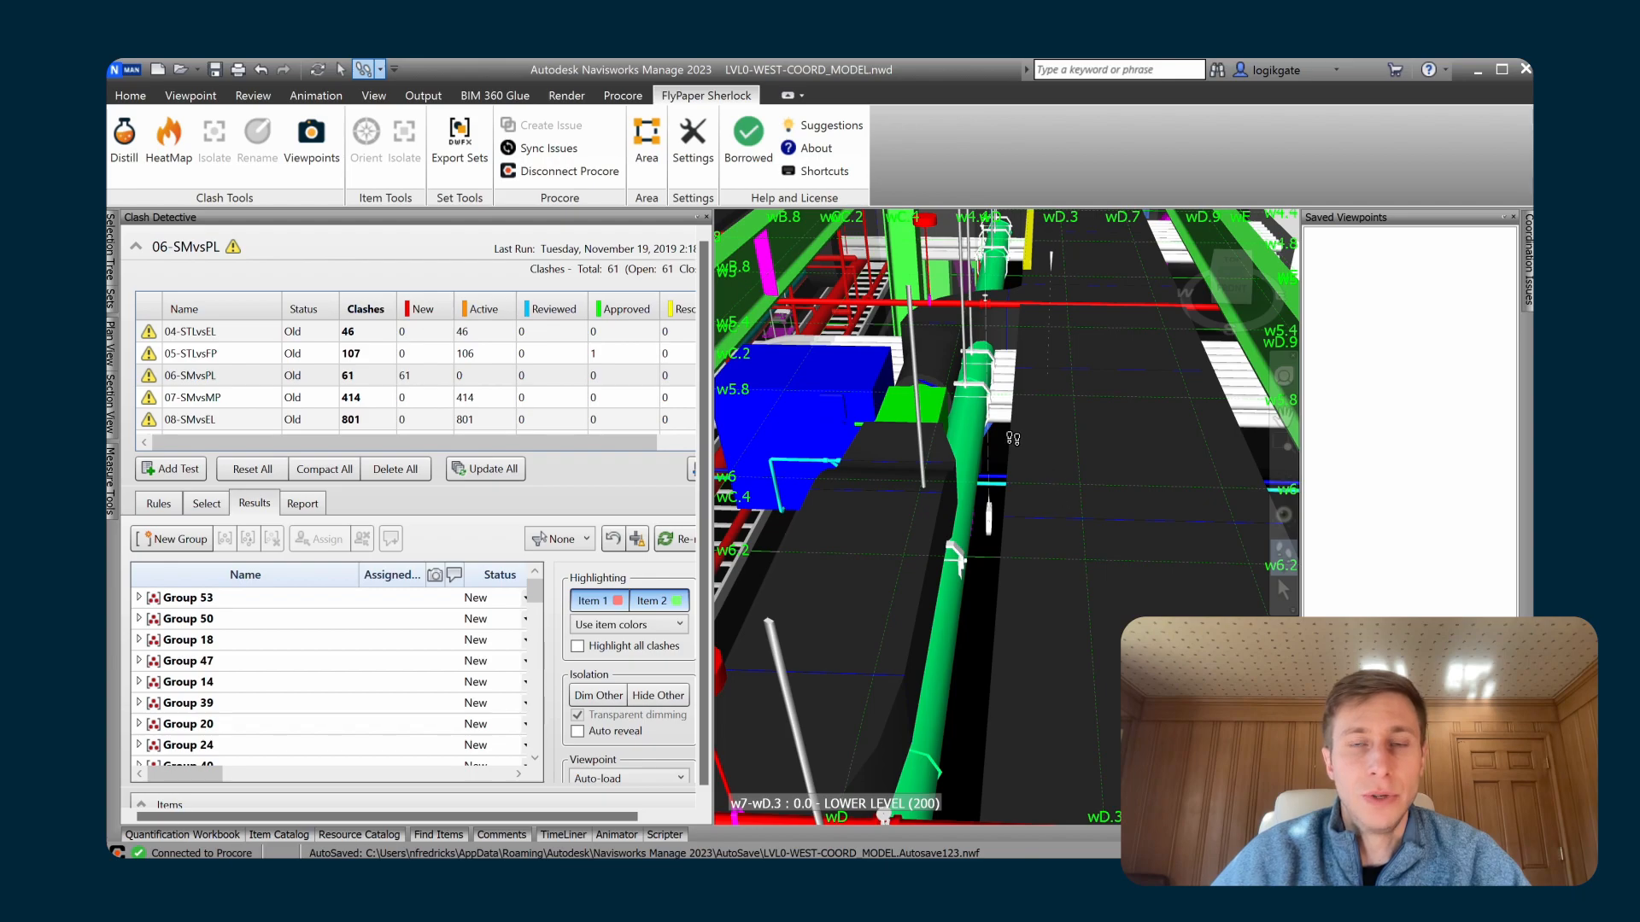
# Set the Sherlock distill group name template to '(Area) Group (#)' and save for this model.
pyautogui.click(690, 135)
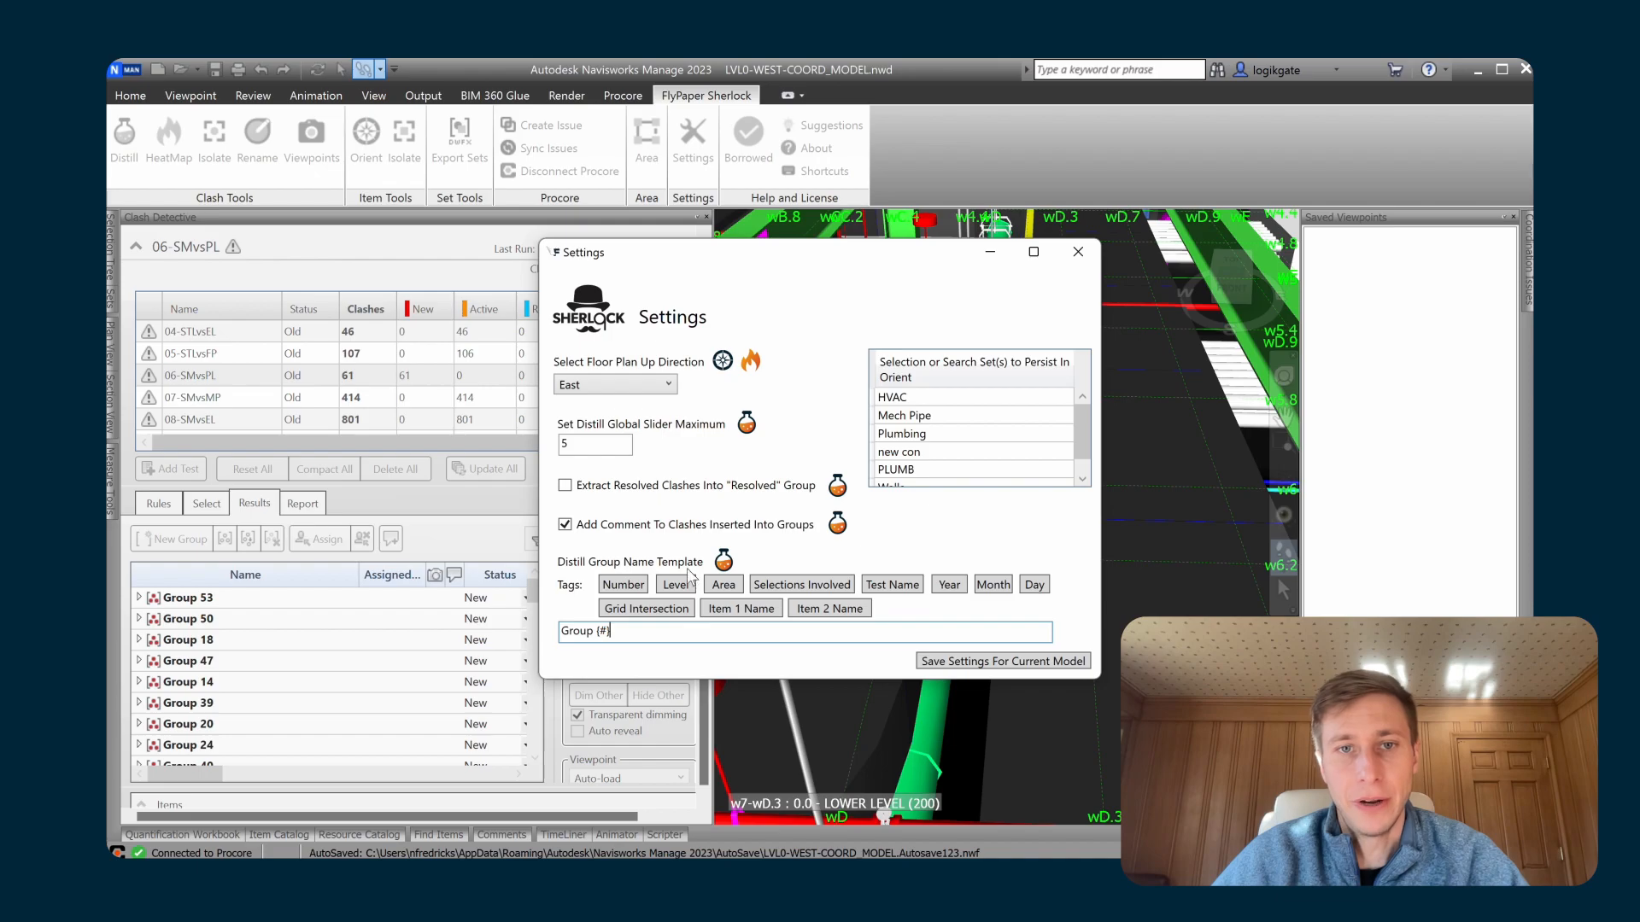
pyautogui.moveTo(246, 676)
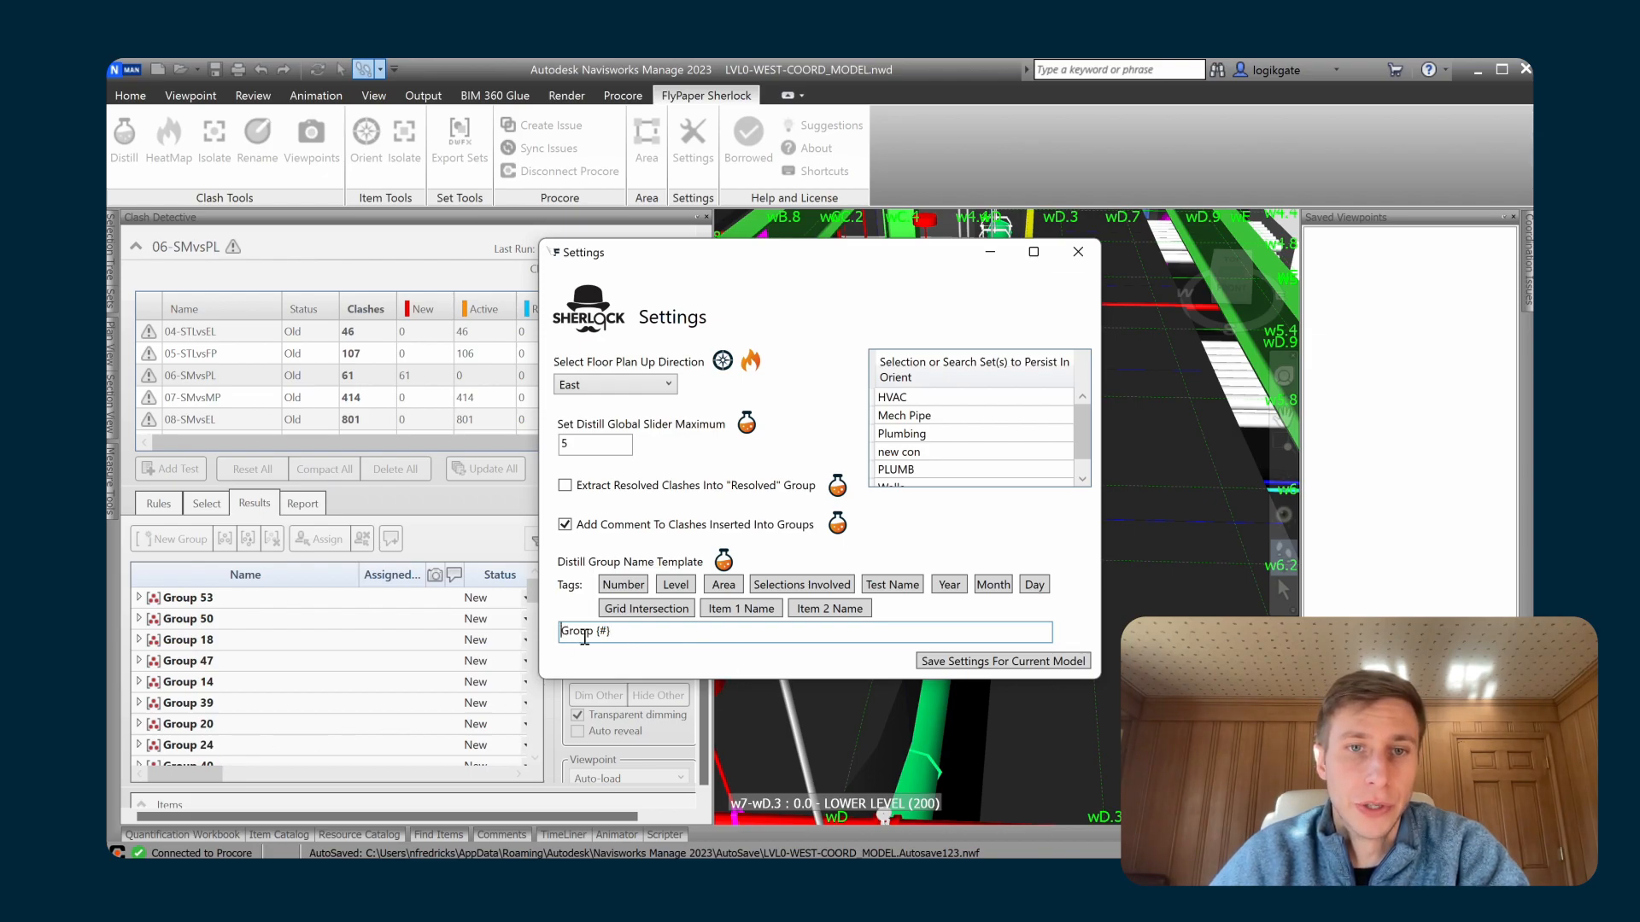
pyautogui.click(724, 584)
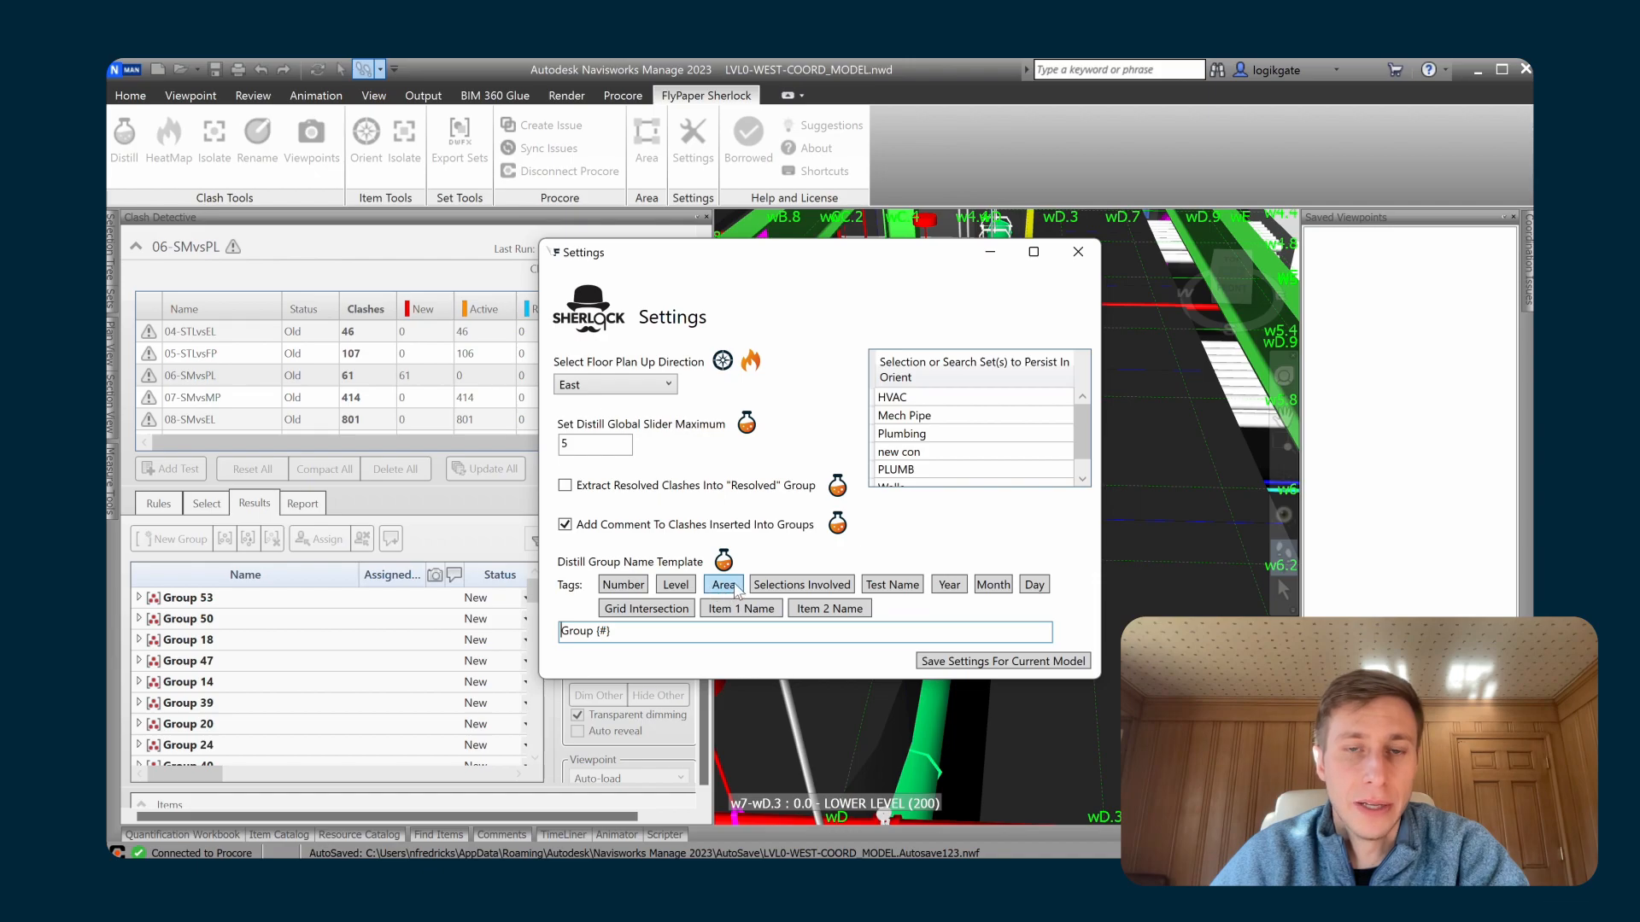
pyautogui.click(724, 584)
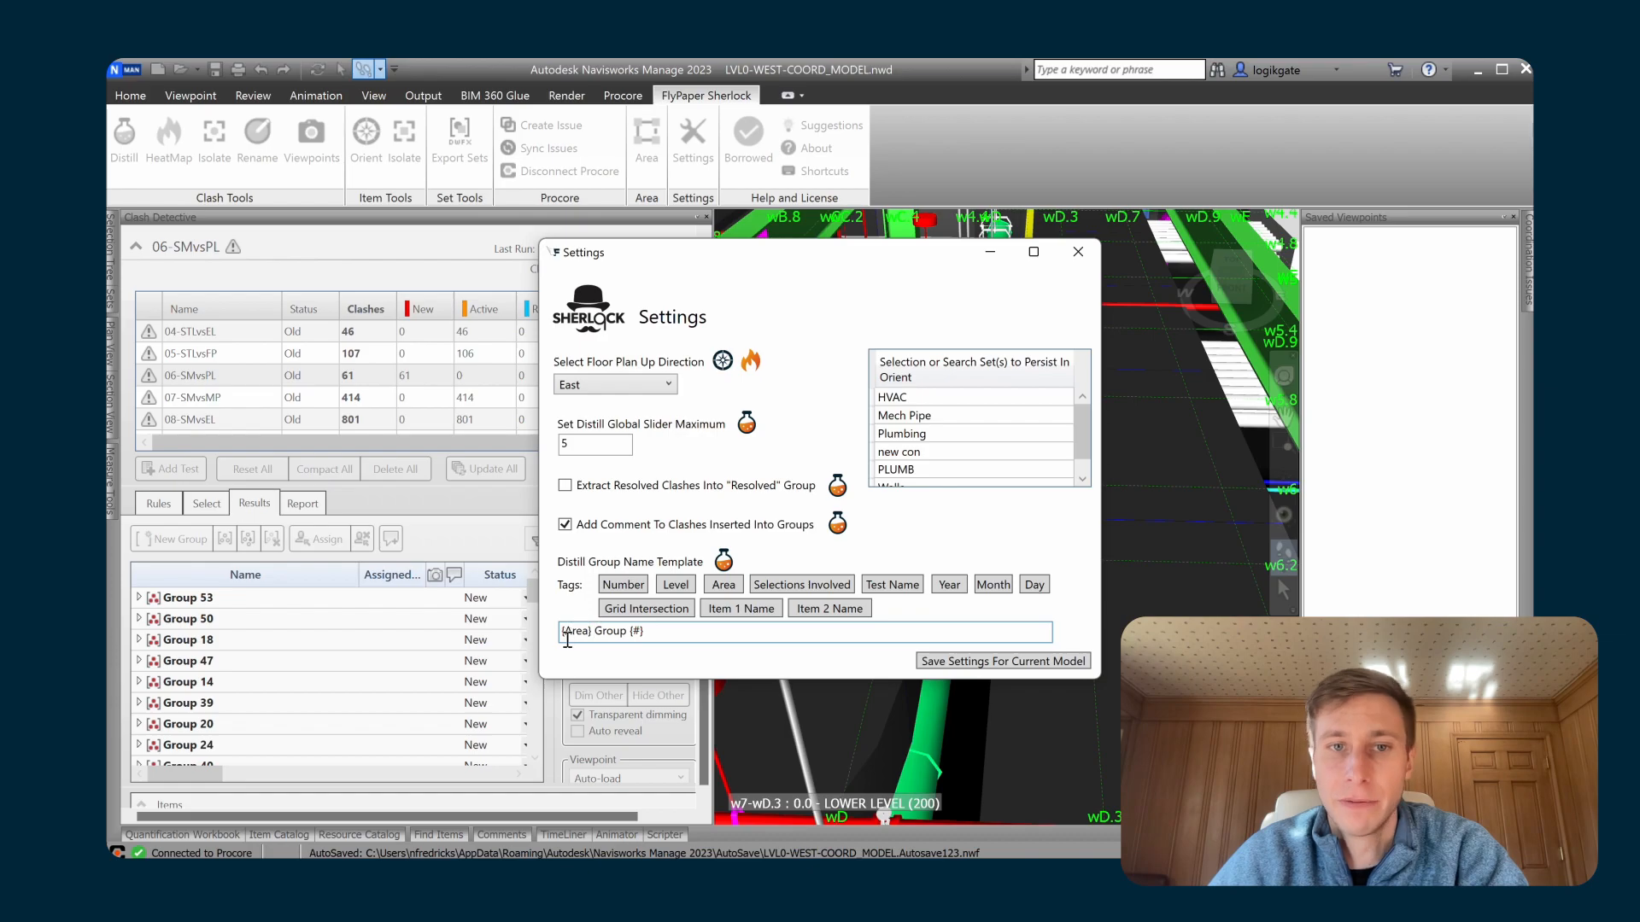
pyautogui.click(1003, 661)
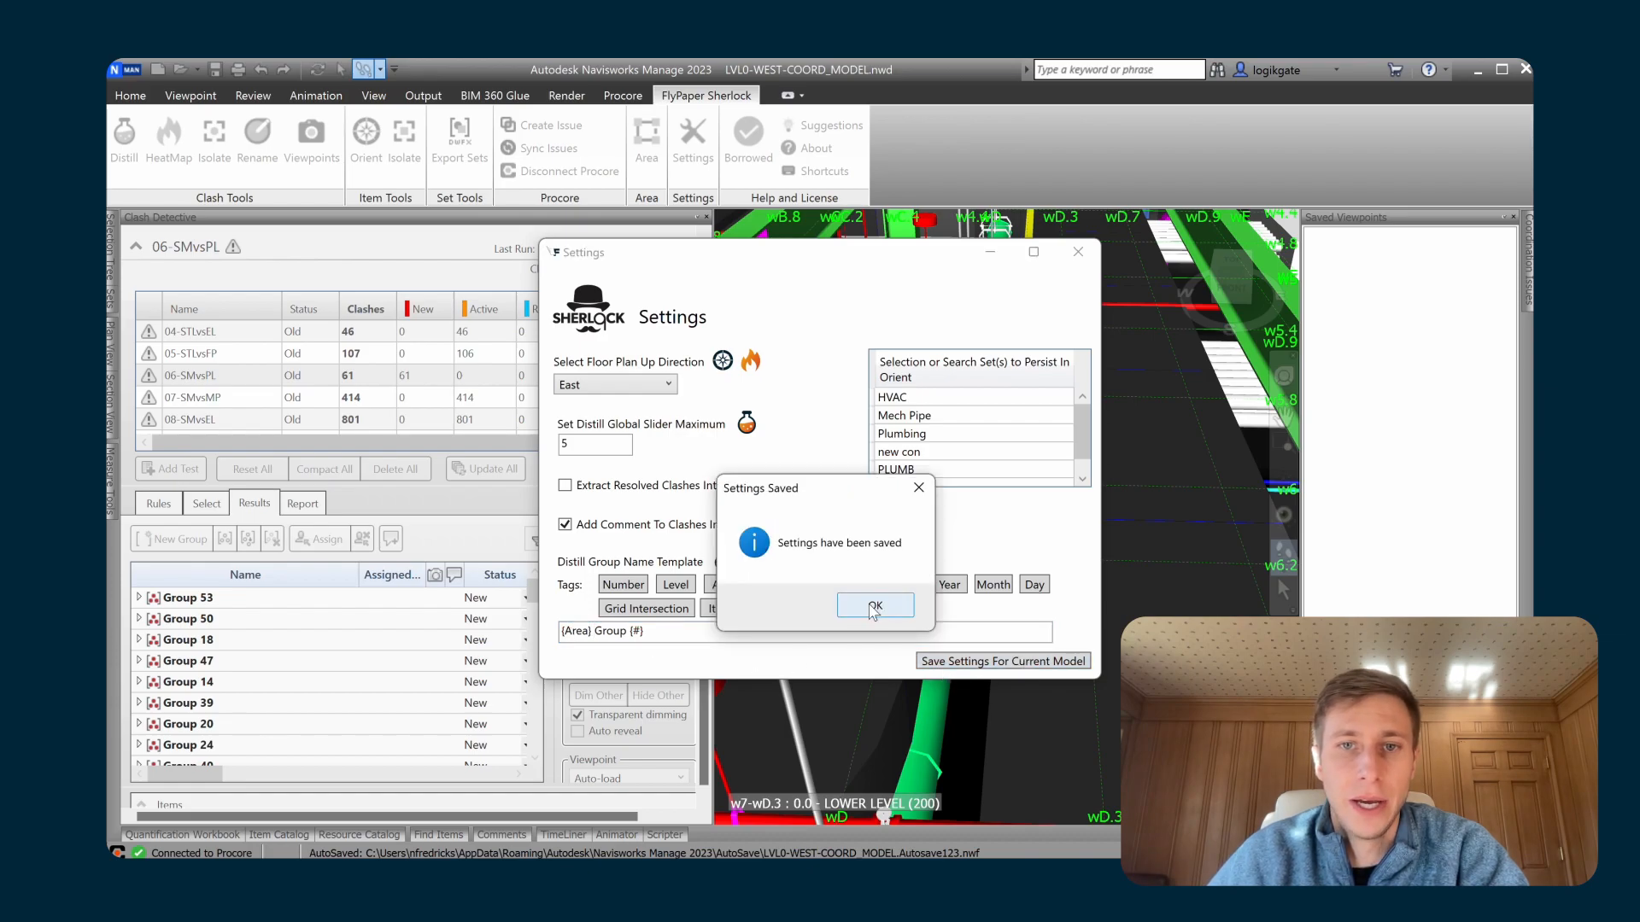
# Create a 'Mechanical room' area from 0.0 - LOWER LEVEL to HIGHEST BOUND and save it.
pyautogui.click(875, 605)
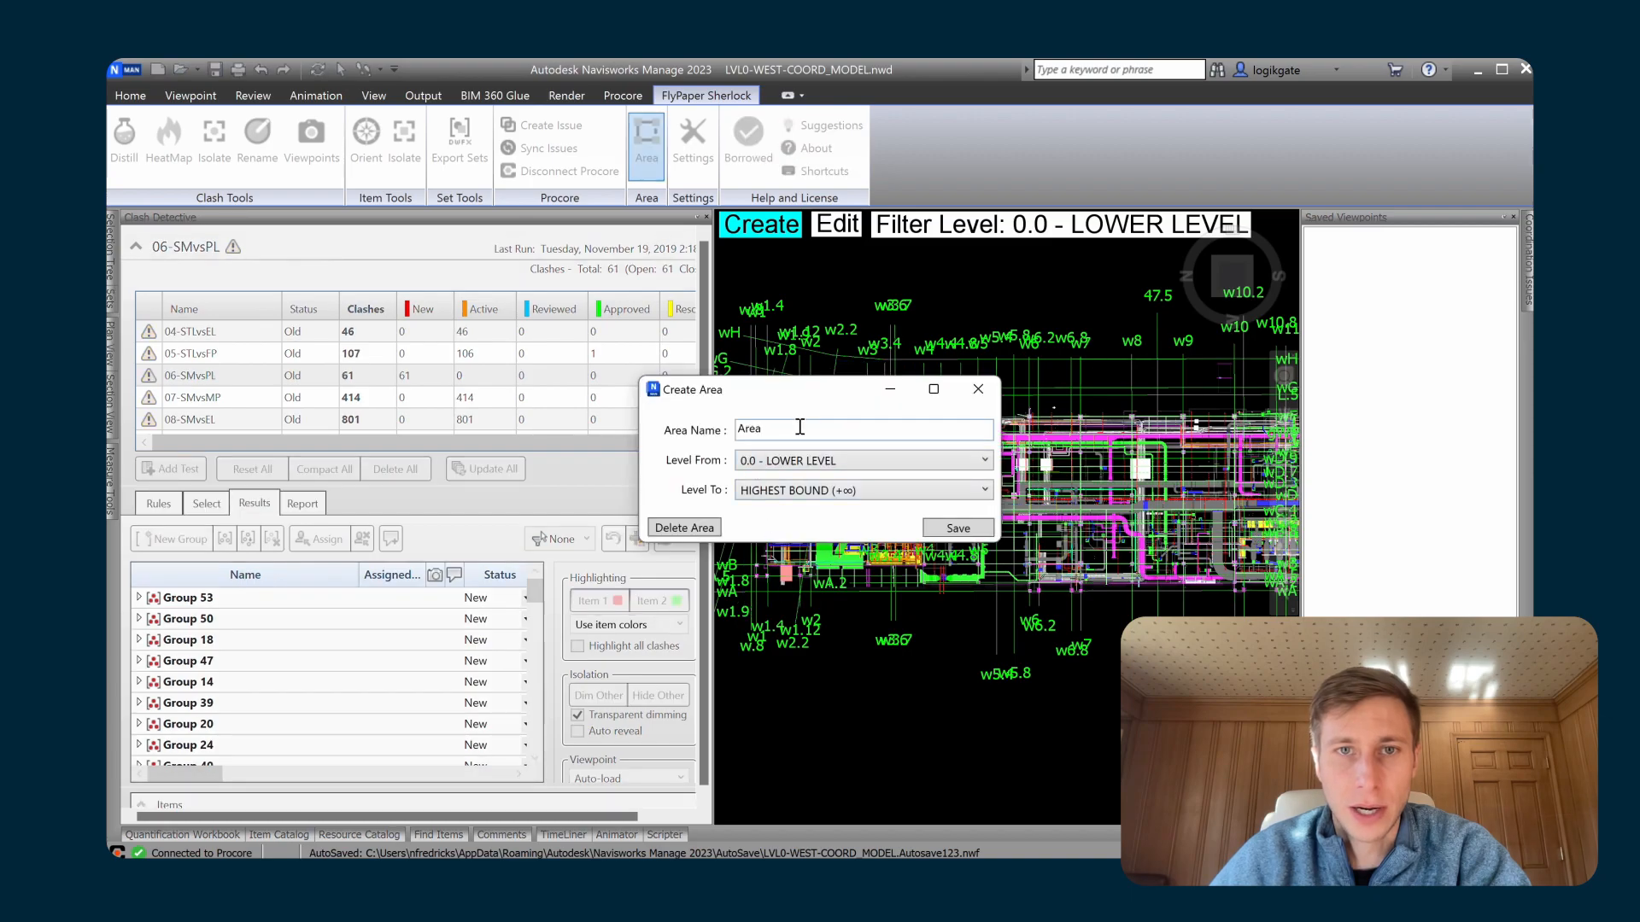
pyautogui.write('Med')
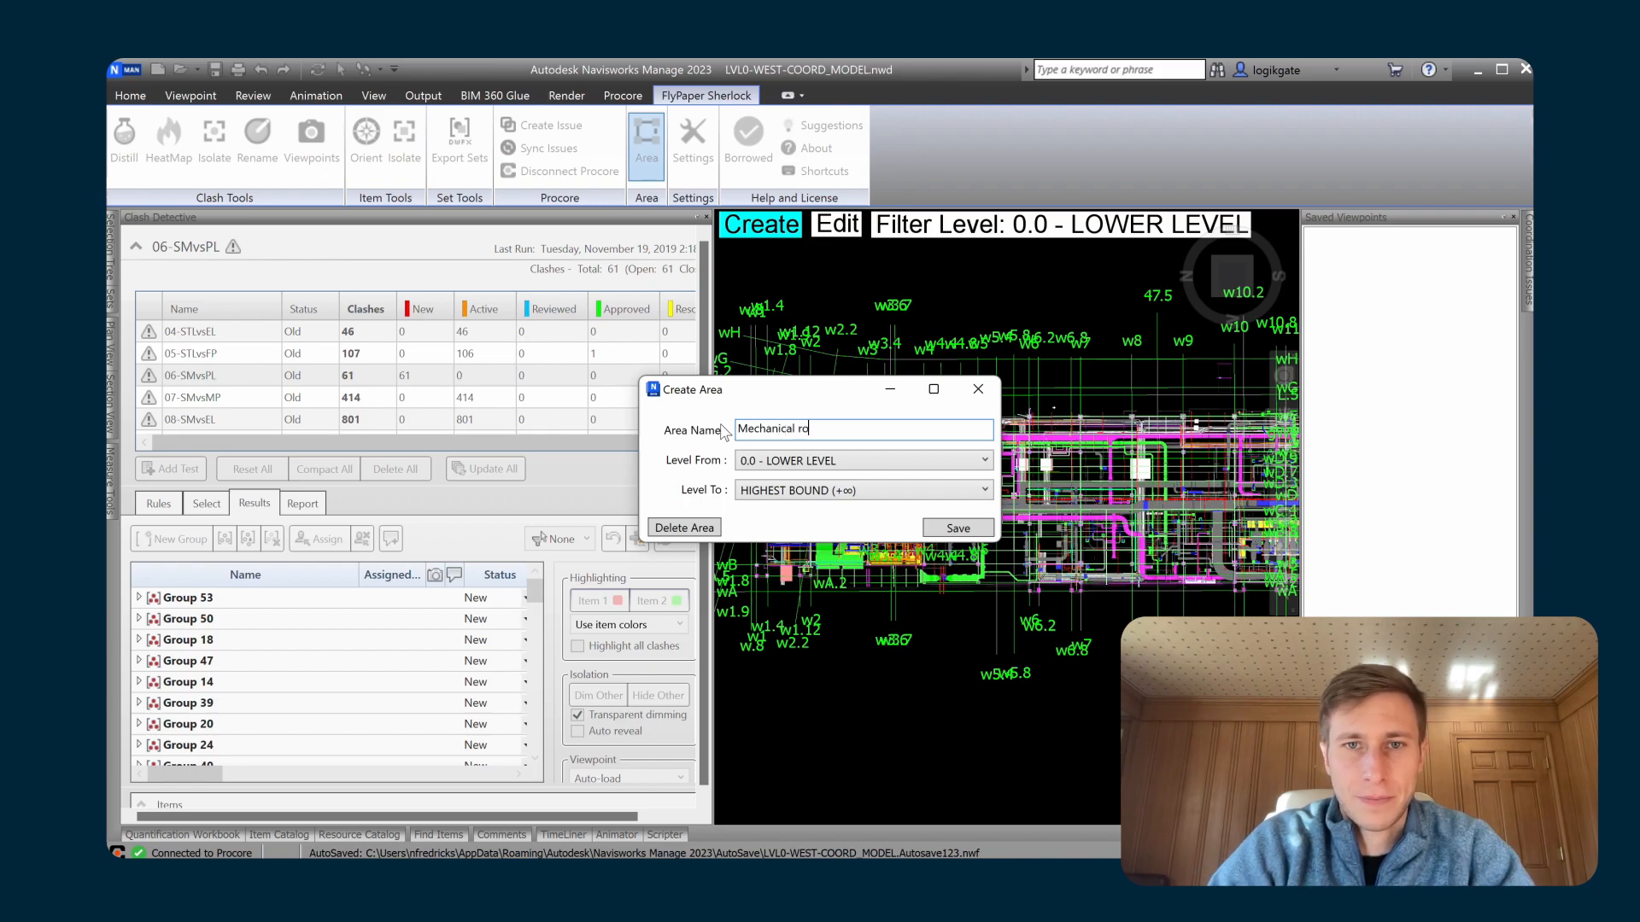
pyautogui.write('om')
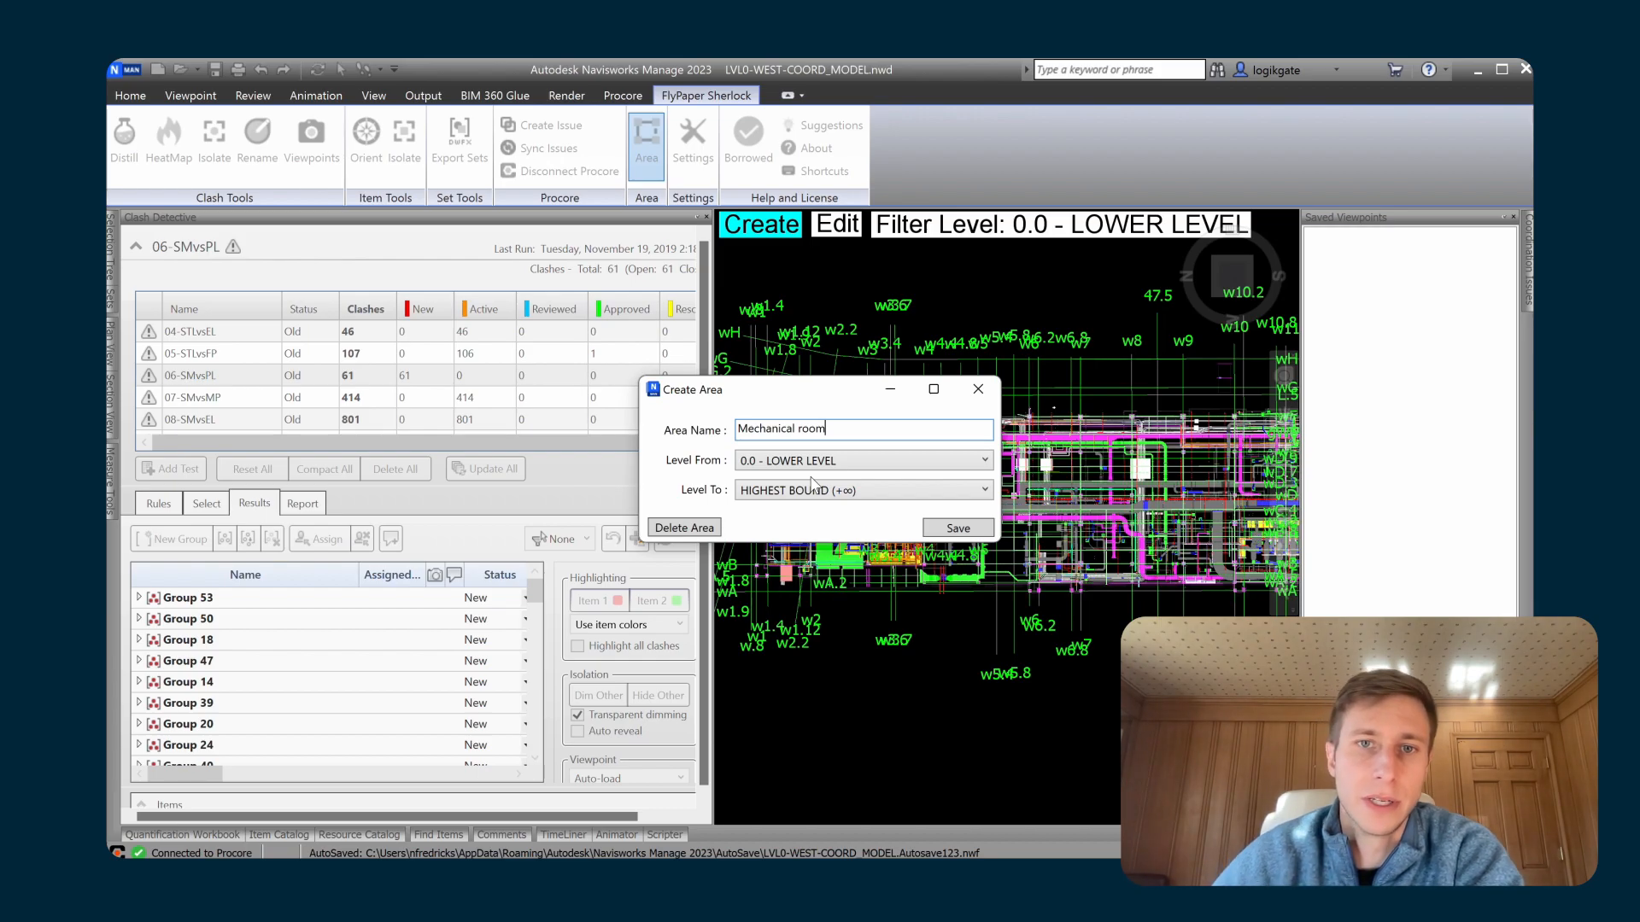
pyautogui.moveTo(834, 490)
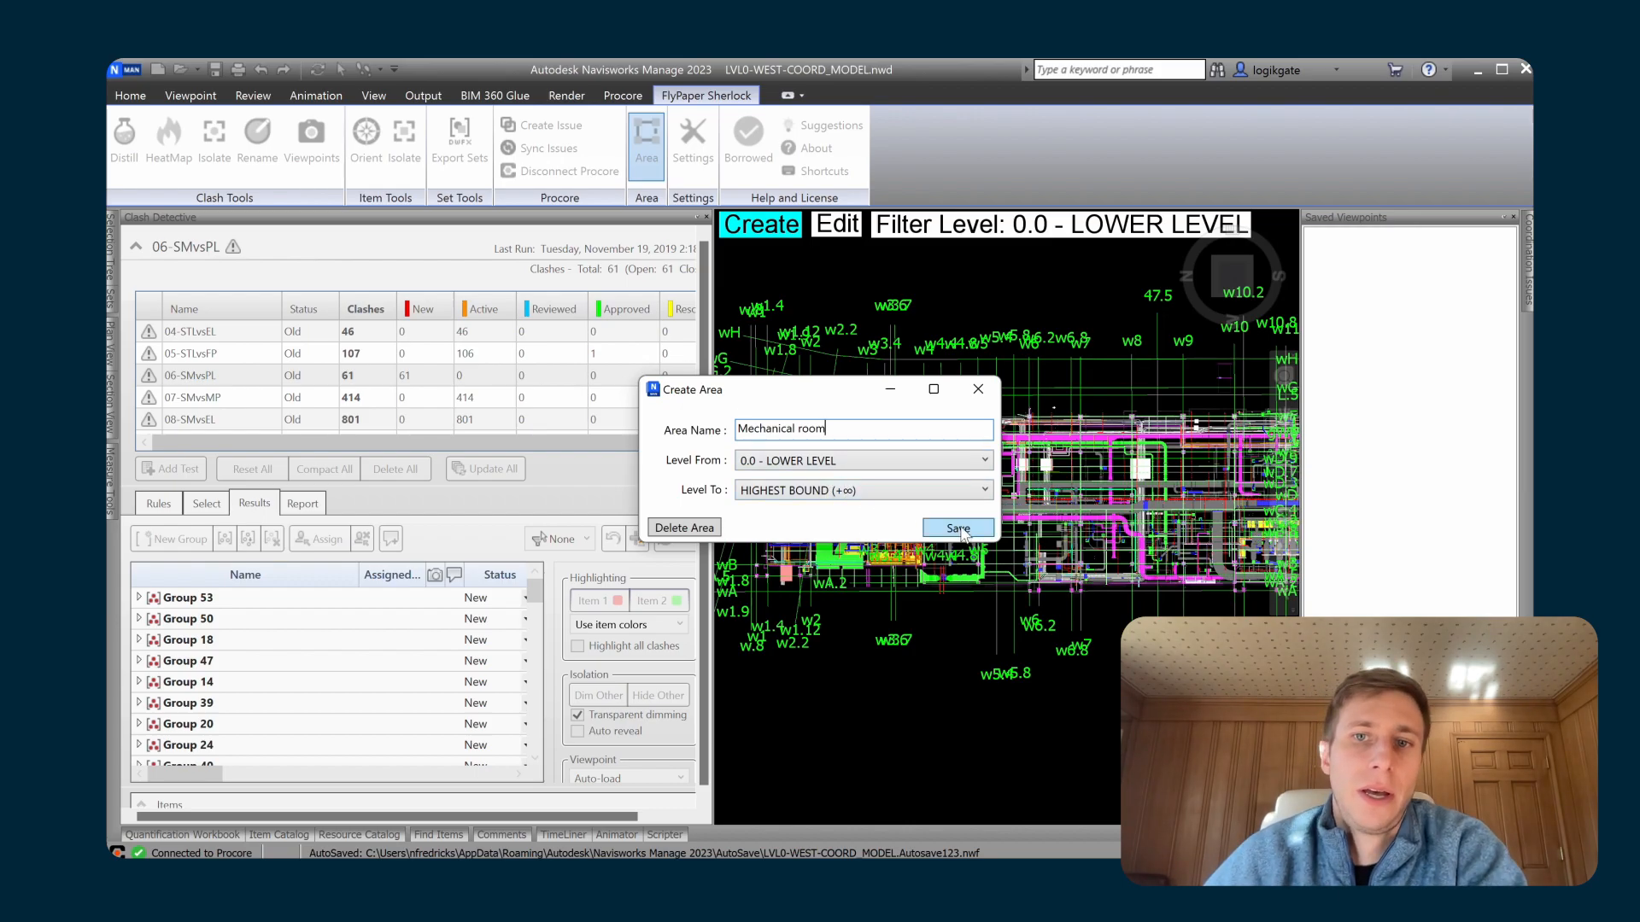
pyautogui.click(957, 528)
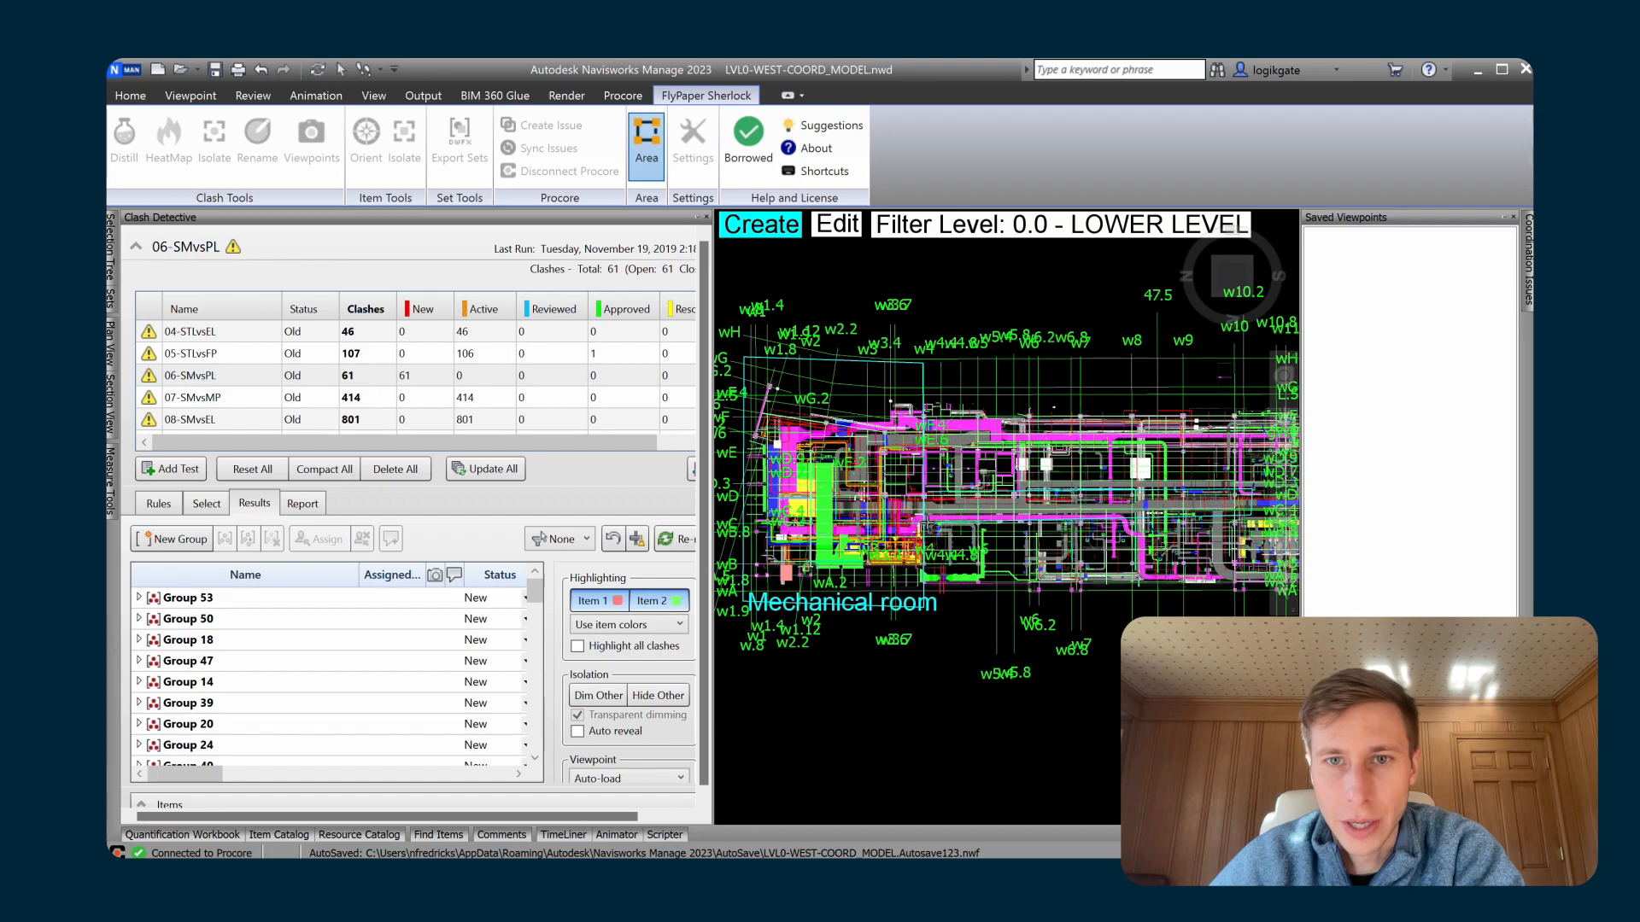
# Outline and save a second area named 'Corridor' on the lower level.
pyautogui.click(645, 143)
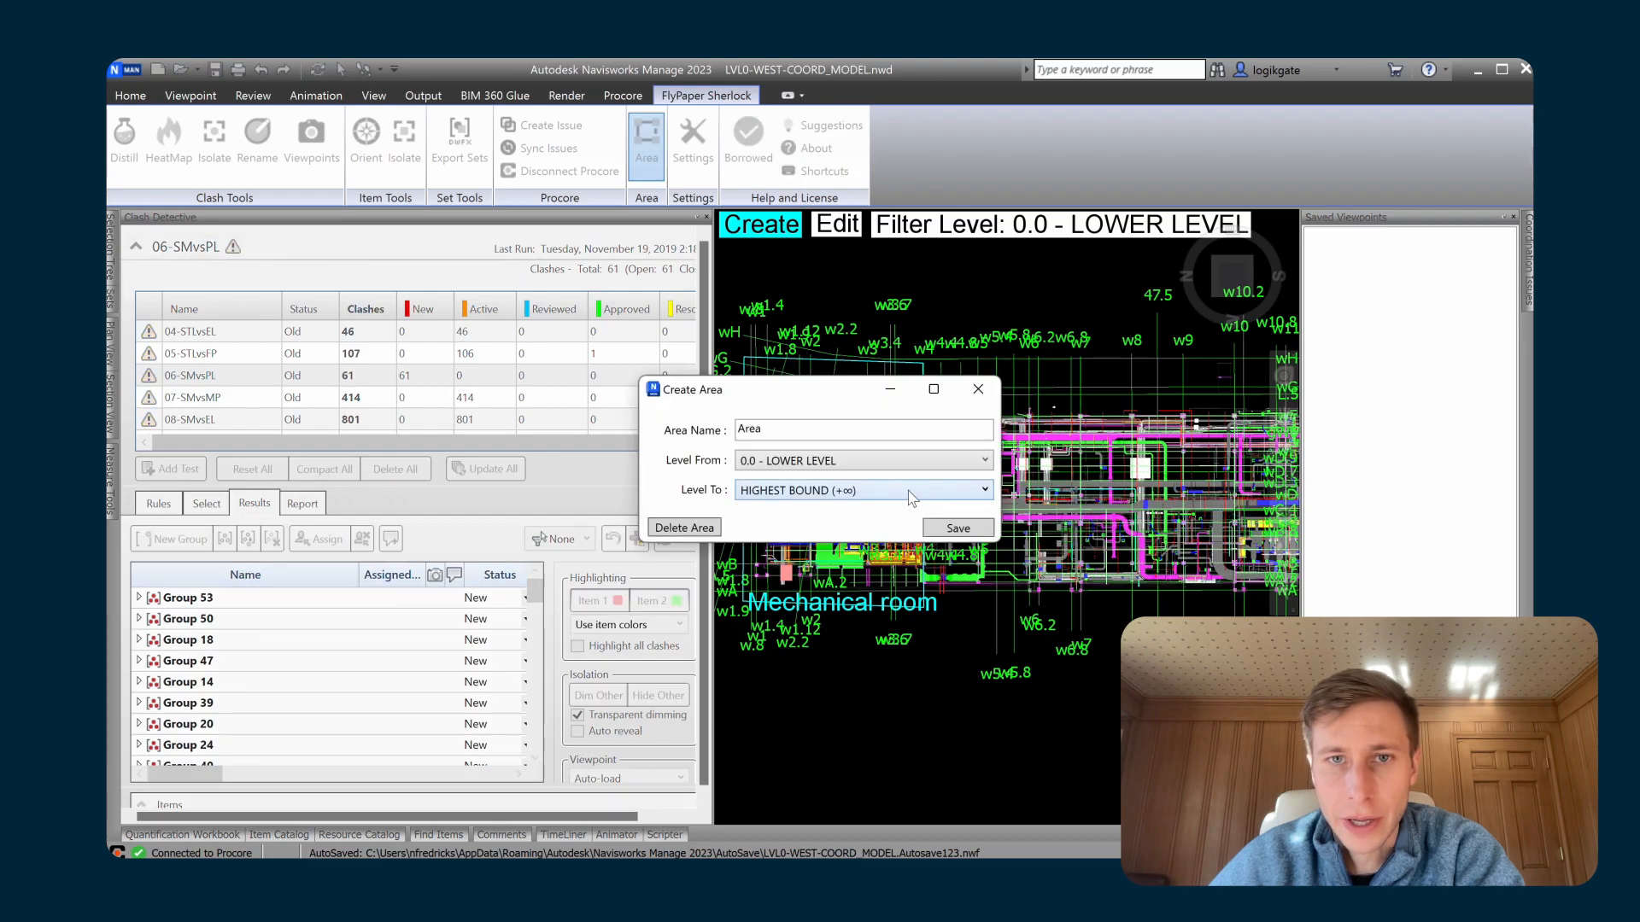
pyautogui.write('Coo')
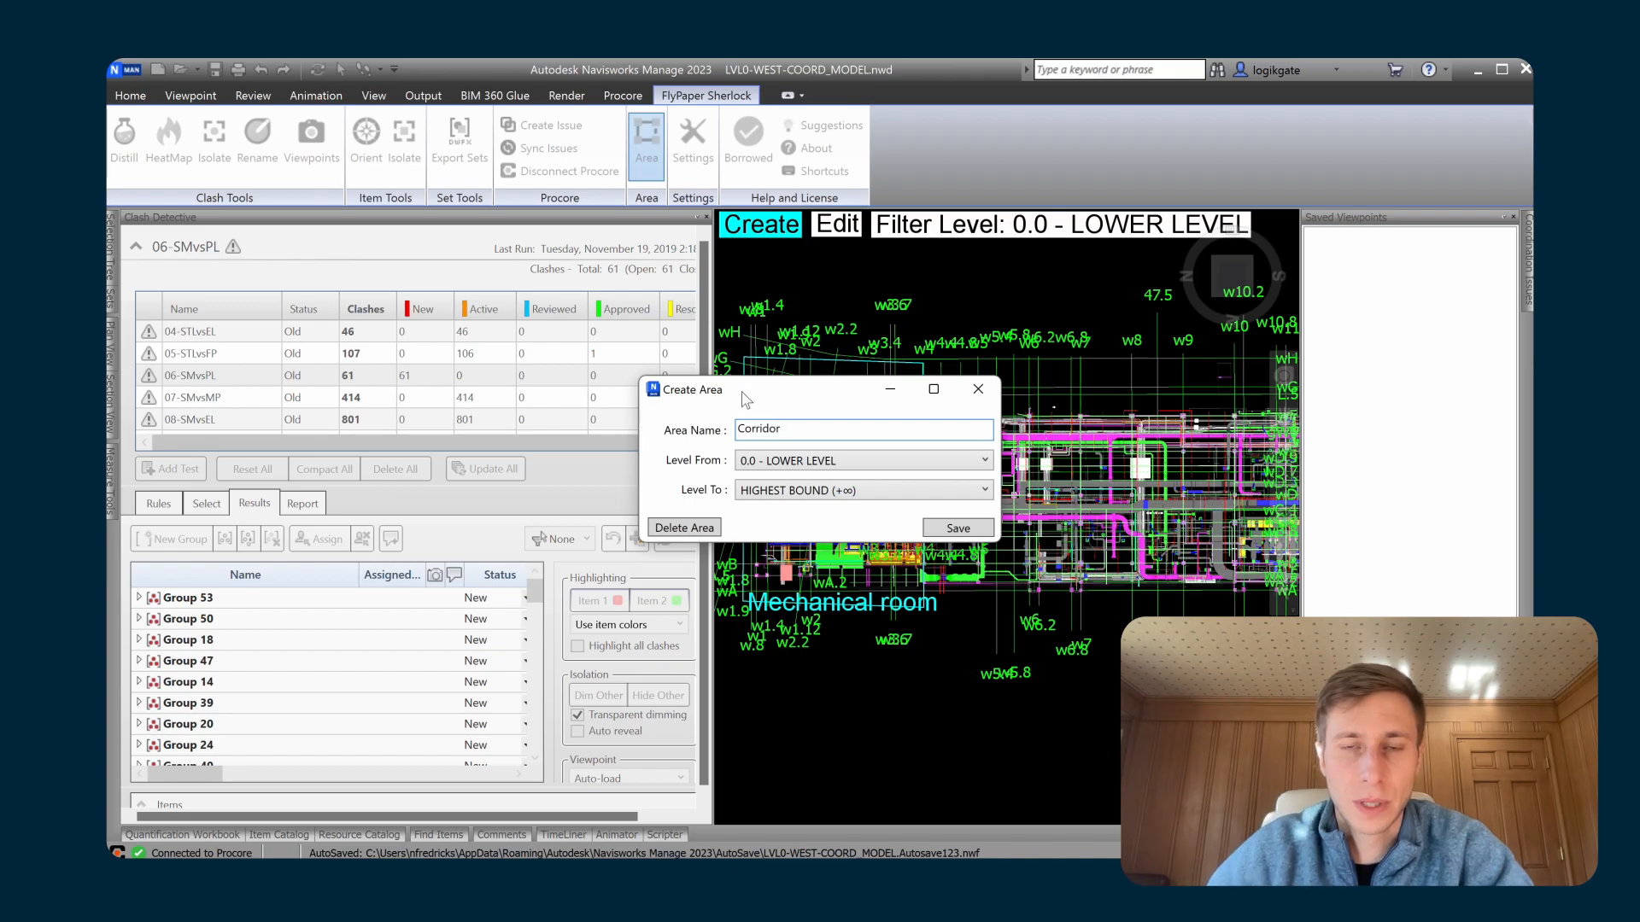
pyautogui.click(956, 528)
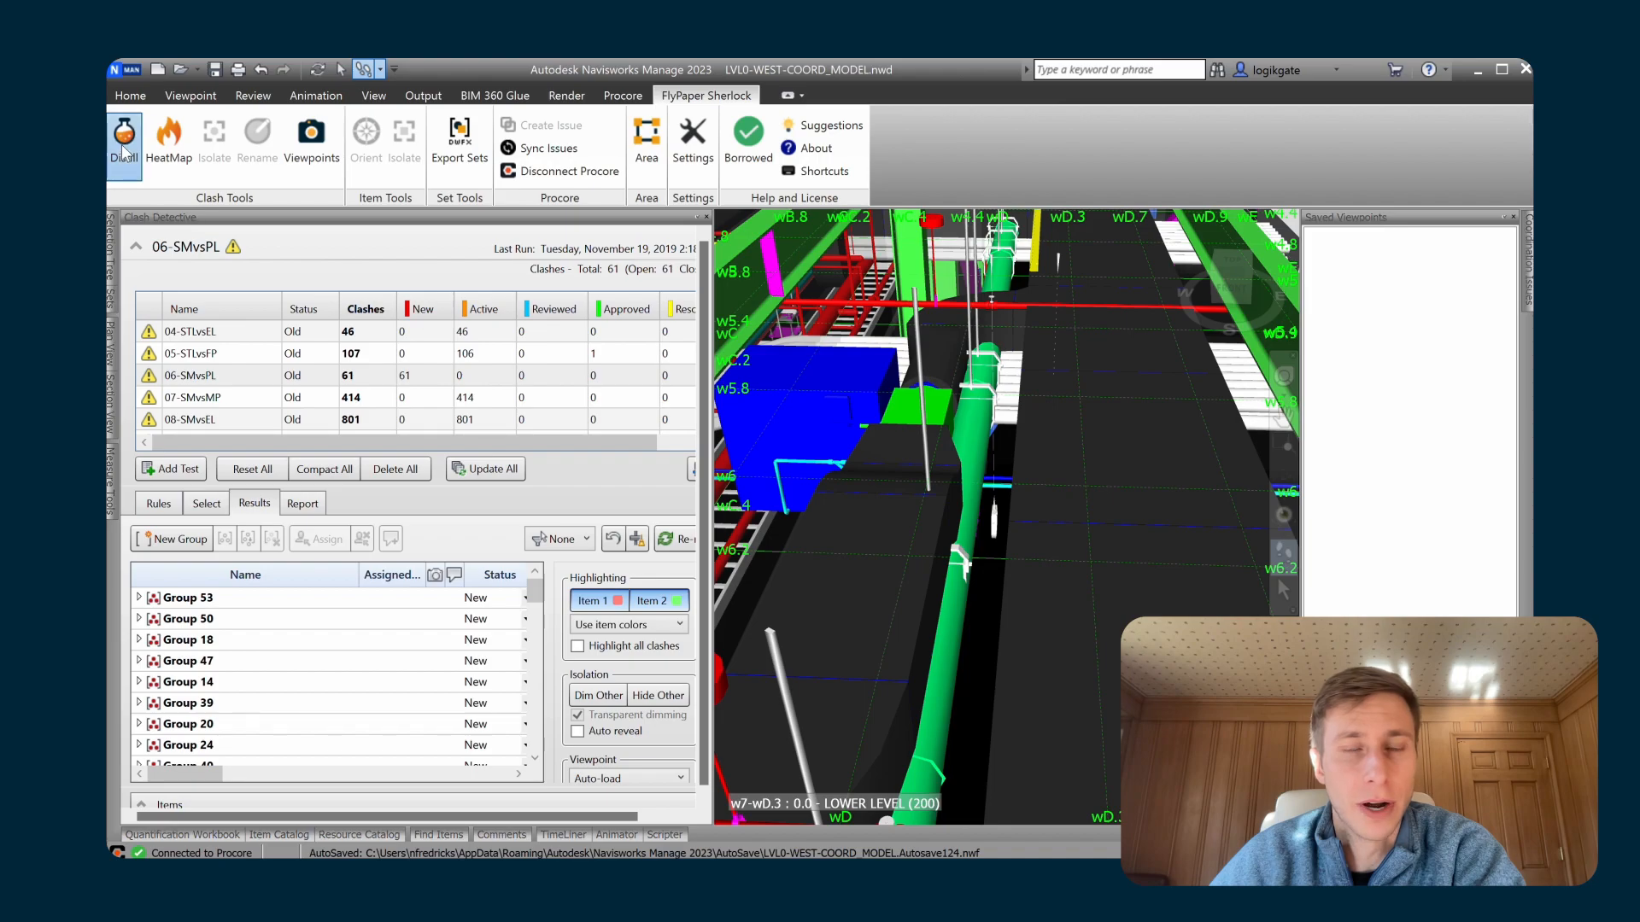
# Distill the 07-SMvsMP test with the slider at Global, reducing 414 clashes to 74 groups.
pyautogui.click(123, 137)
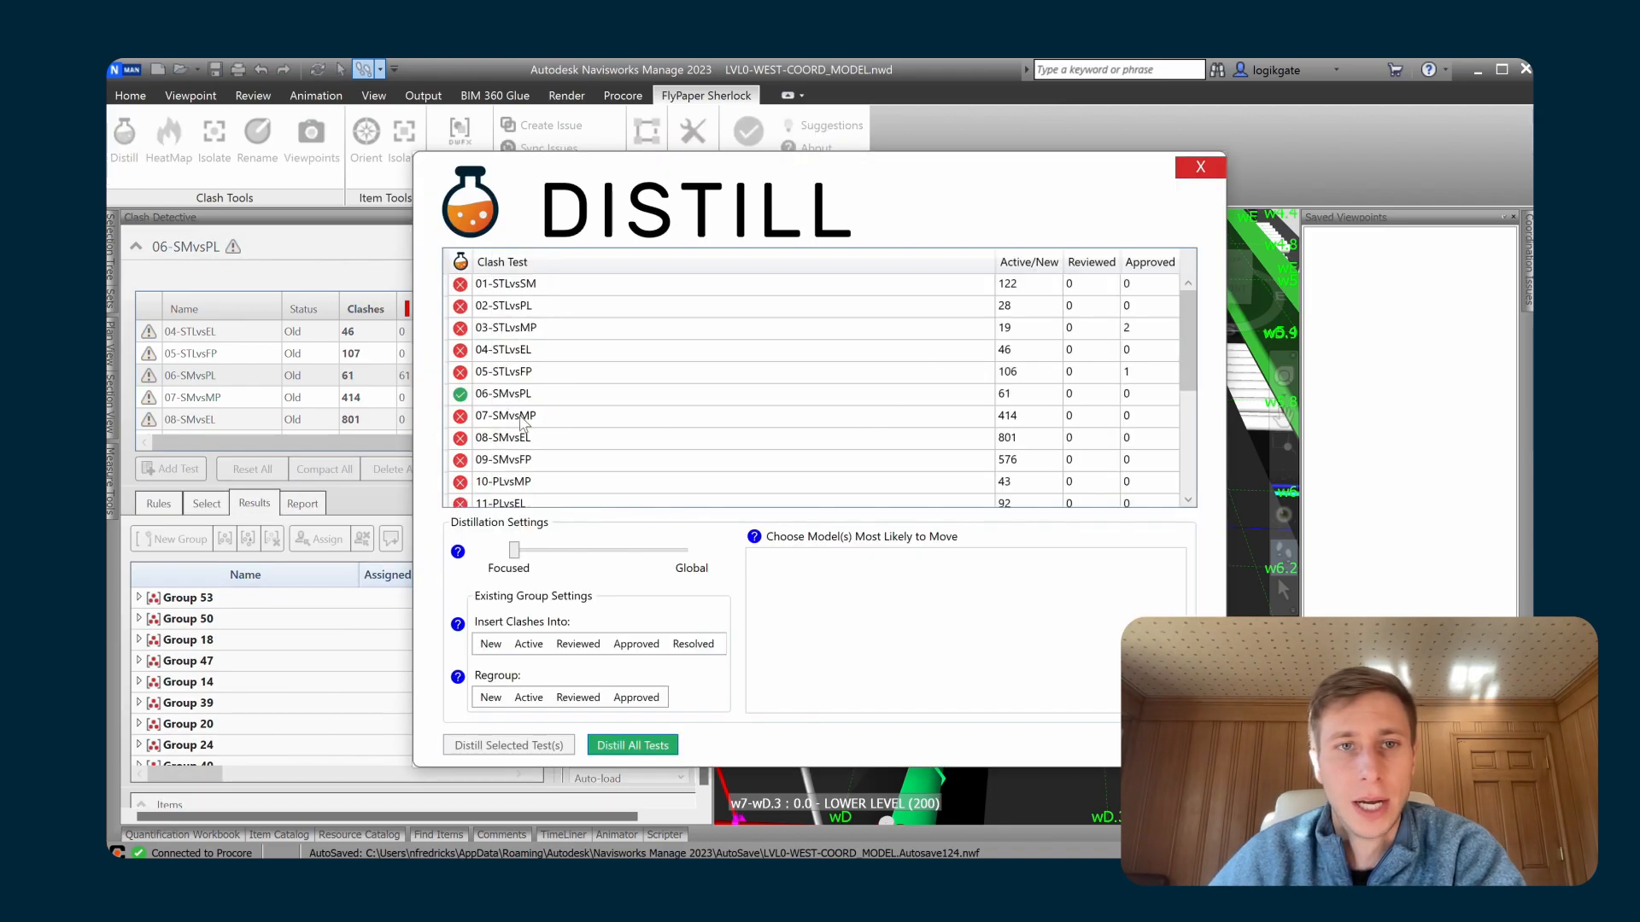
pyautogui.click(522, 415)
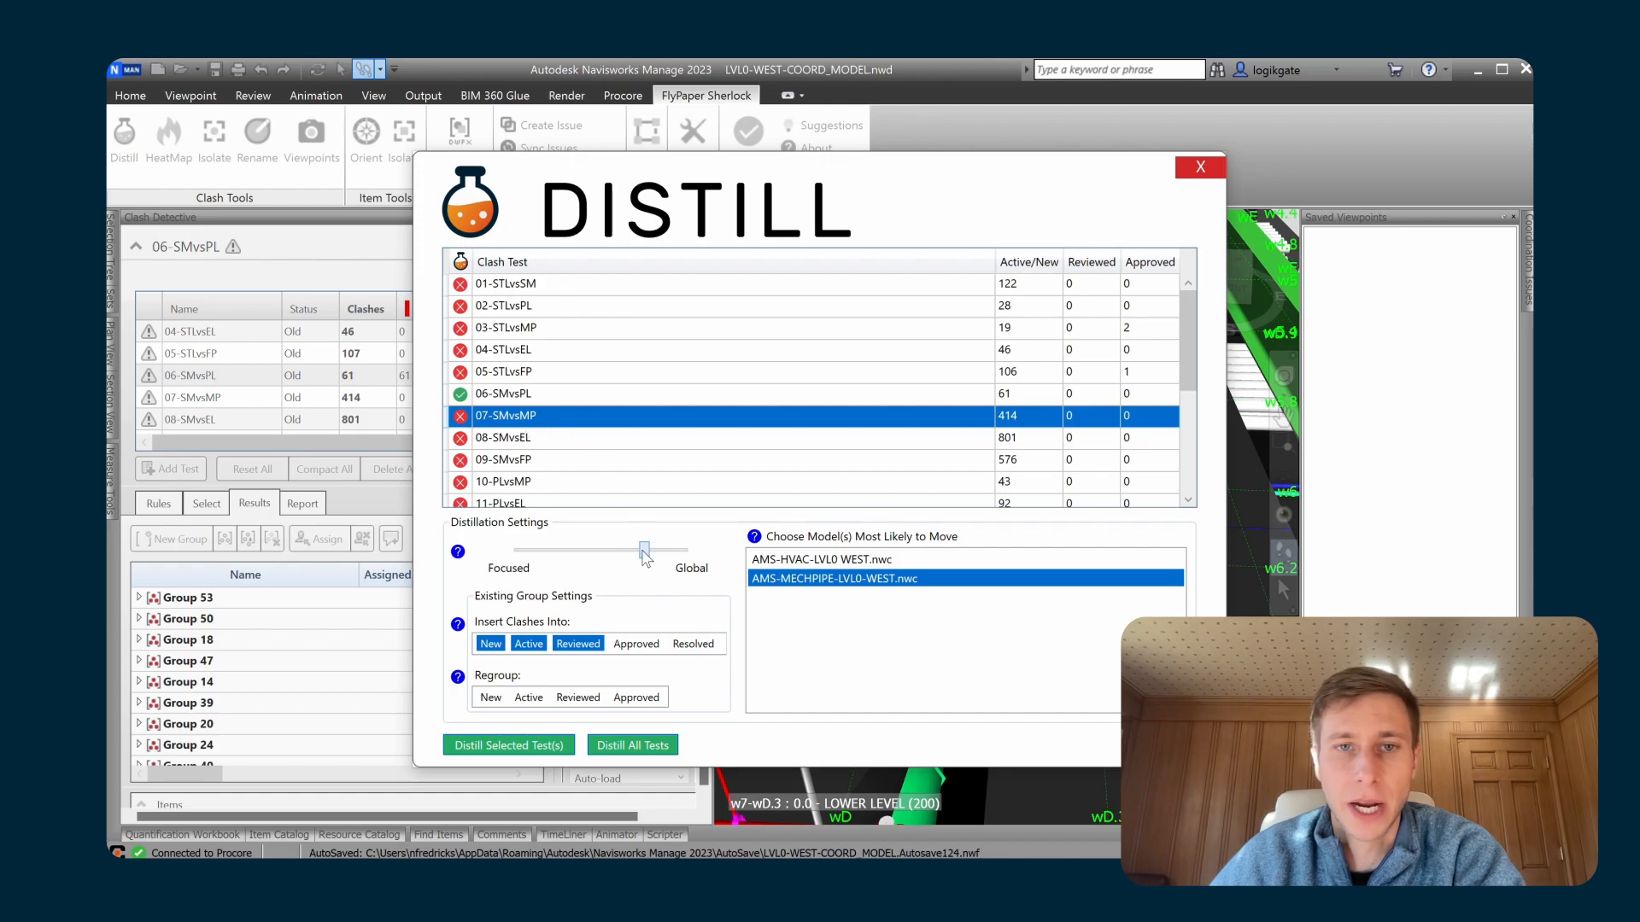
pyautogui.moveTo(644, 551); pyautogui.dragTo(687, 552)
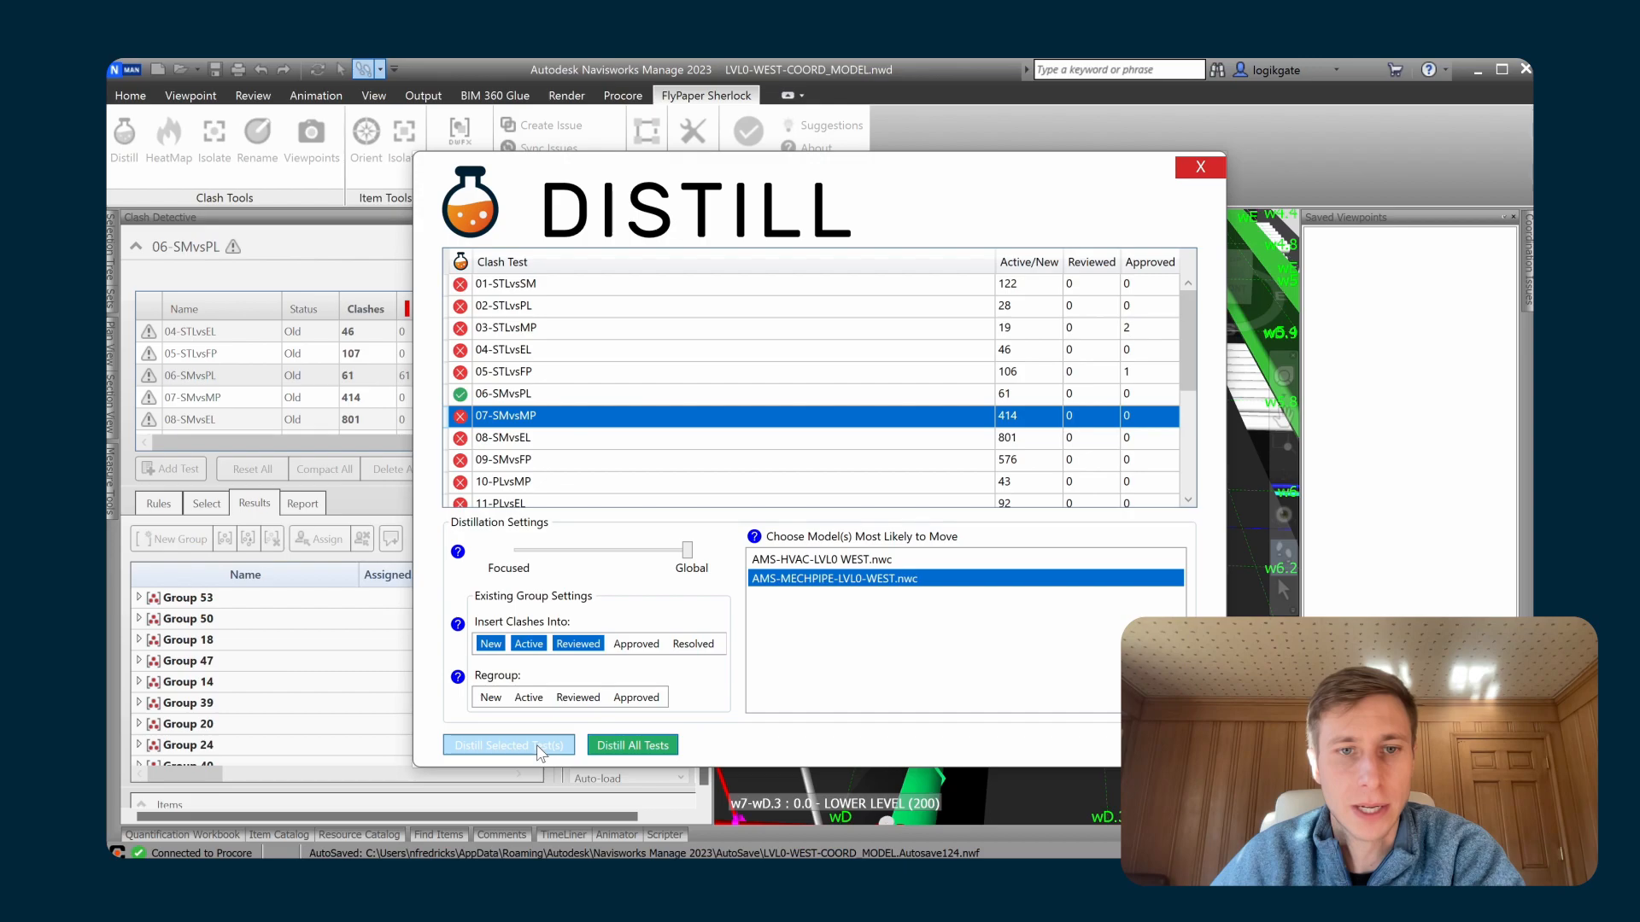
pyautogui.click(509, 745)
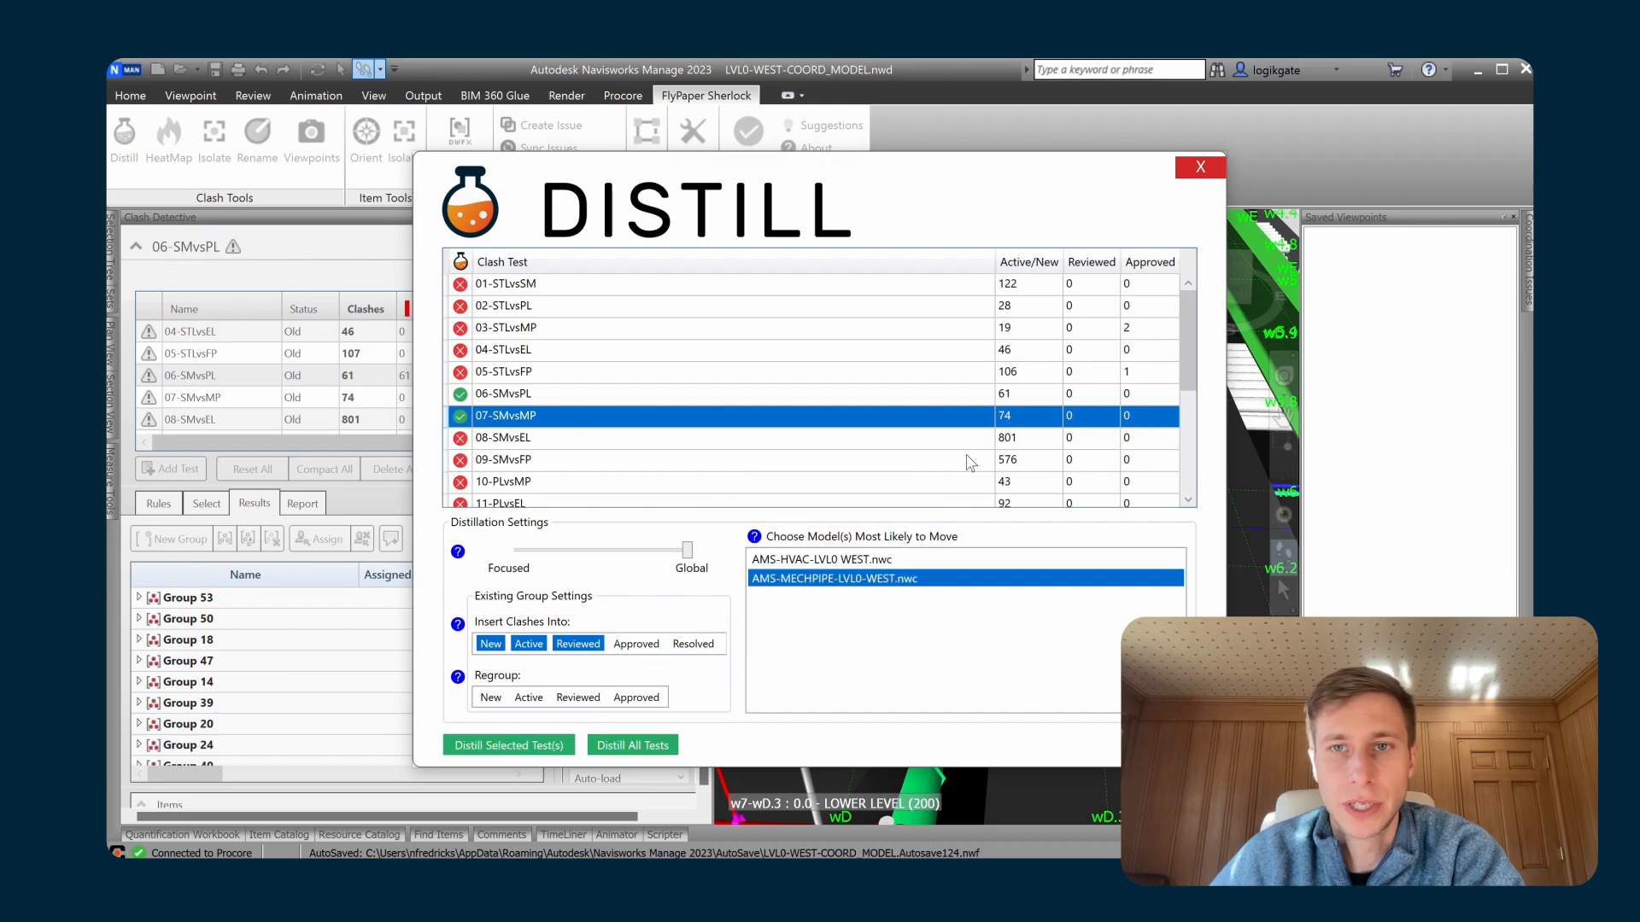
pyautogui.click(1199, 168)
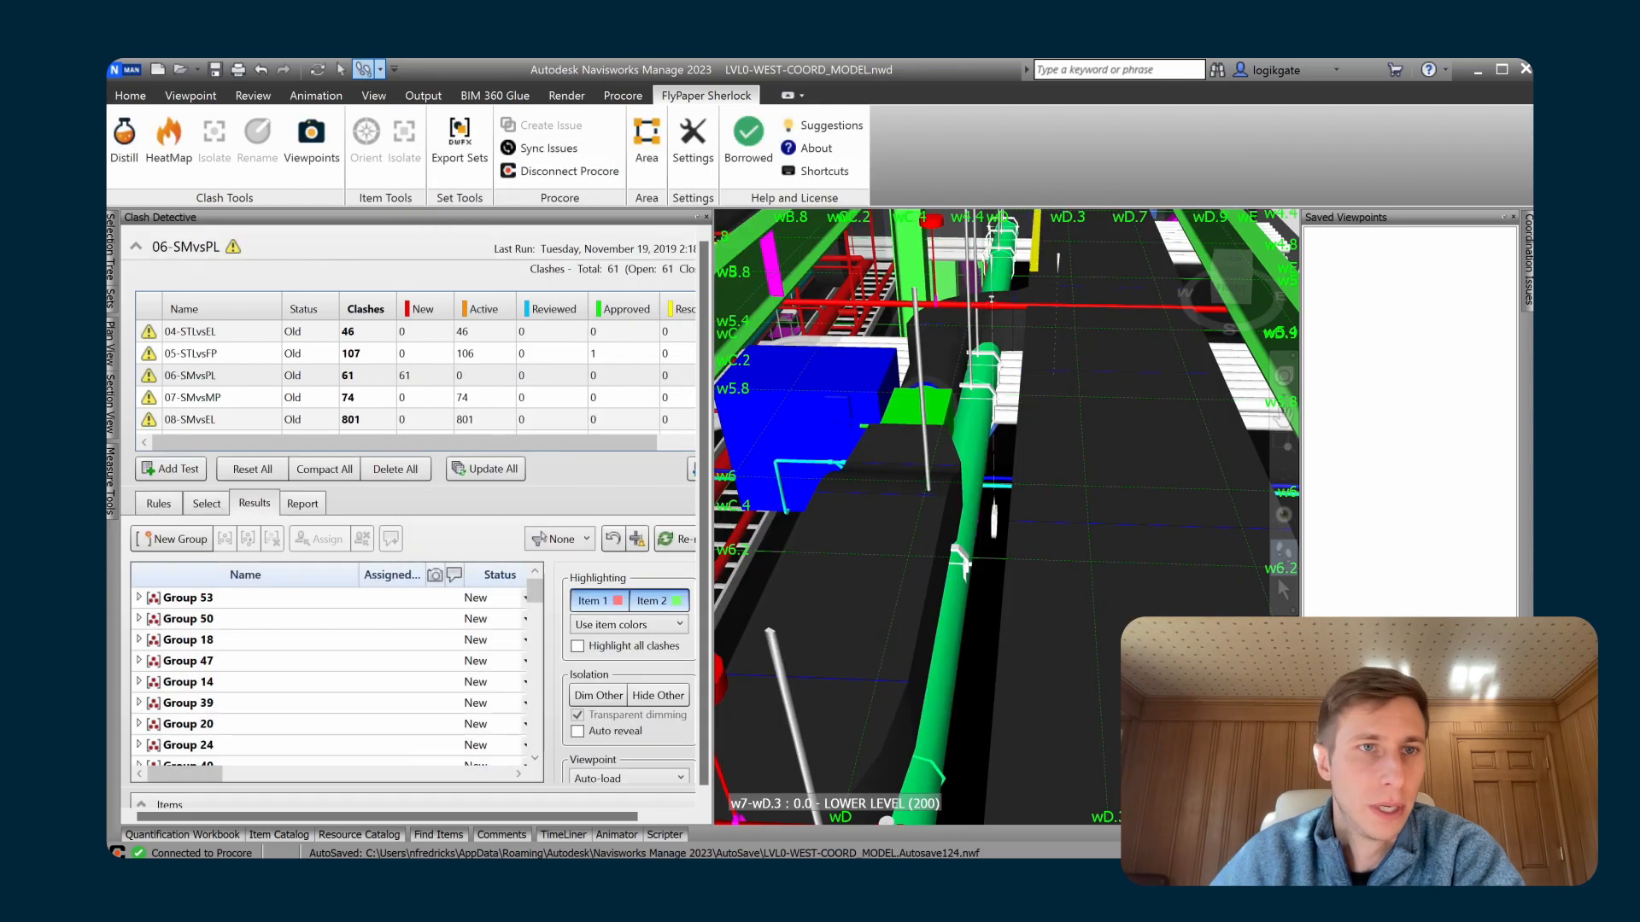
# Show the 07-SMvsMP results and review the Corridor-named groups such as Corridor Group 58.
pyautogui.click(192, 396)
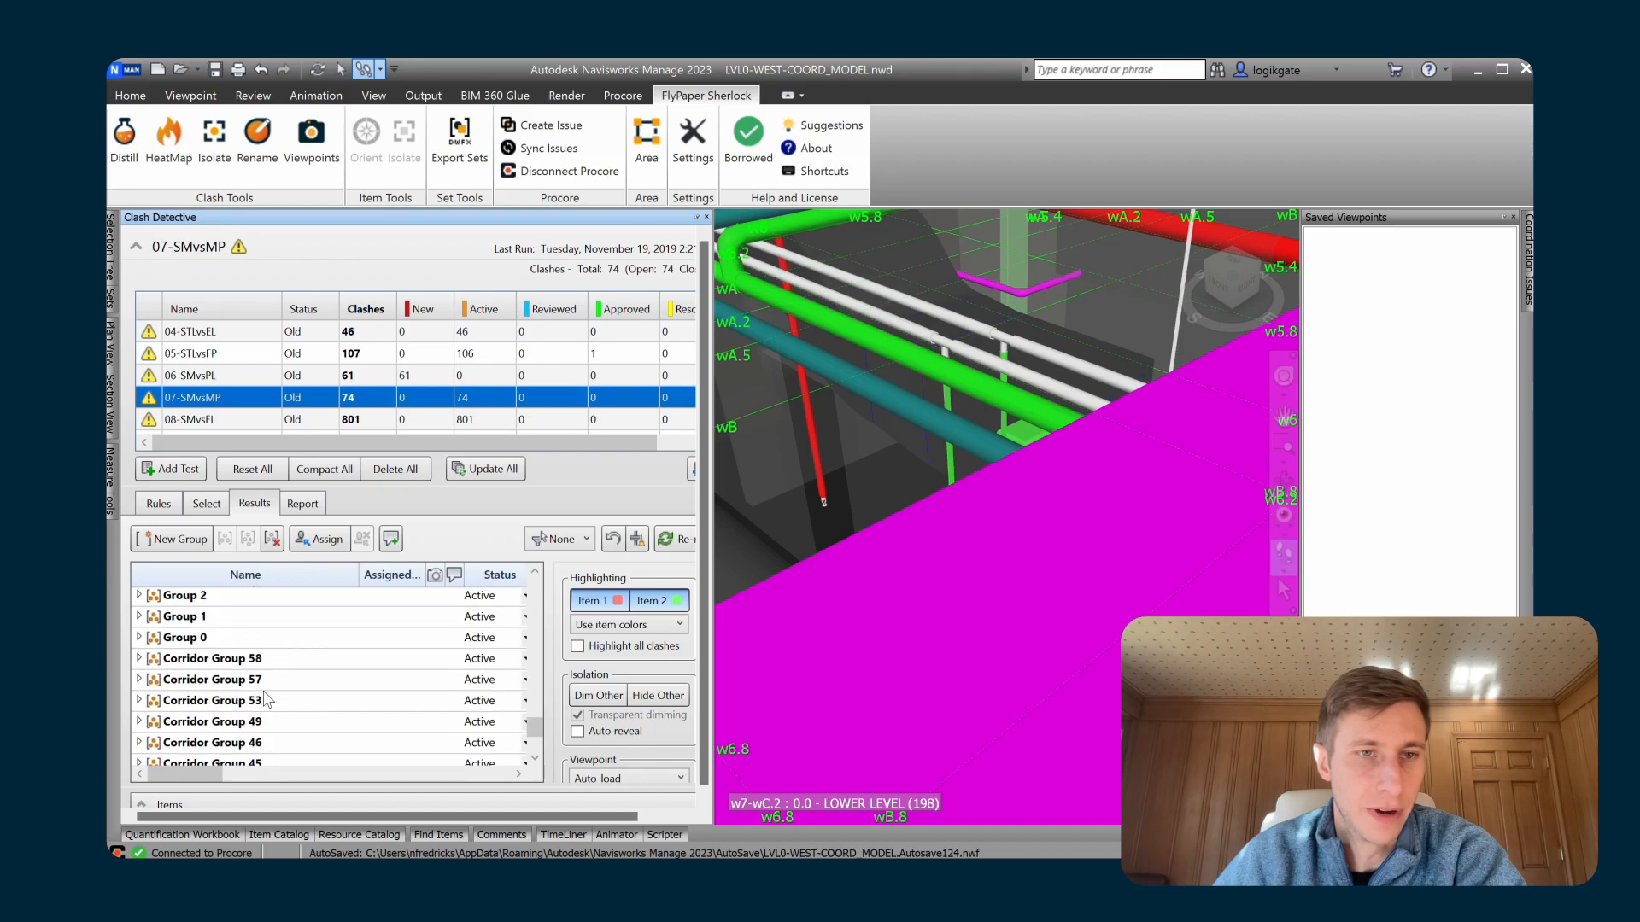
pyautogui.scroll(-3)
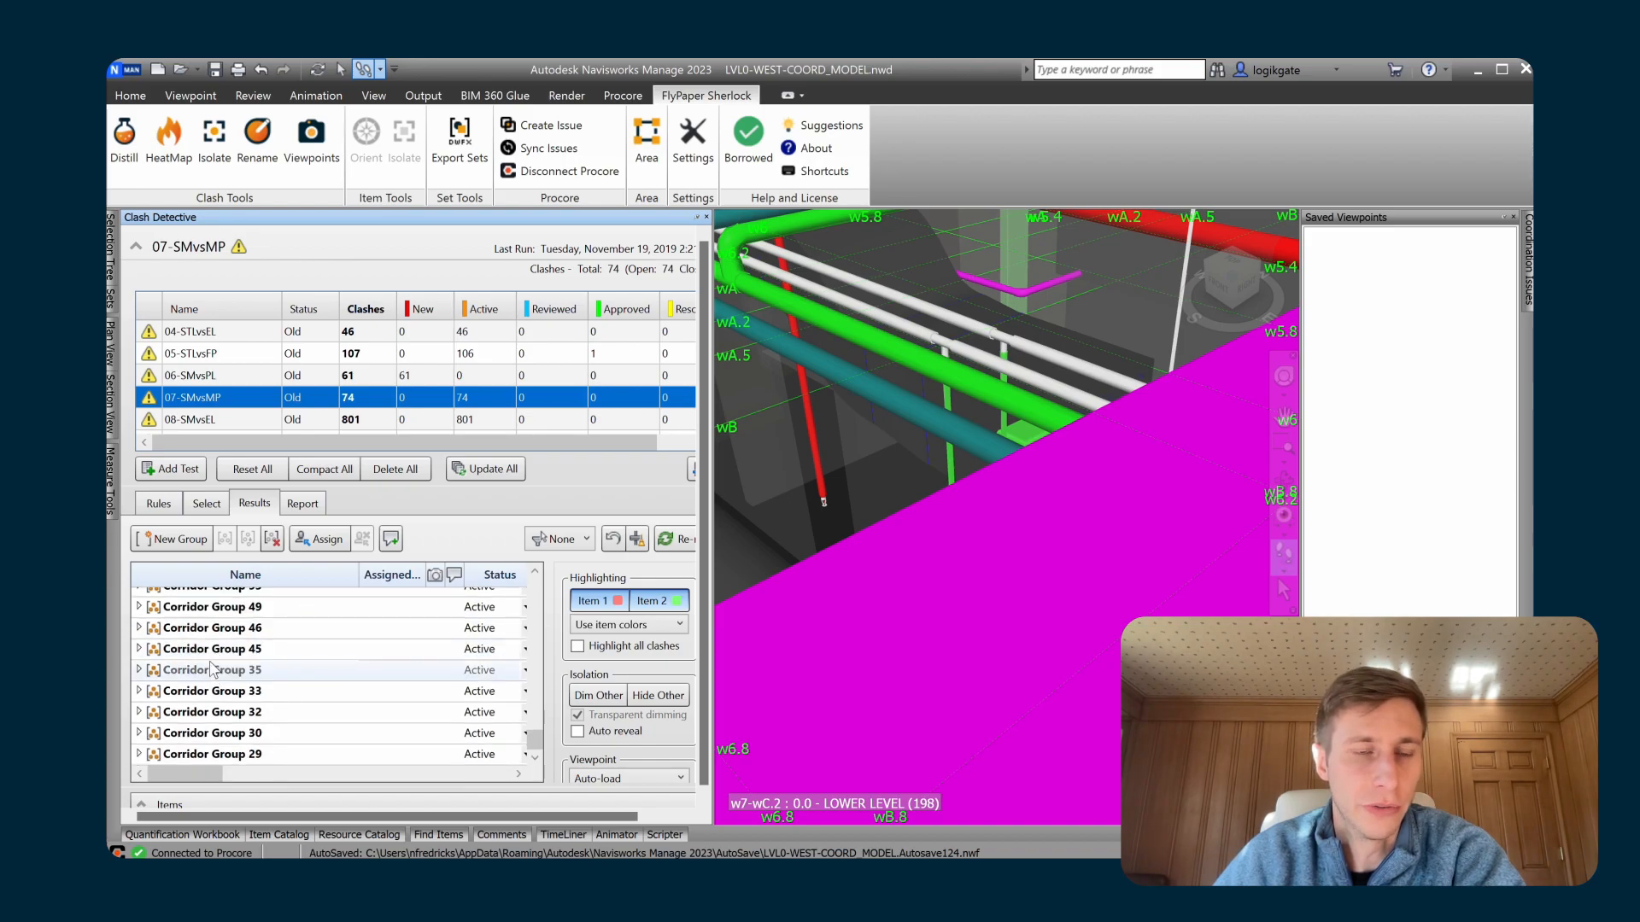